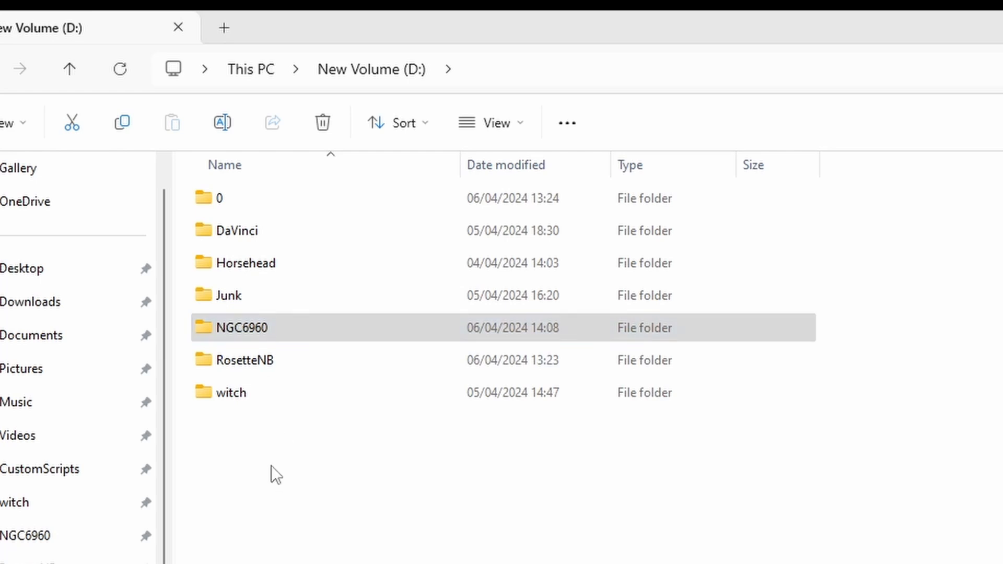
Step: Browse the NGC6960 project folder, looking inside its lum folder and returning
double_click(244, 327)
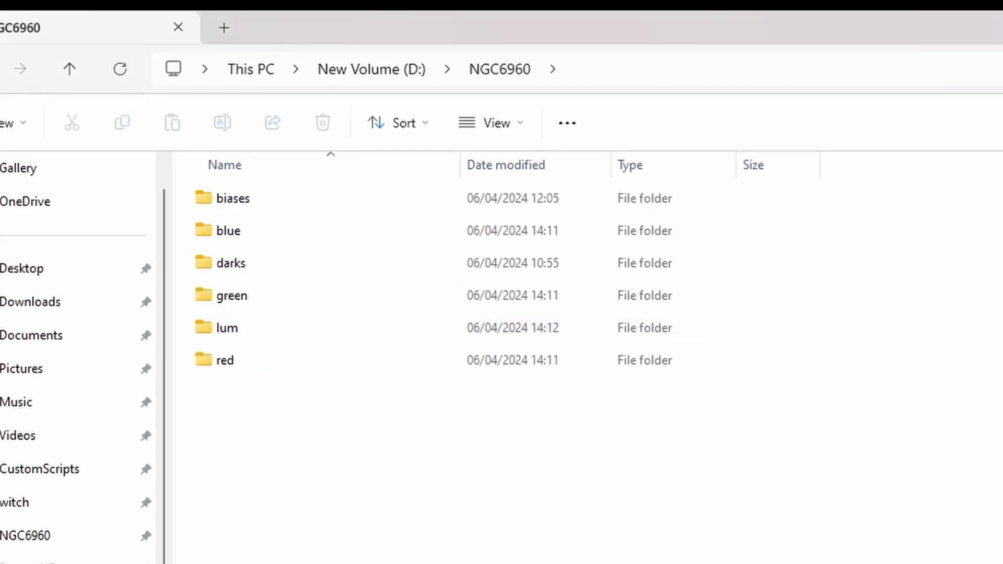
click(232, 197)
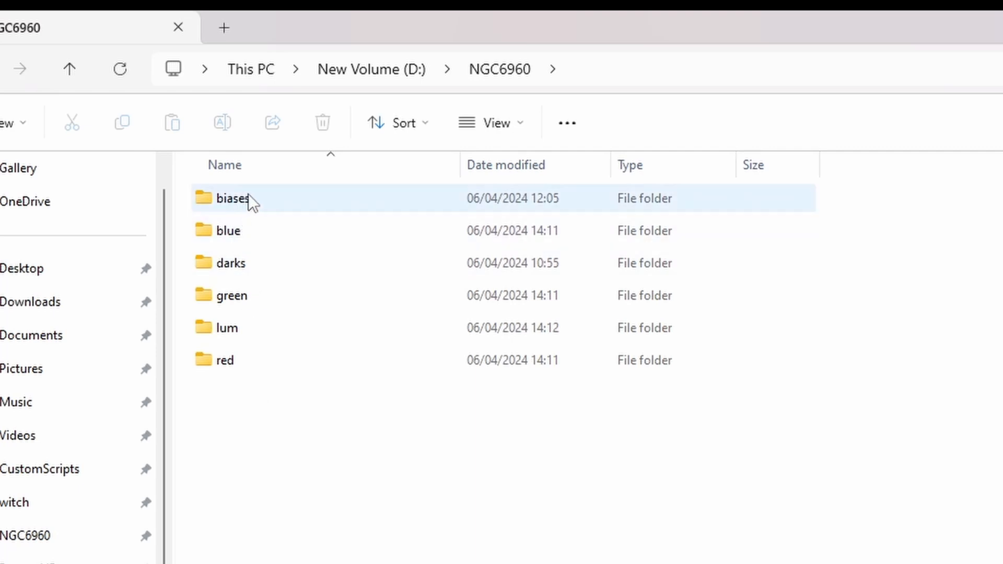
mouse_move(232, 199)
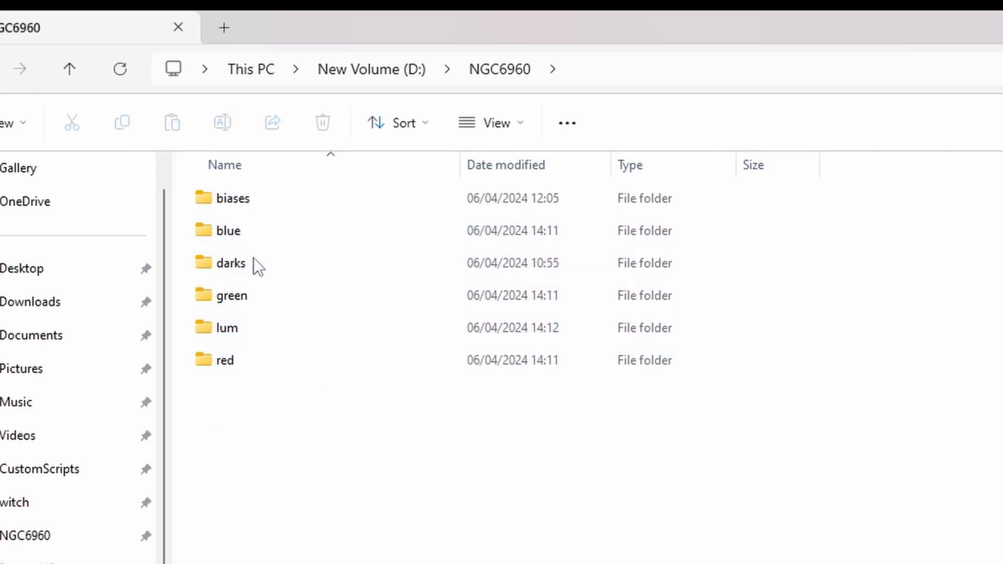
mouse_move(381, 555)
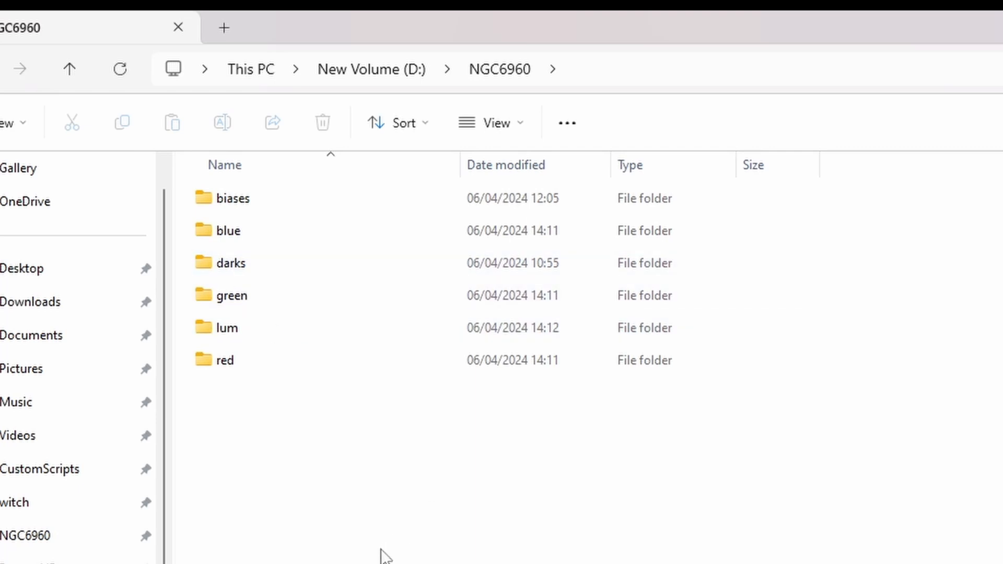
click(232, 264)
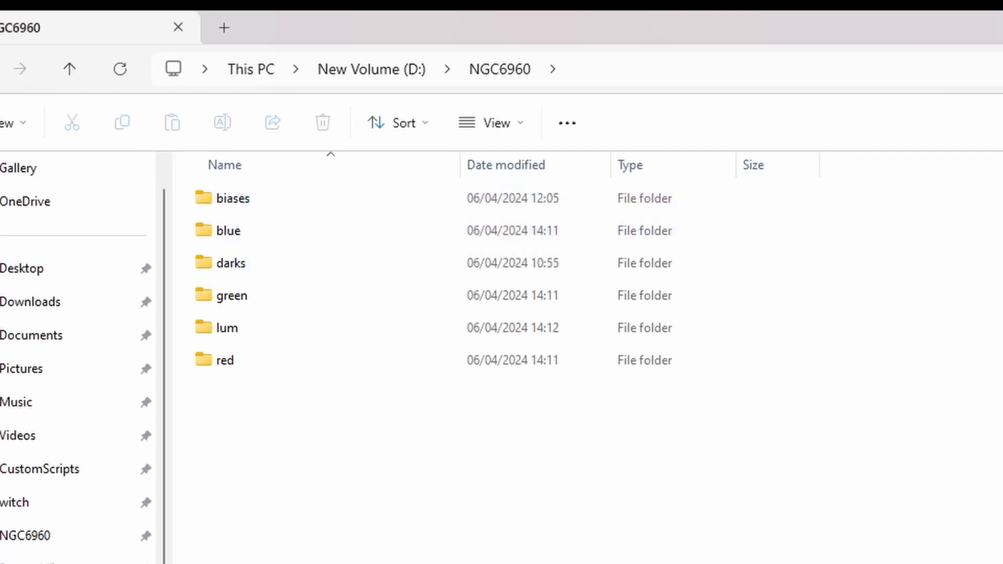
mouse_move(227, 327)
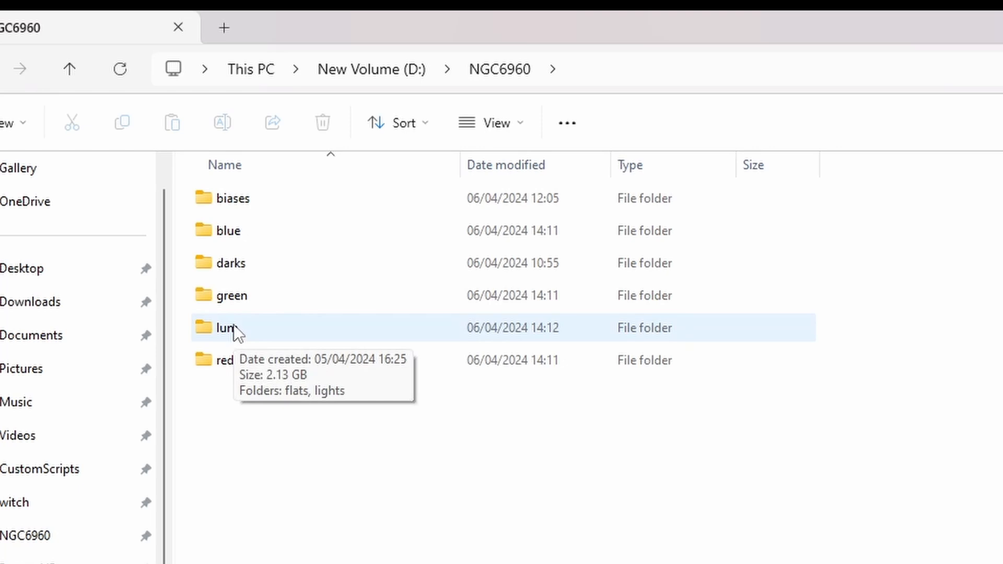
double_click(226, 328)
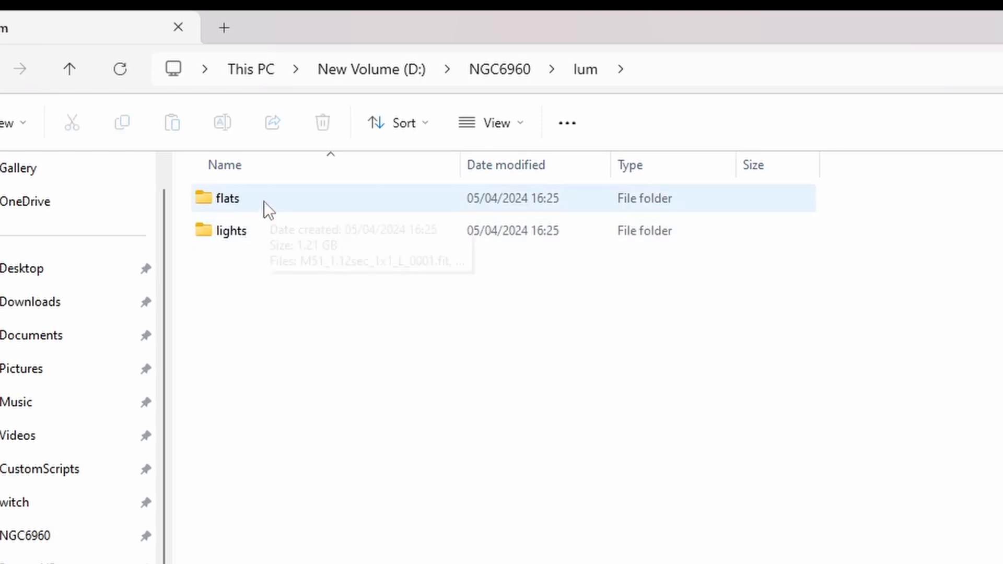
mouse_move(255, 205)
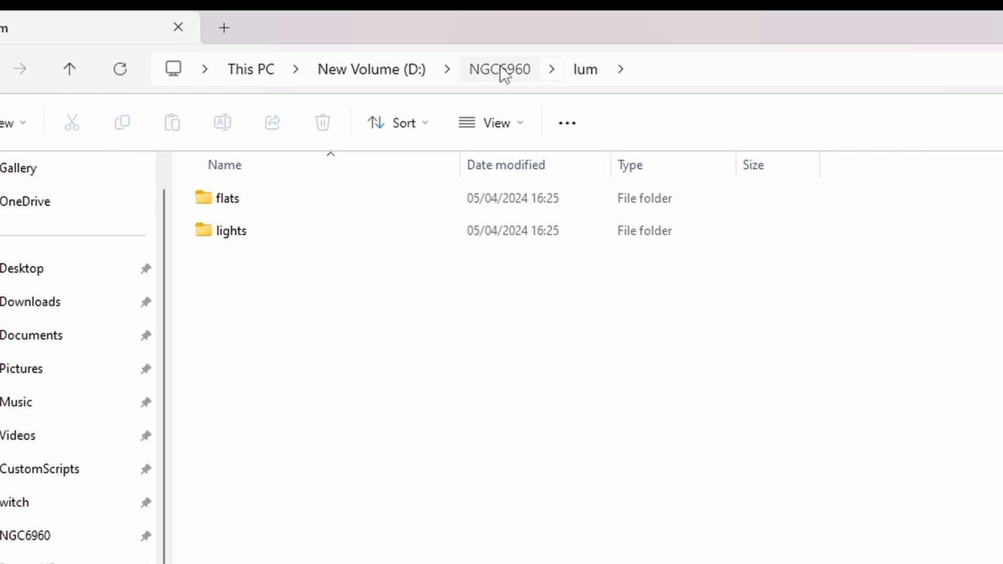
click(500, 69)
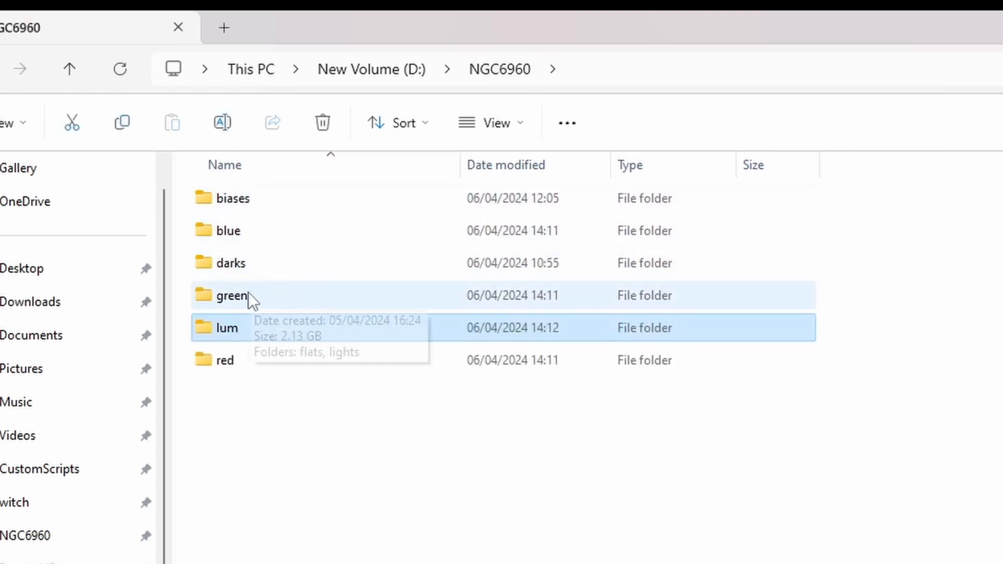
Step: Browse the green folder's flats and lights subfolders
double_click(231, 295)
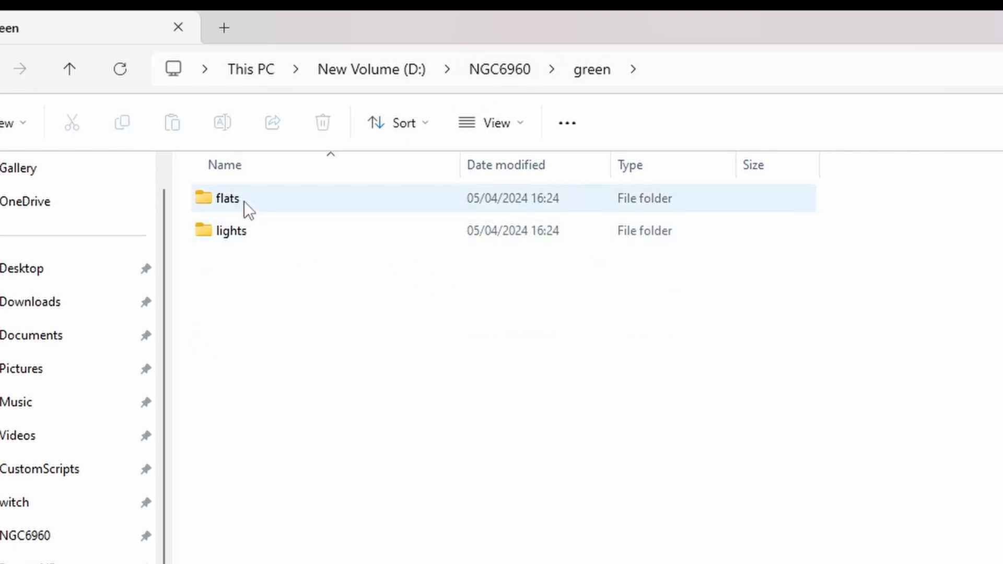
click(449, 281)
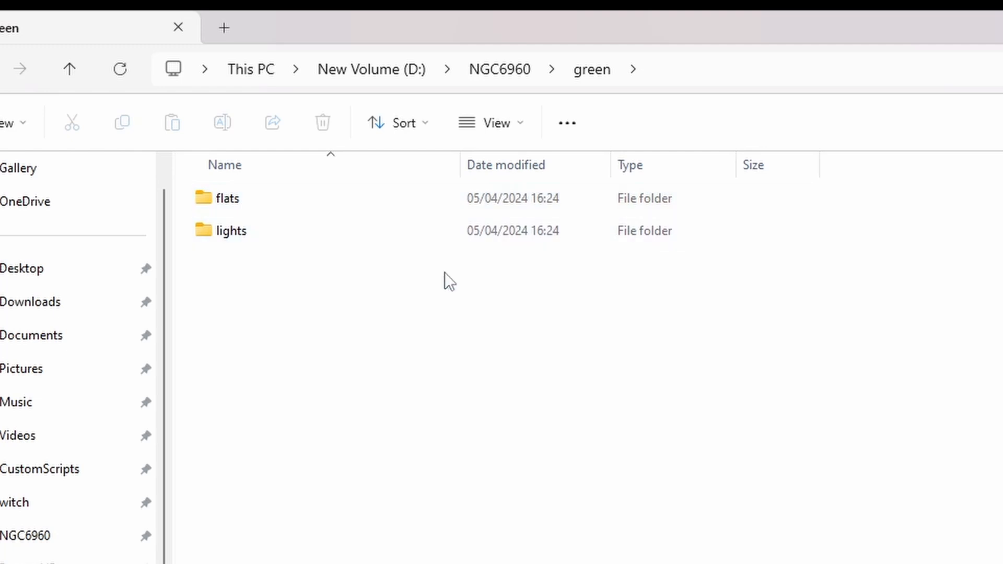
click(501, 69)
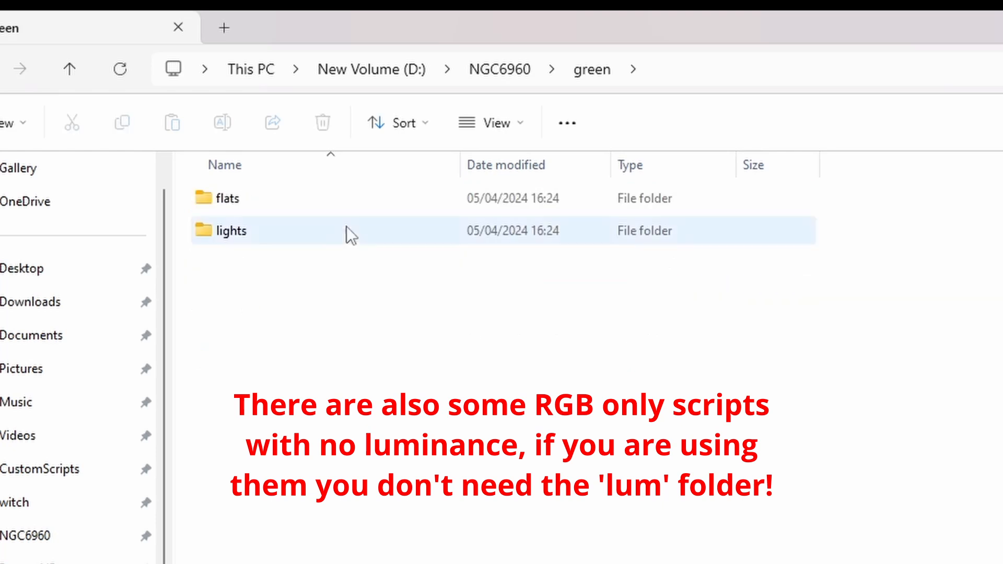
double_click(229, 230)
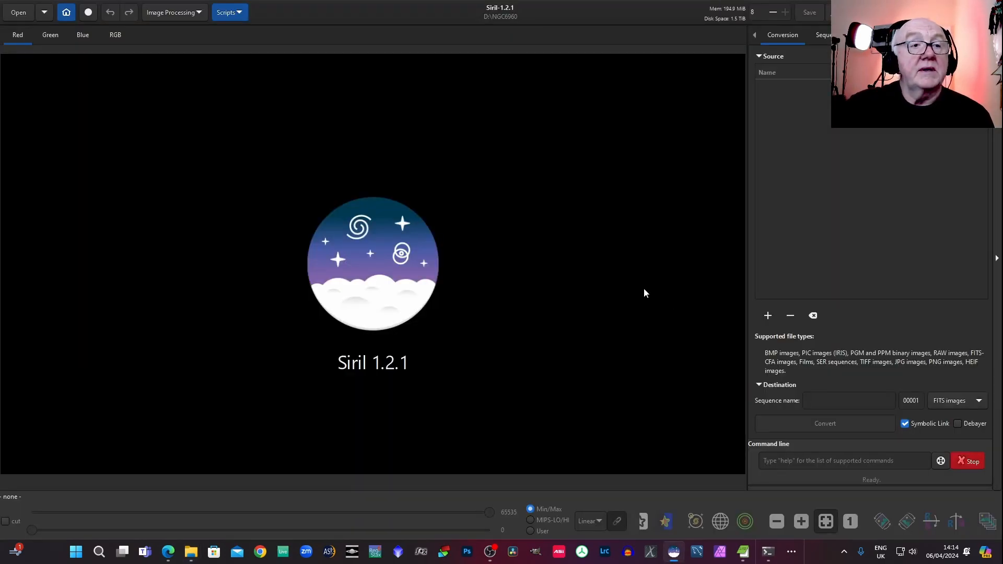
Step: Confirm NGC6960 as working folder and choose the AstroBBQ_LRGBStackLightsDarksFlatsBiases script
click(66, 11)
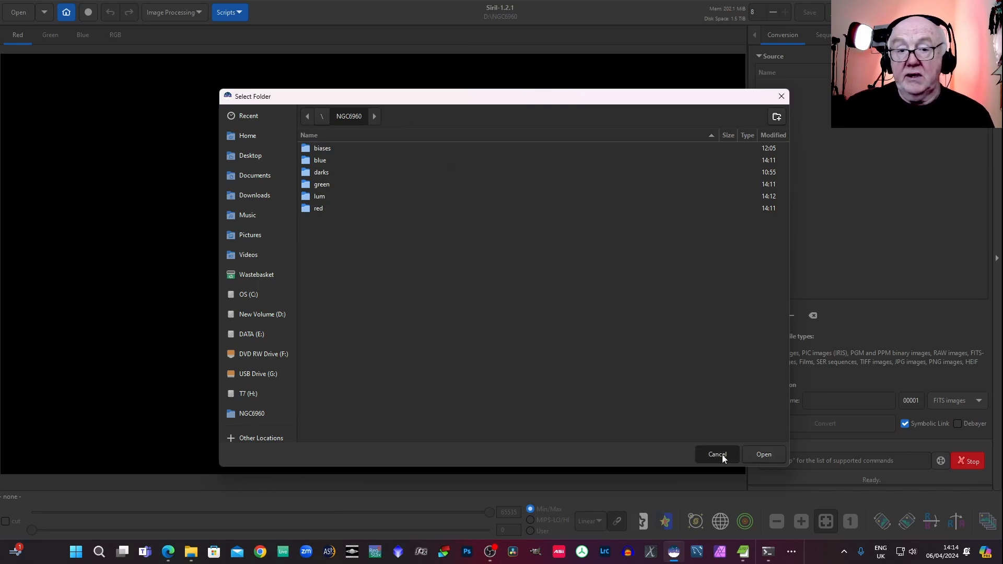
click(716, 454)
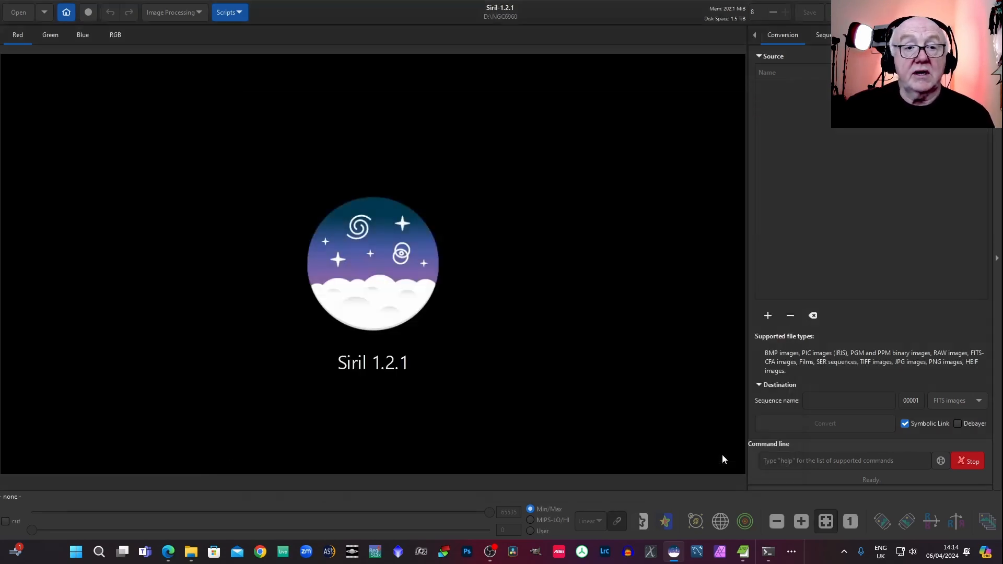
click(226, 11)
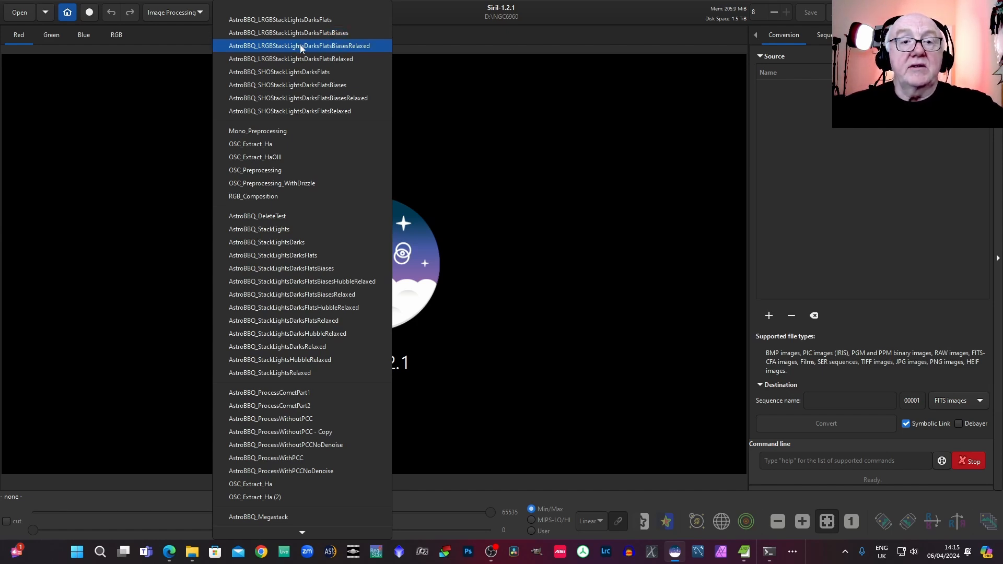
mouse_move(301, 33)
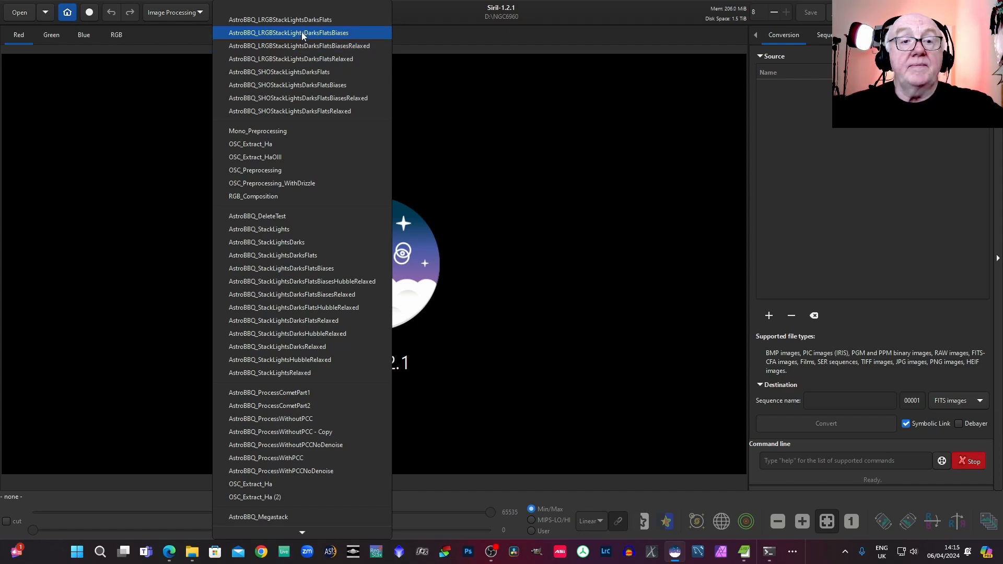
click(288, 33)
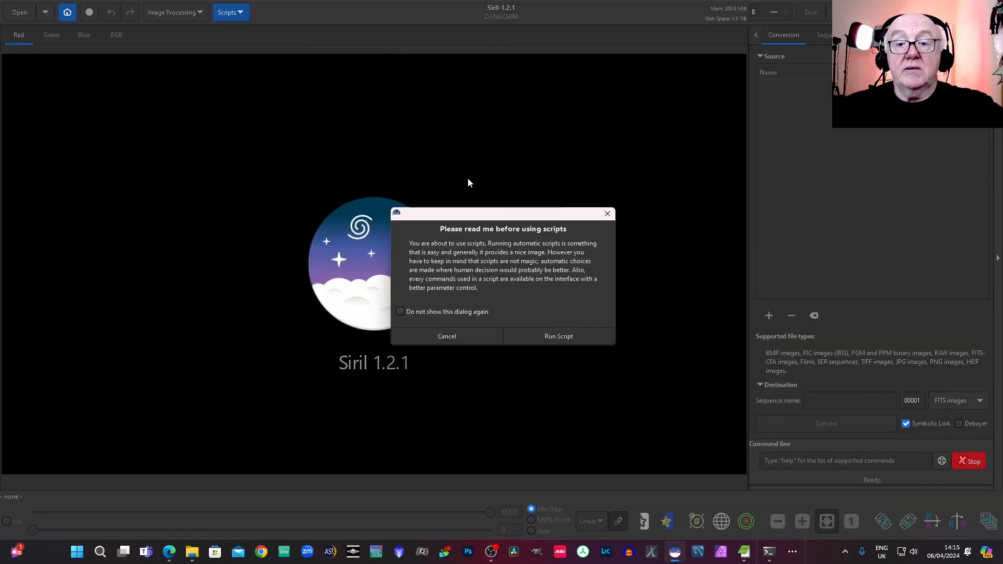
Step: Run the LRGB stacking script and view result_lrgb.fit with AutoStretch display
click(557, 335)
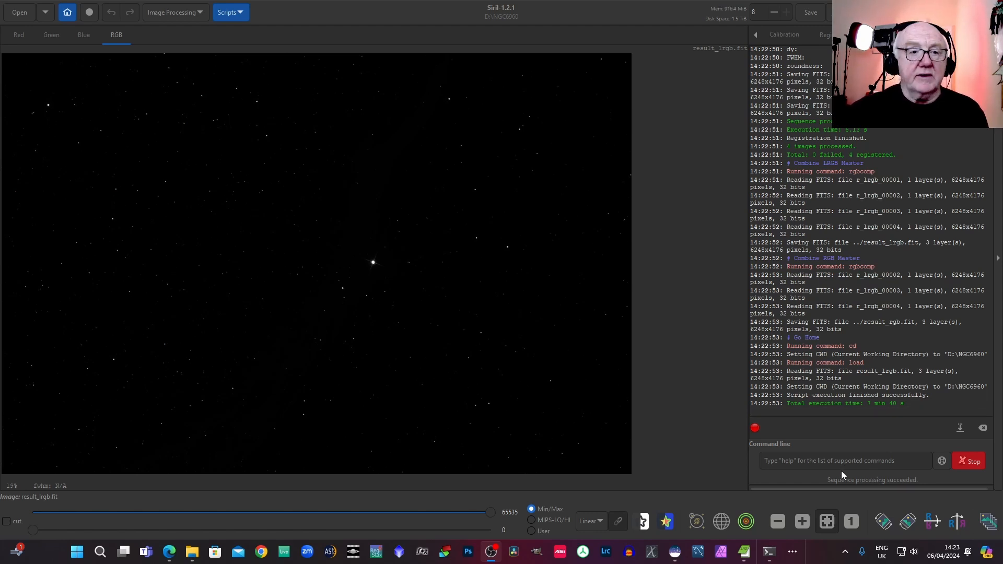
click(588, 521)
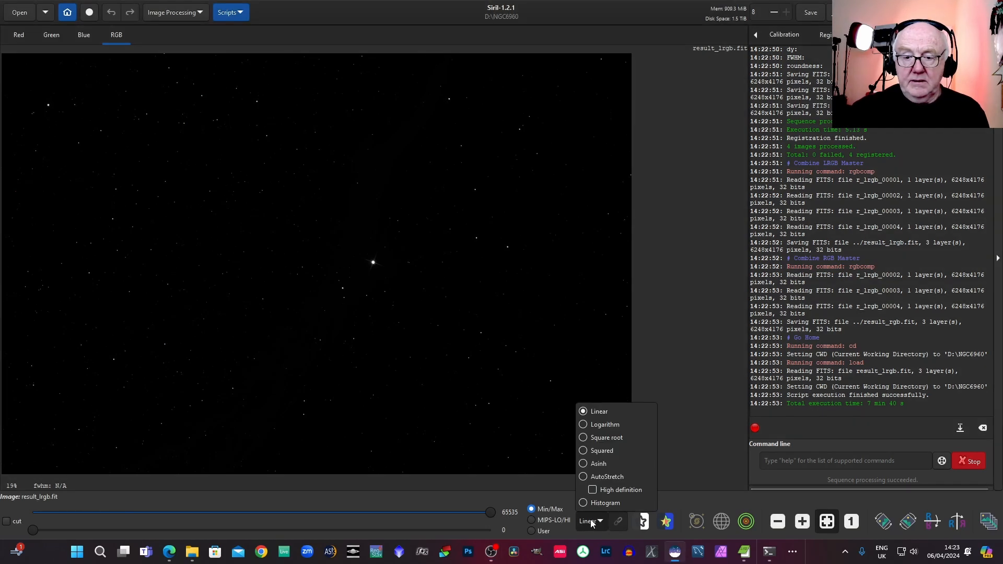
click(605, 476)
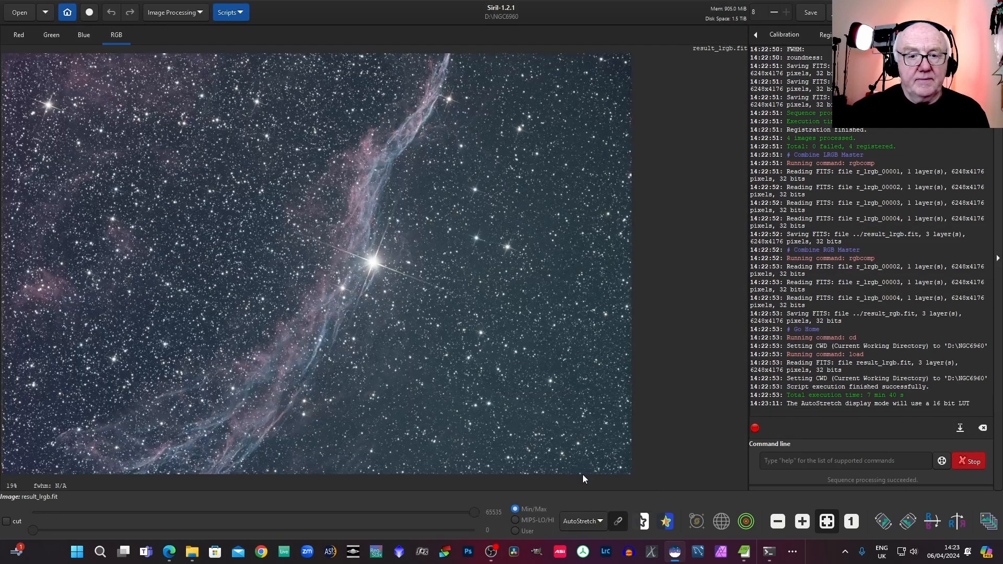
mouse_move(717, 464)
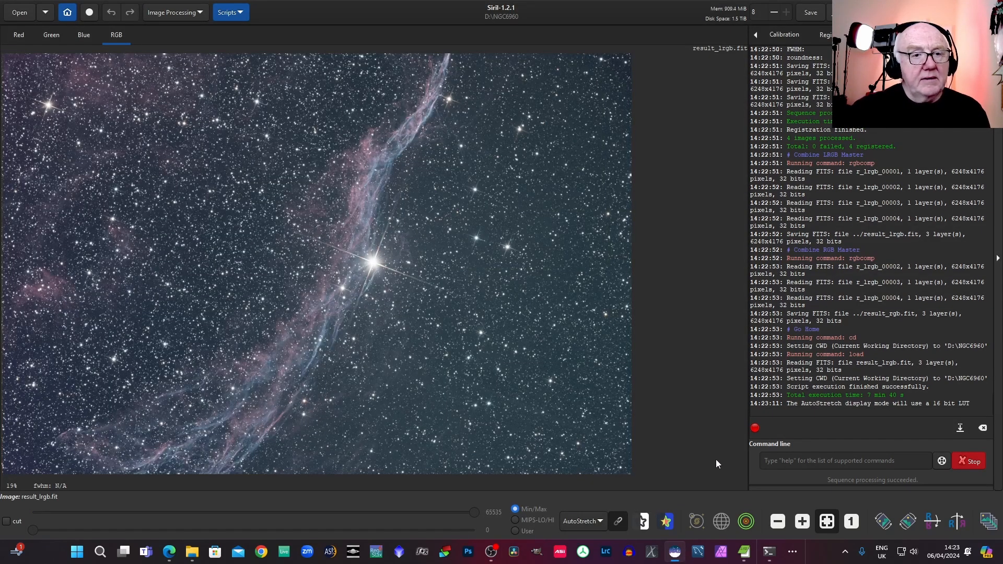
mouse_move(69, 65)
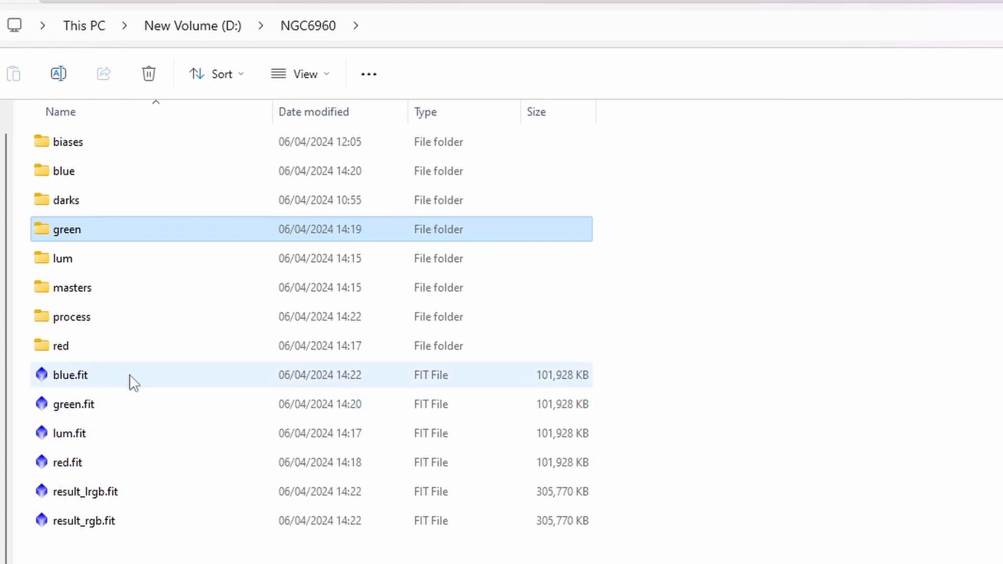
mouse_move(85, 437)
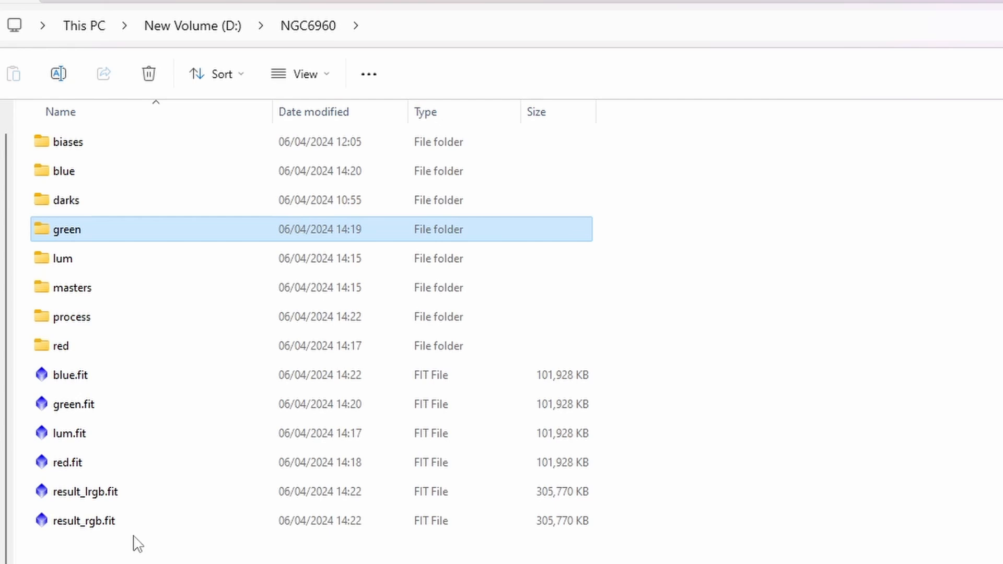
mouse_move(105, 547)
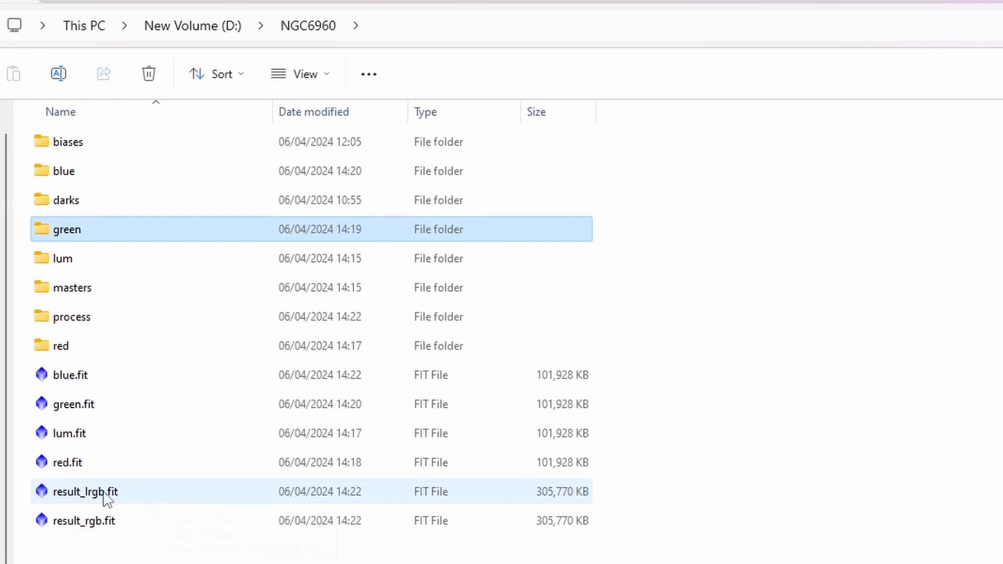
mouse_move(115, 498)
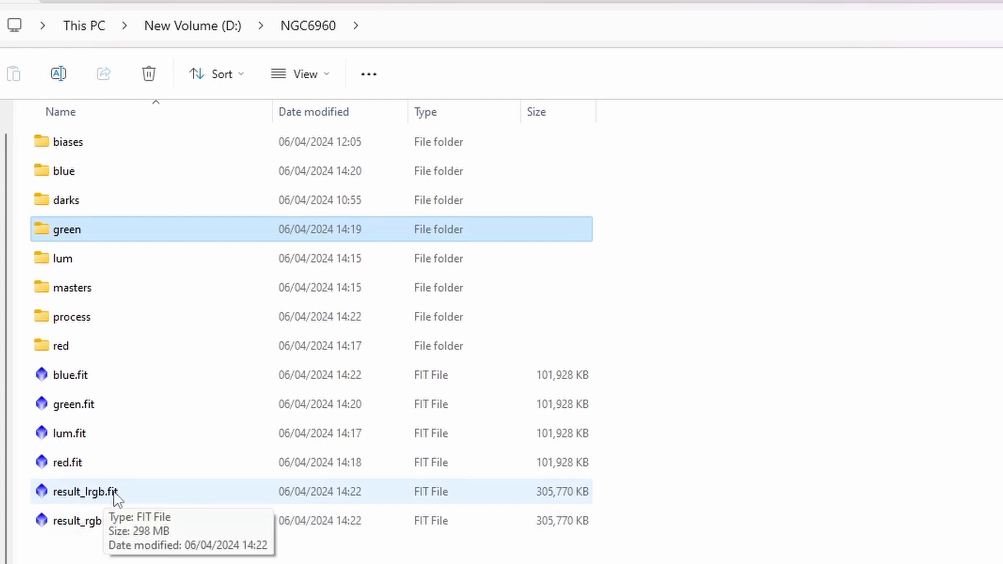
mouse_move(94, 552)
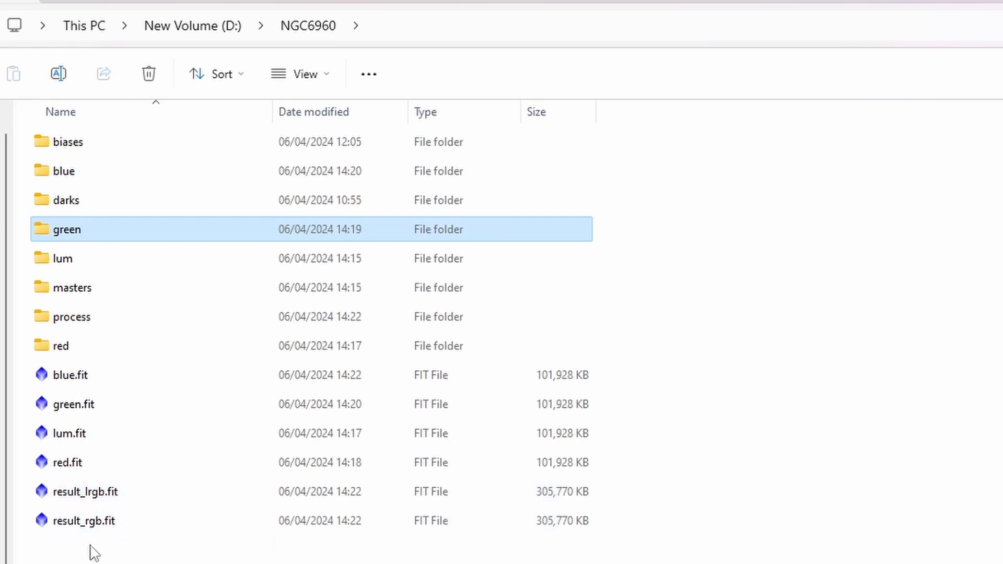
mouse_move(148, 557)
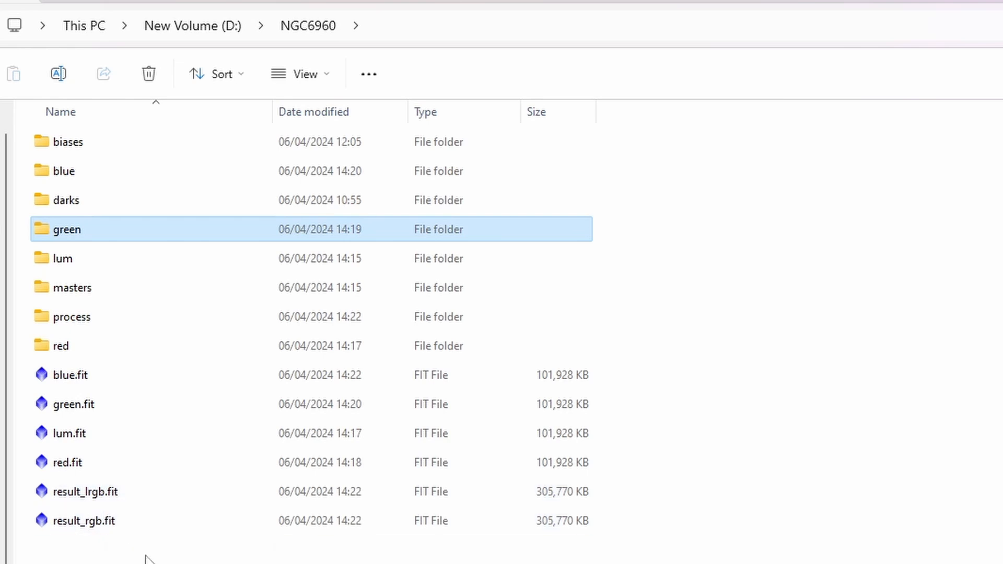
mouse_move(164, 543)
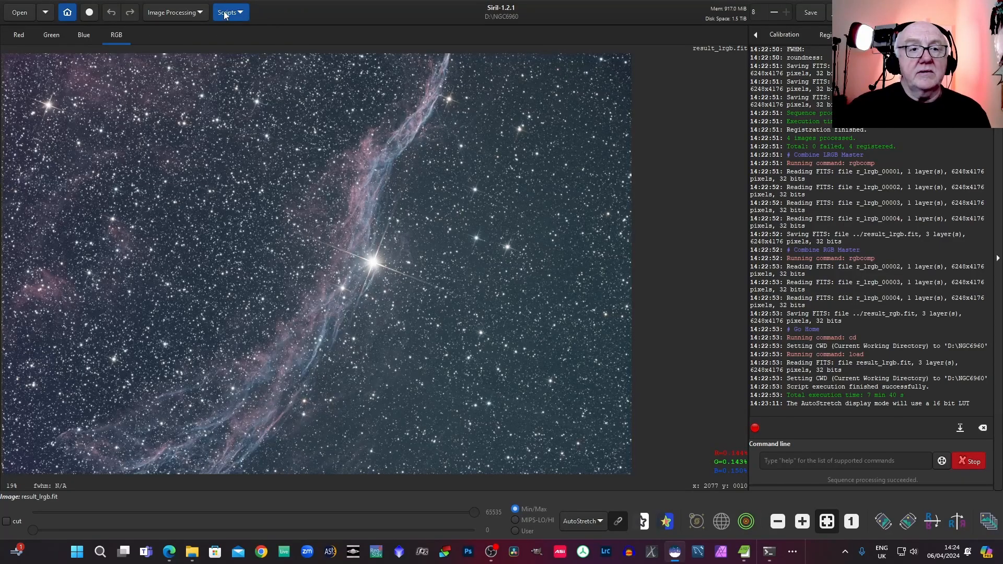
mouse_move(227, 12)
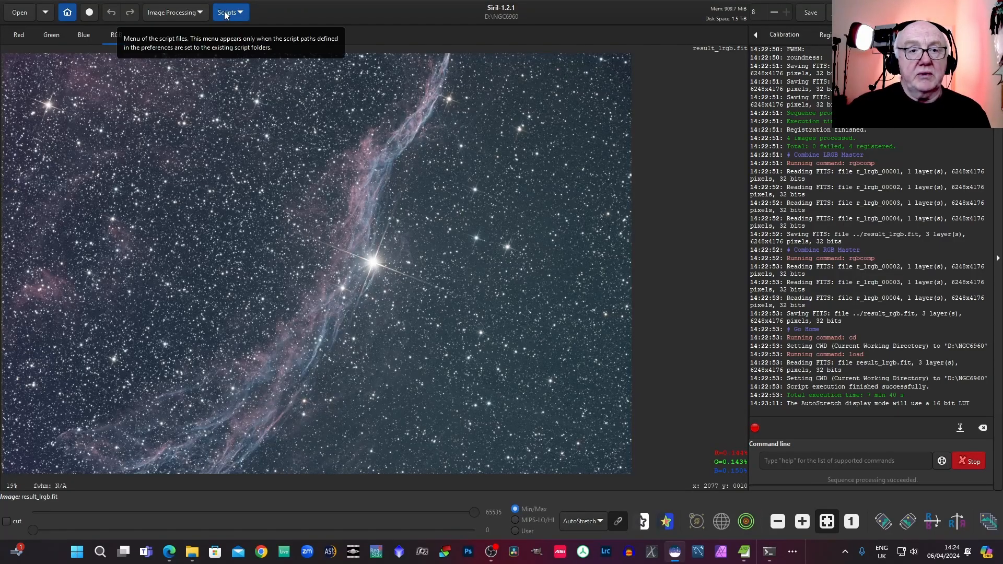
Step: Apply a histogram transformation stretch and return the display to Linear
click(171, 12)
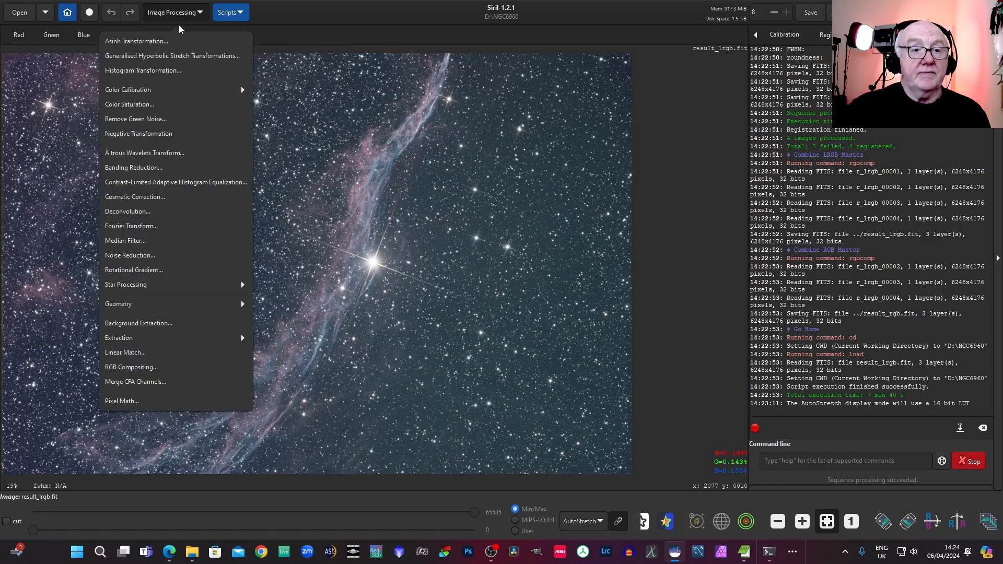
click(143, 70)
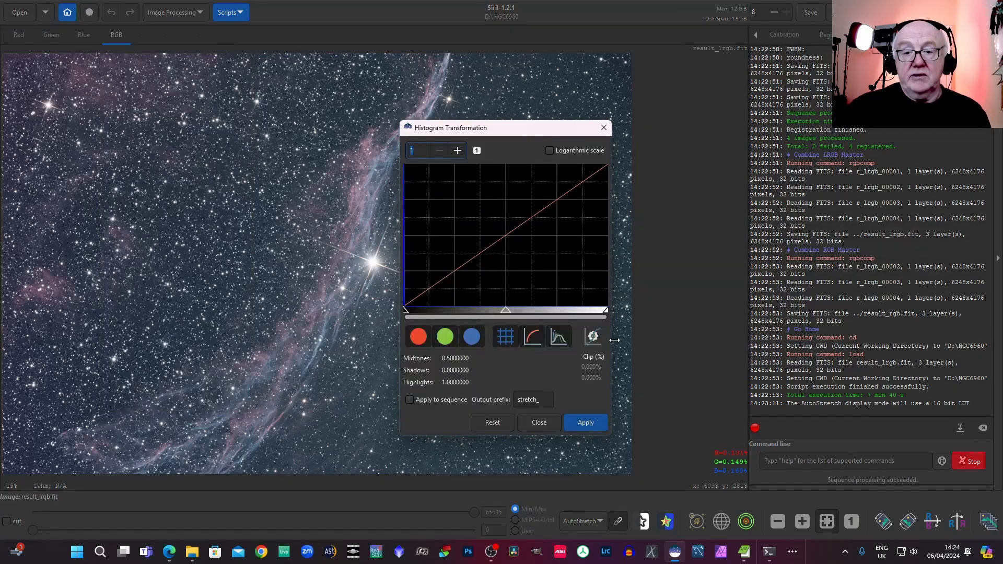
click(585, 422)
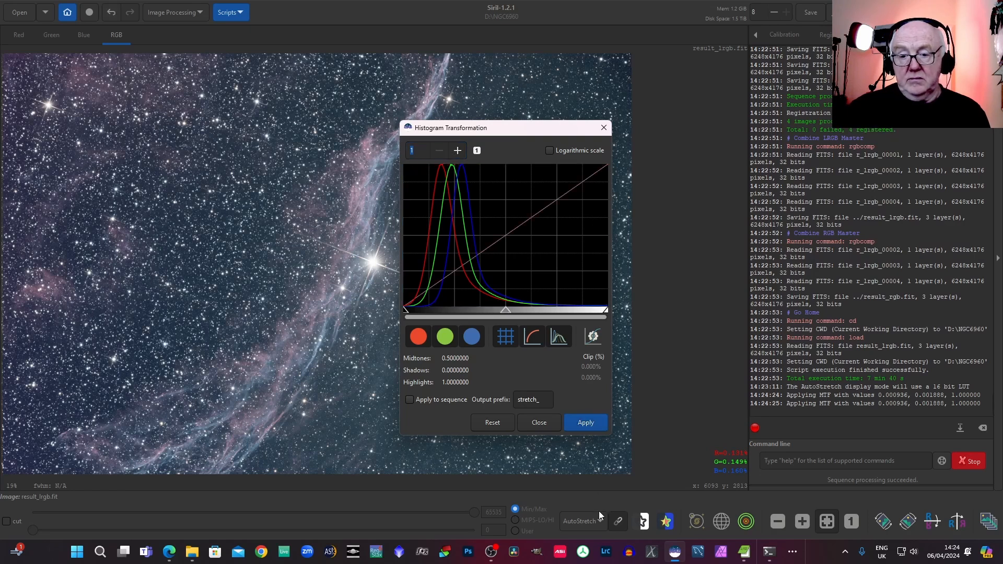
click(538, 422)
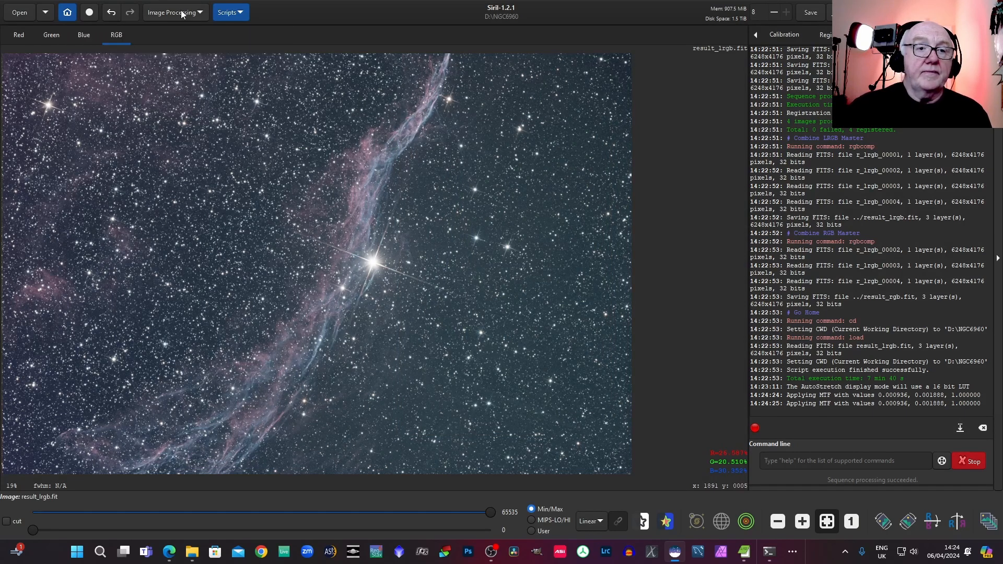
click(174, 12)
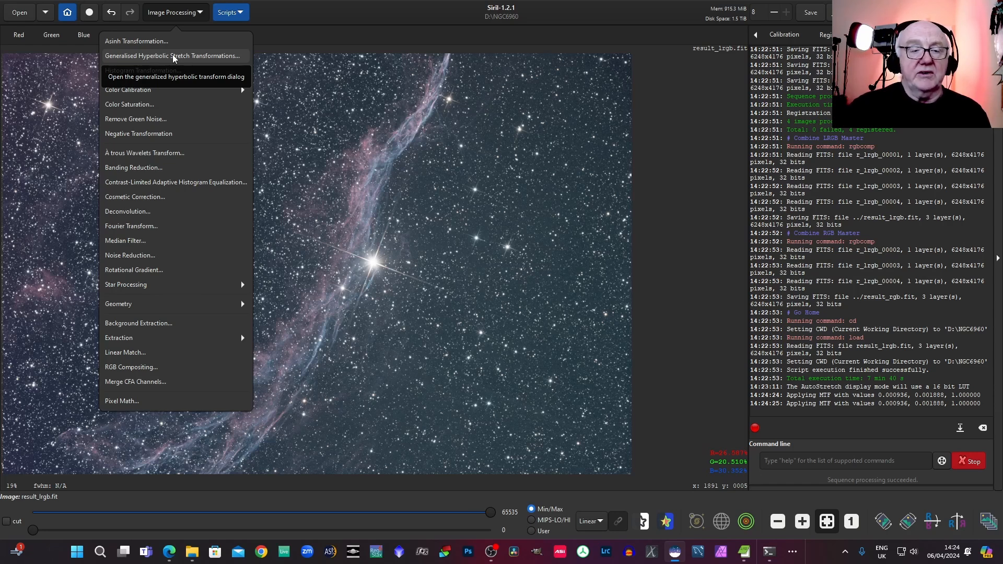
mouse_move(143, 70)
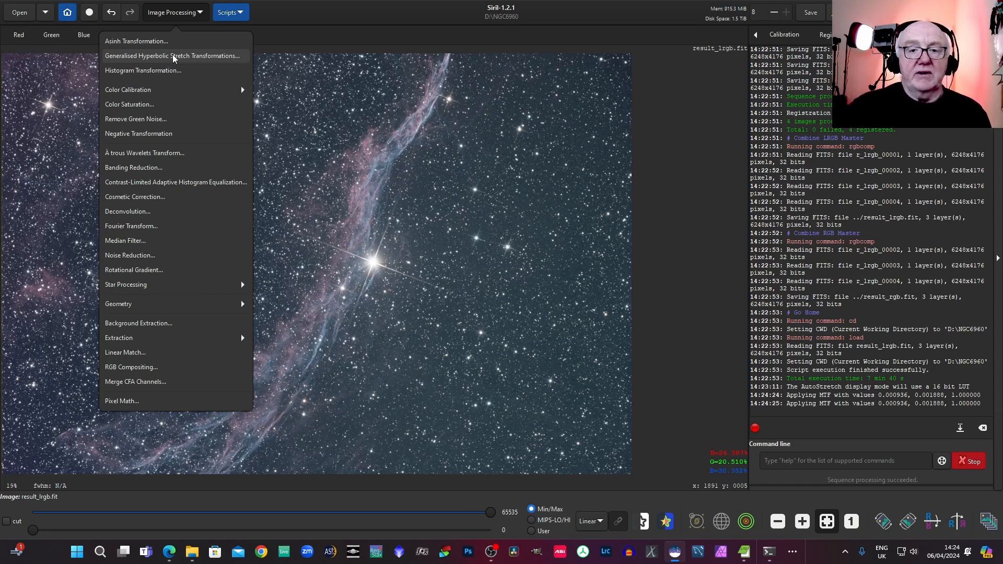
Step: Apply an inverse hyperbolic stretch to darken result_lrgb.fit
click(171, 56)
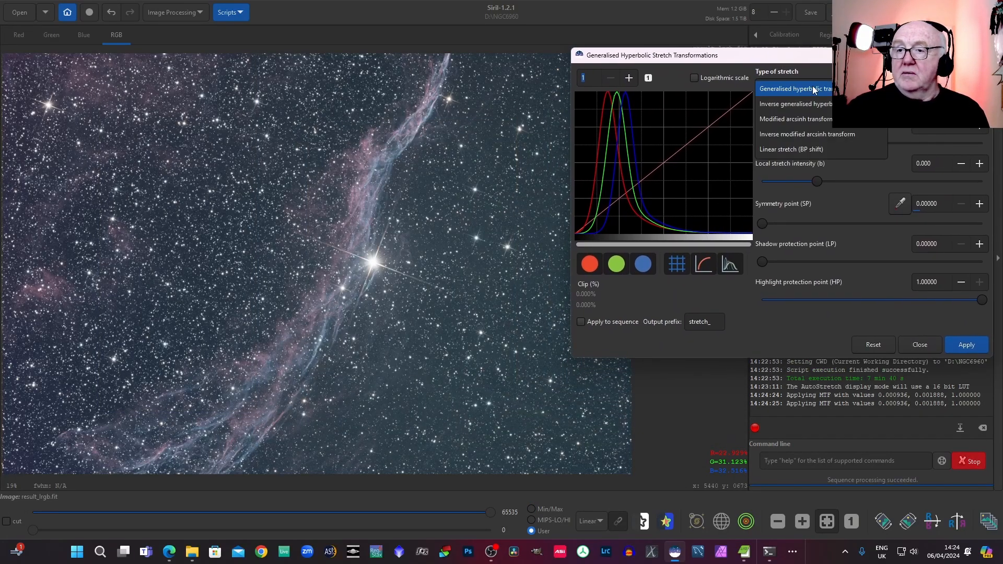
click(795, 103)
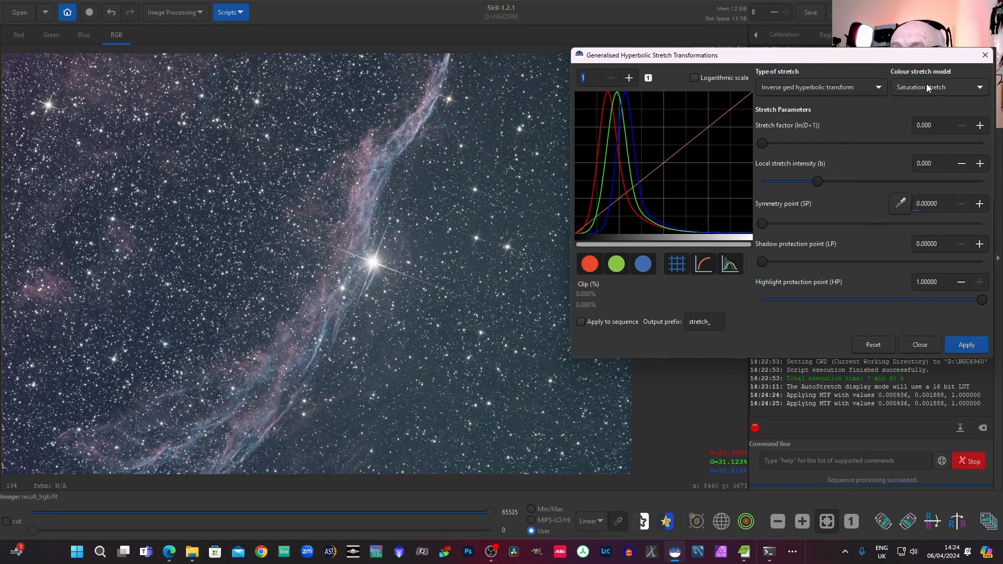
click(937, 88)
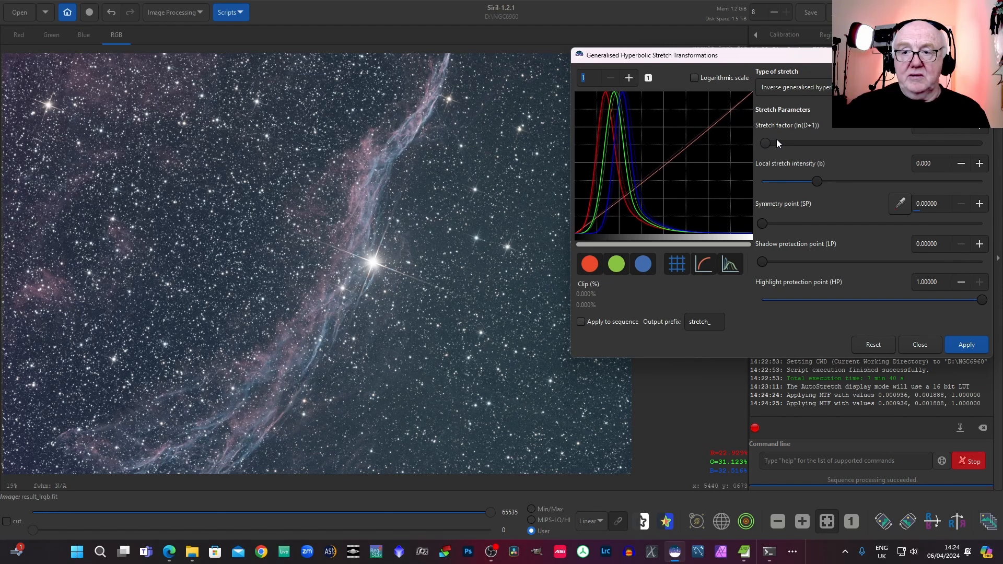
drag(763, 144, 774, 143)
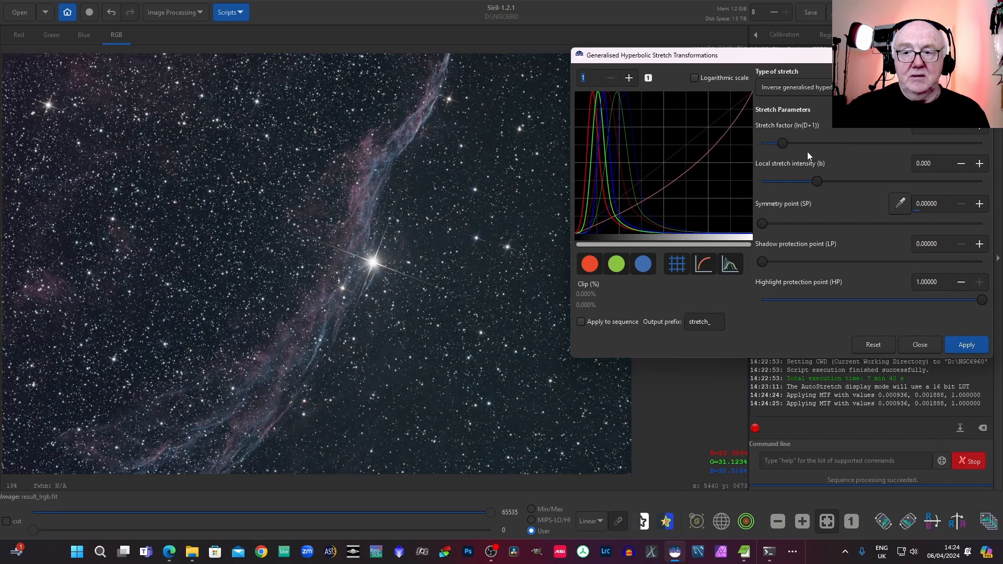
drag(782, 143, 797, 143)
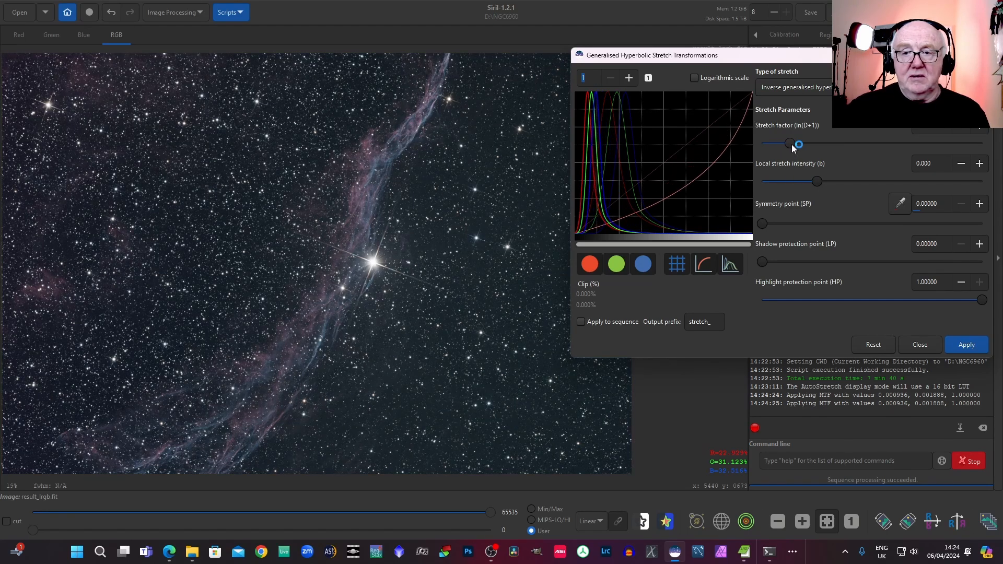
drag(797, 143, 788, 143)
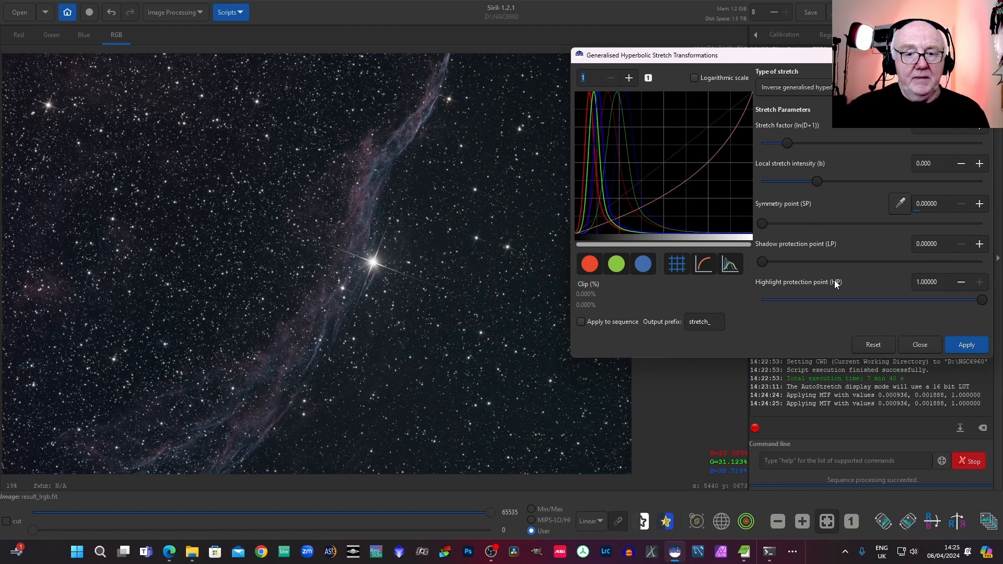
click(967, 345)
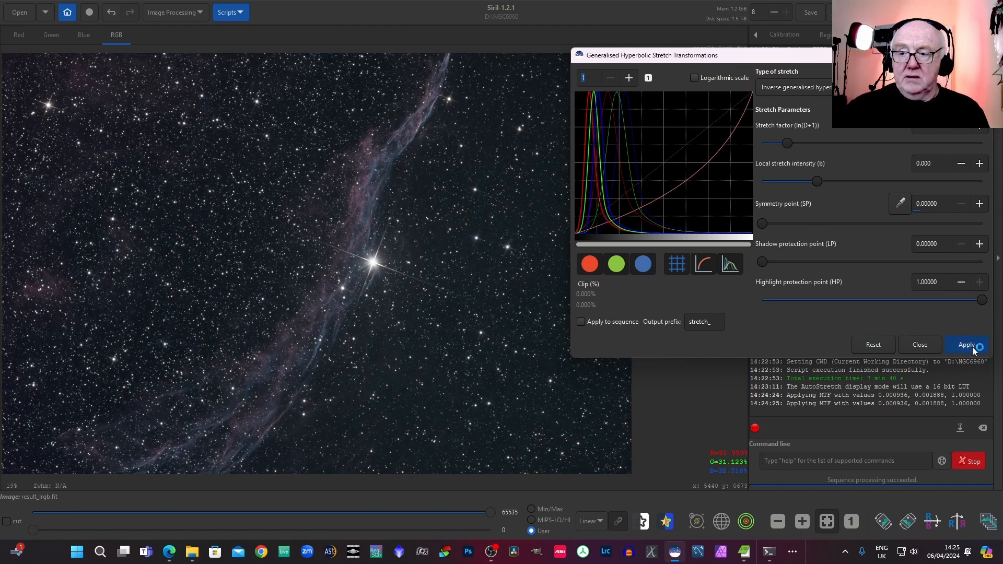
click(967, 345)
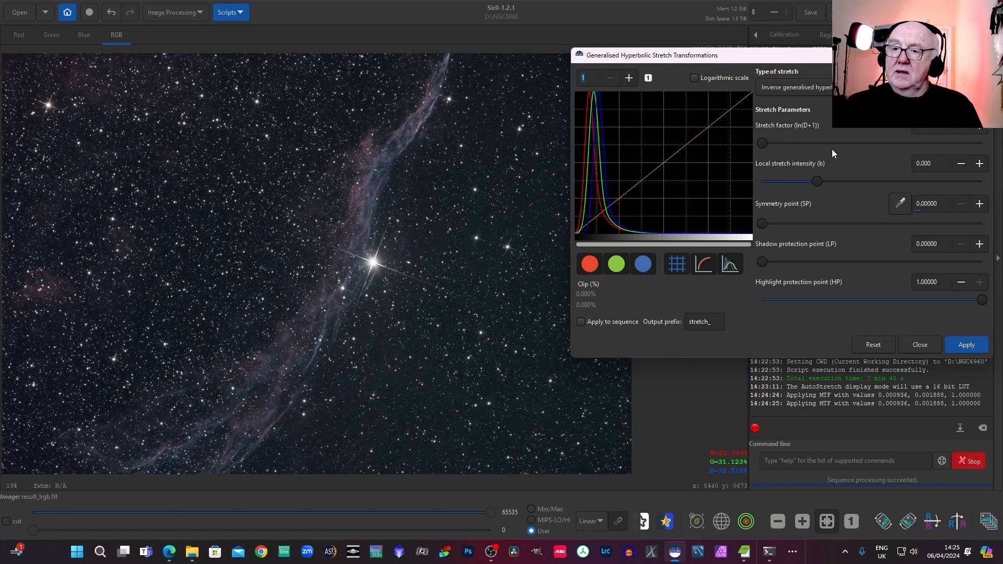
Step: Apply a generalised hyperbolic stretch with a sampled symmetry point and raised local intensity
click(796, 88)
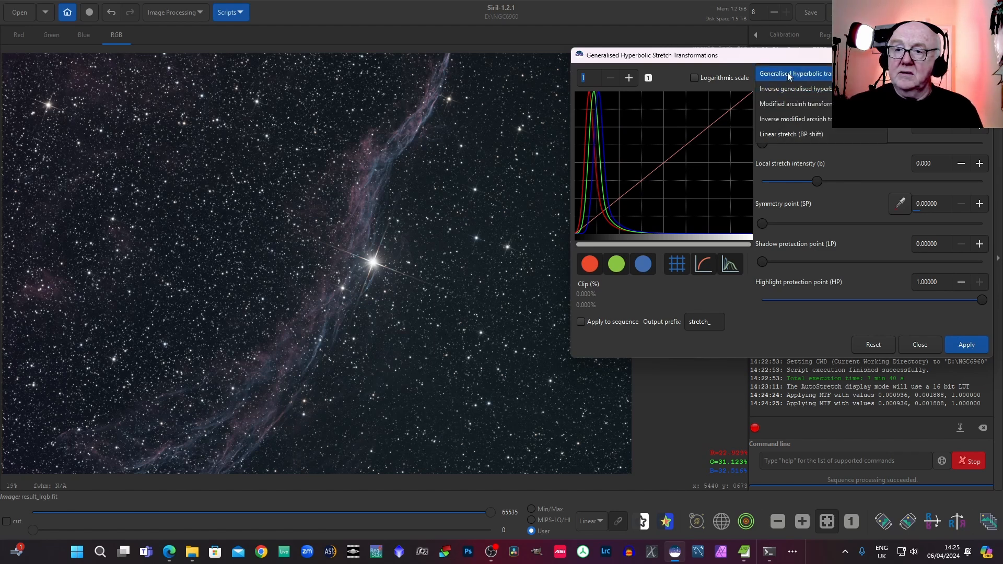
click(794, 74)
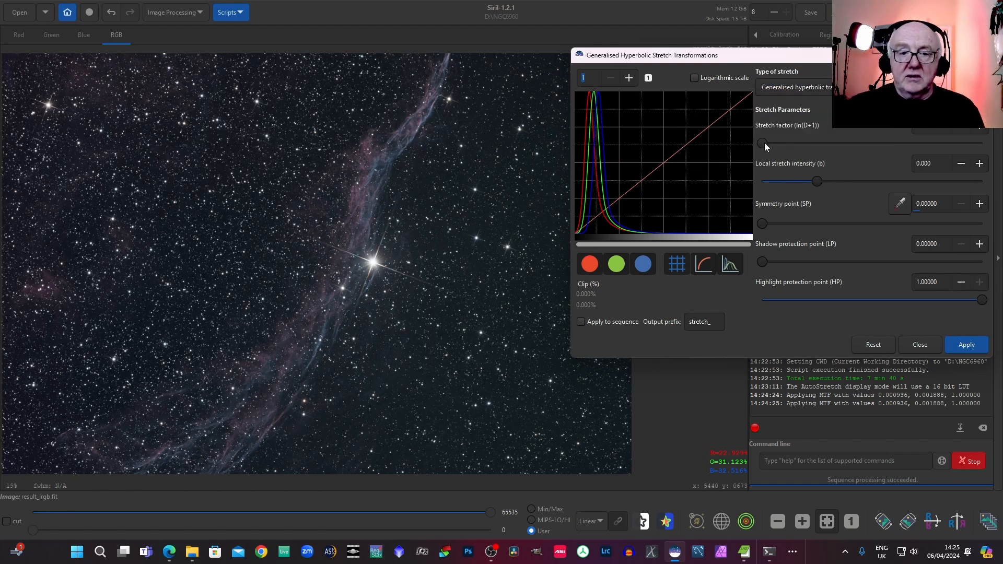
drag(762, 143, 774, 143)
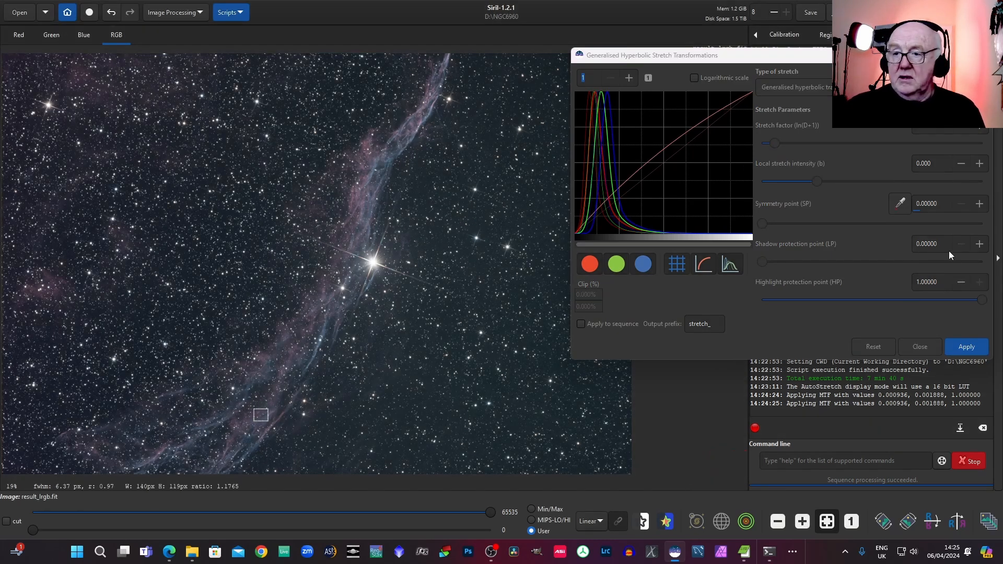
mouse_move(900, 204)
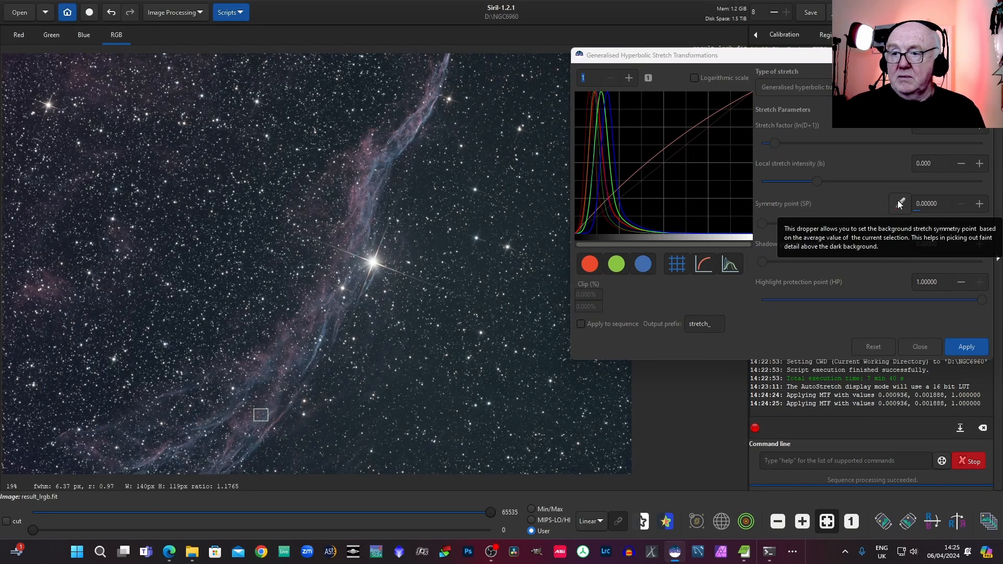
click(900, 204)
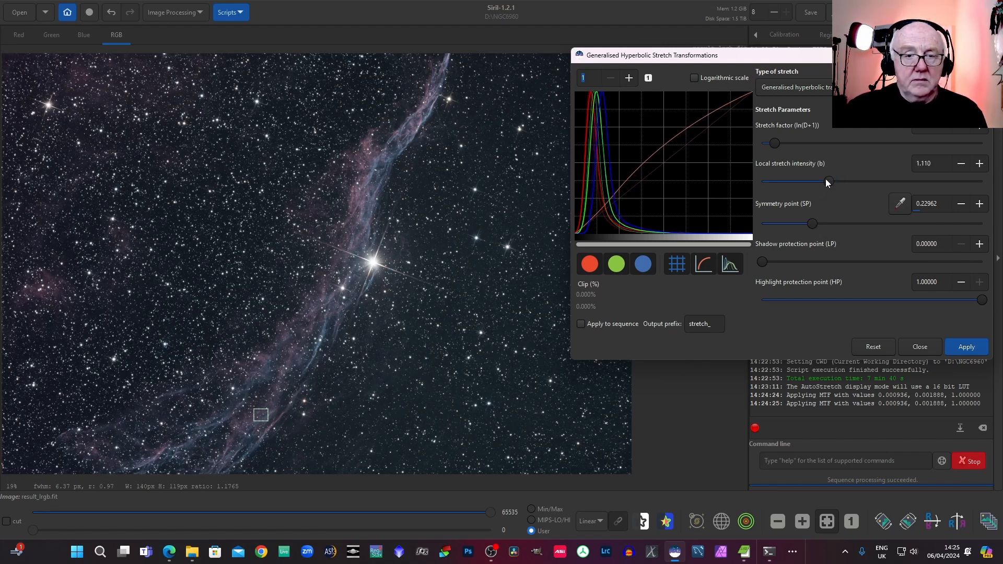
click(966, 347)
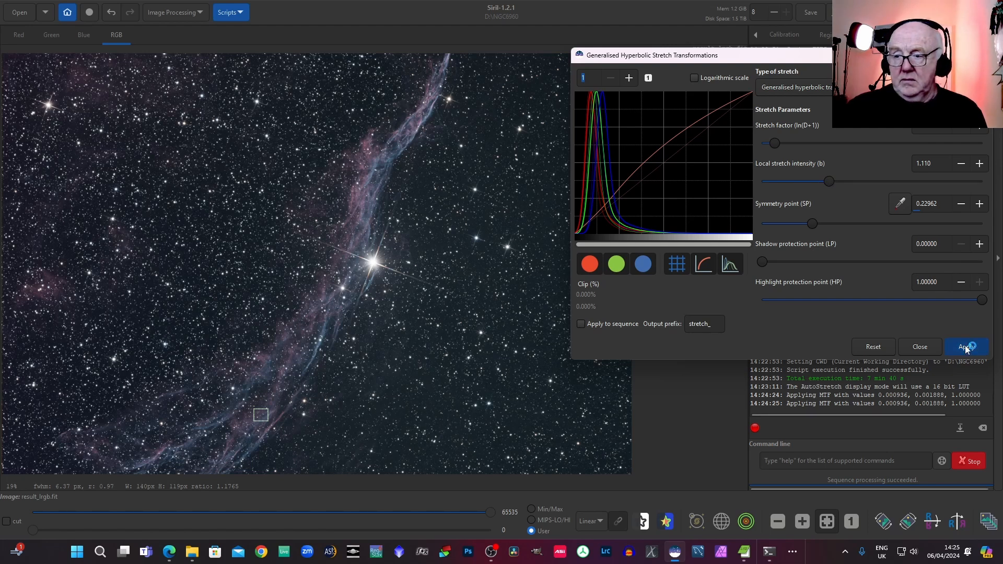
click(872, 347)
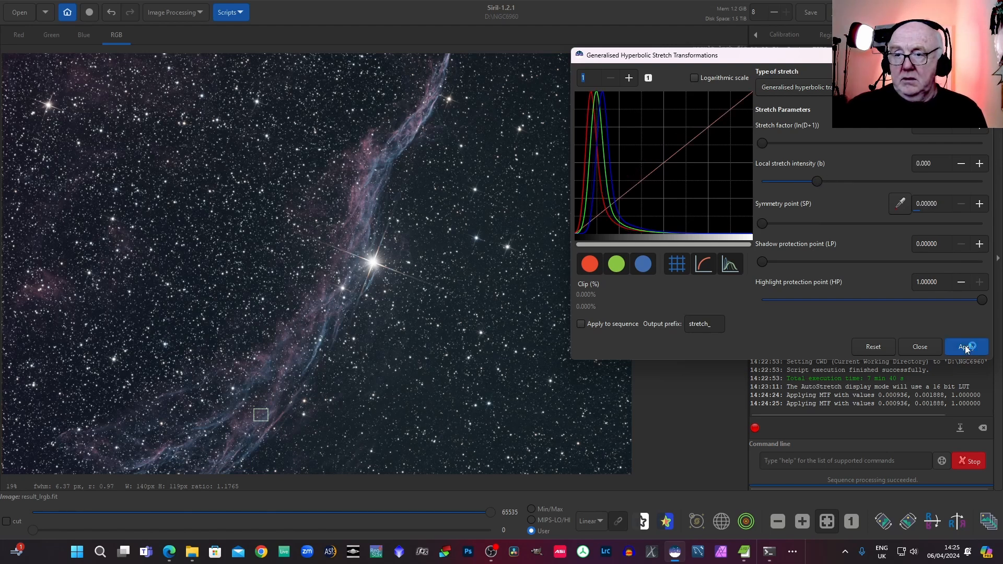
click(794, 87)
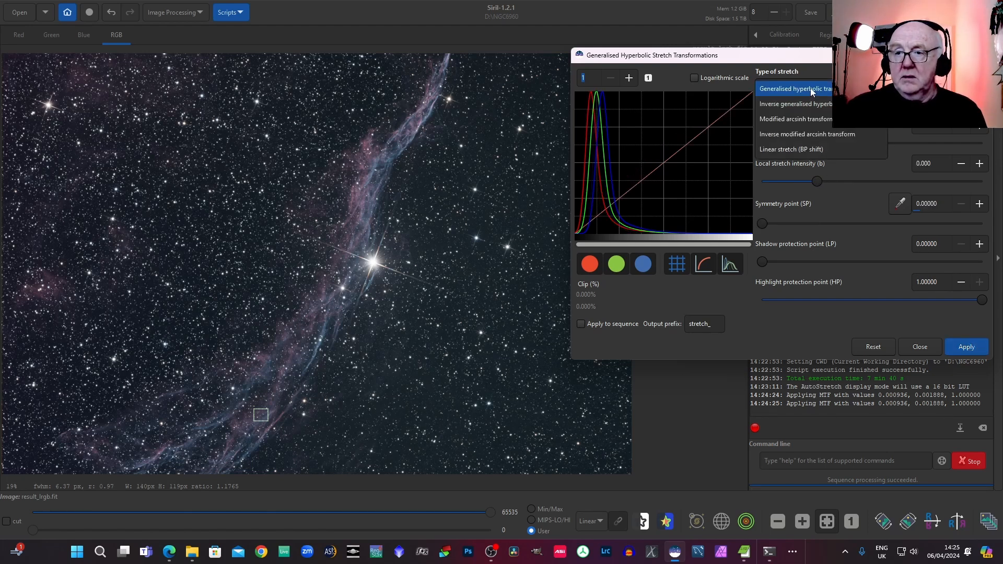
Step: Apply a saturation stretch with a raised stretch factor
click(795, 88)
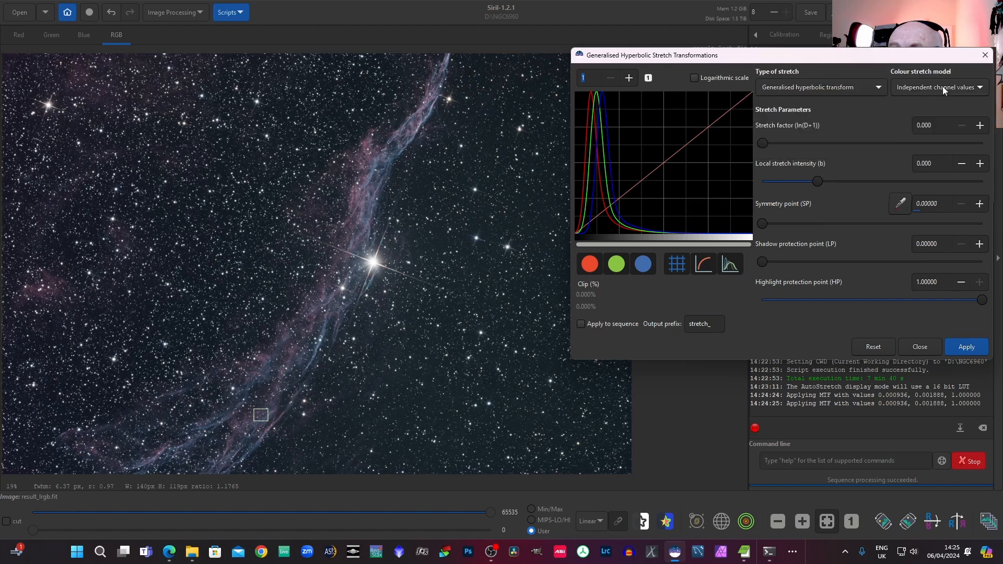
click(938, 87)
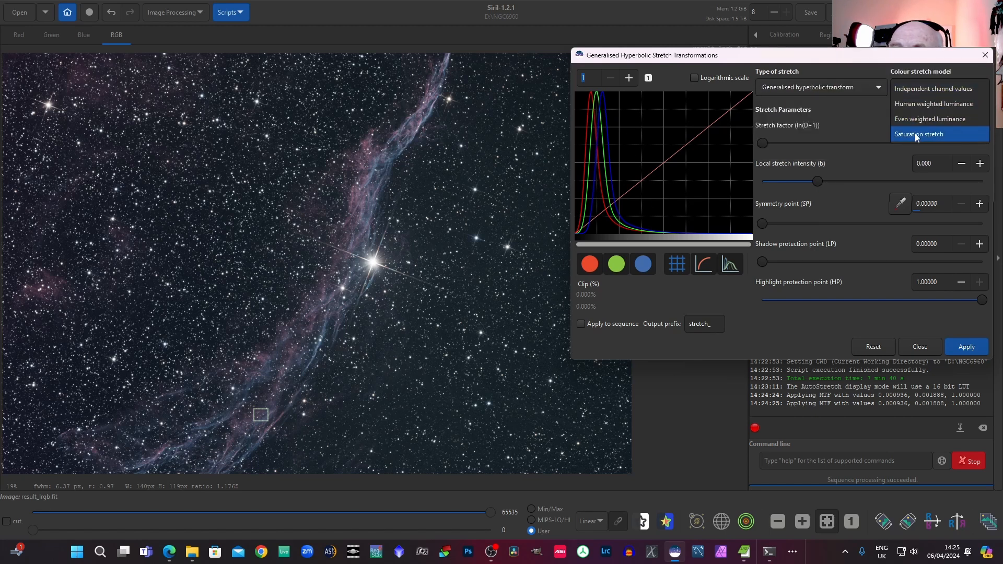
drag(762, 143, 777, 143)
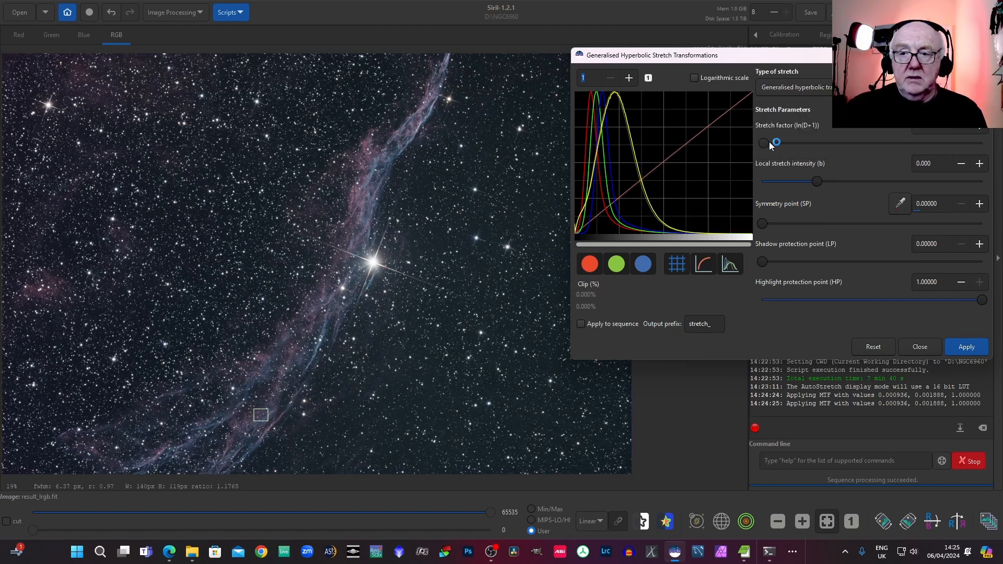
drag(776, 143, 771, 142)
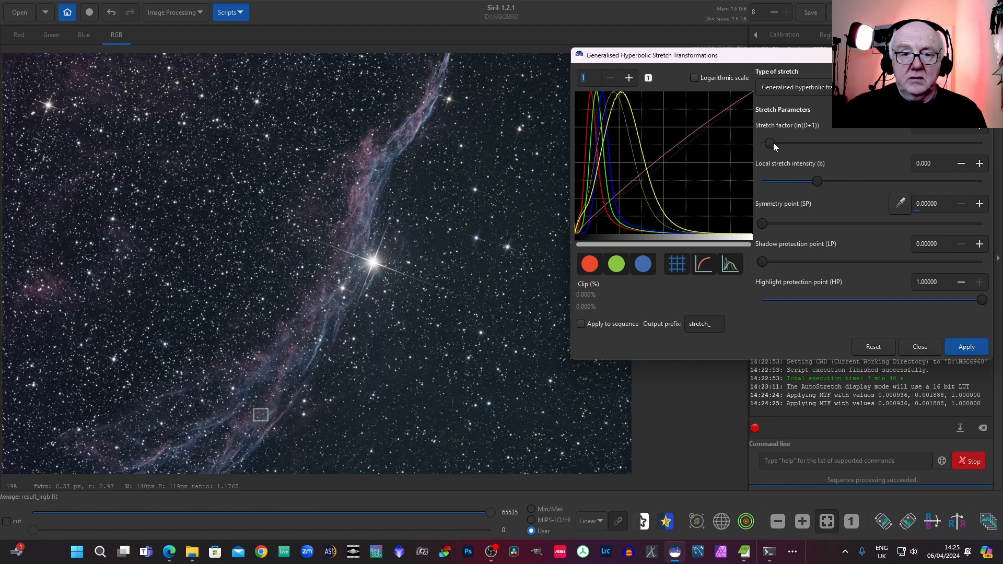
drag(771, 142, 786, 142)
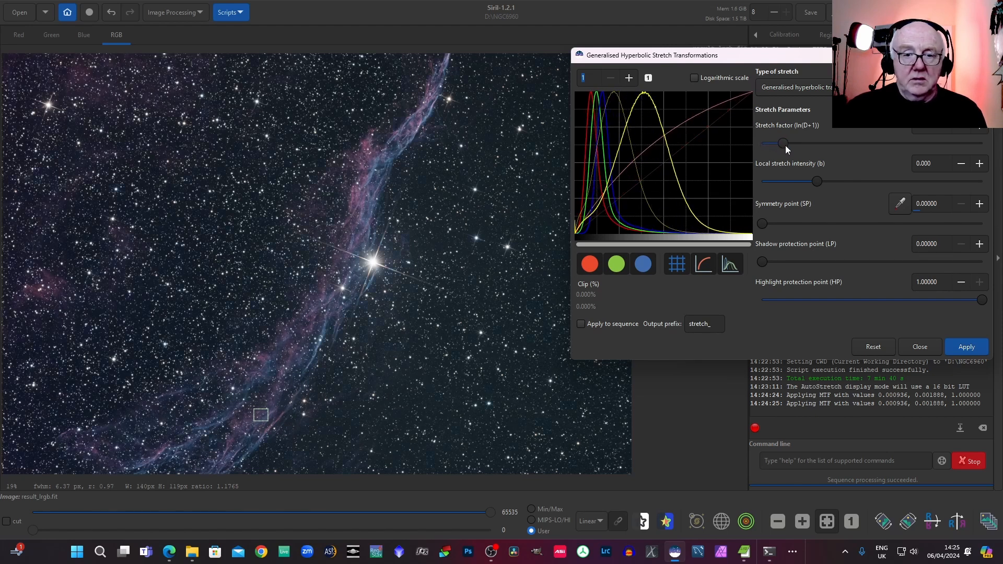
drag(781, 143, 795, 143)
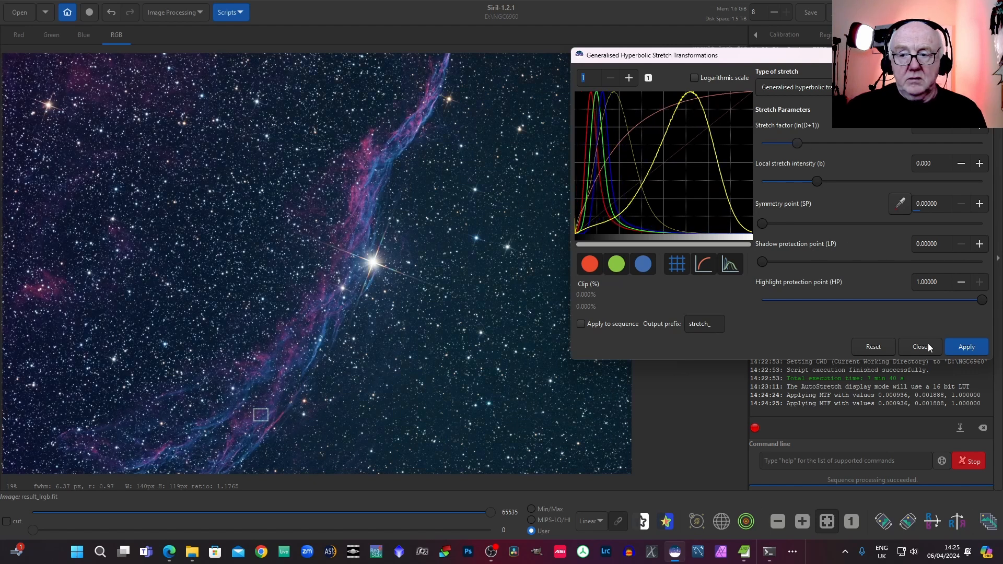
click(967, 346)
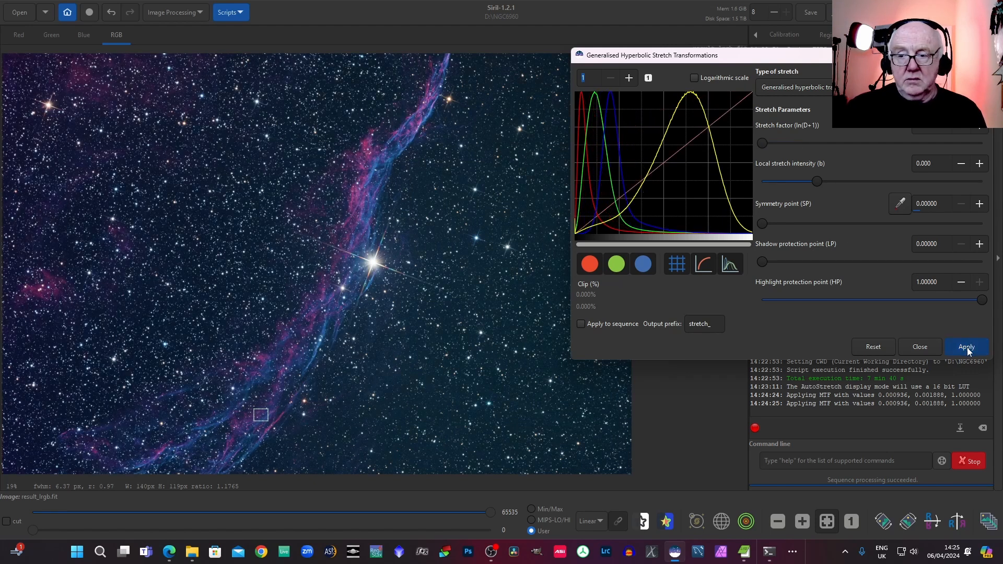
mouse_move(967, 346)
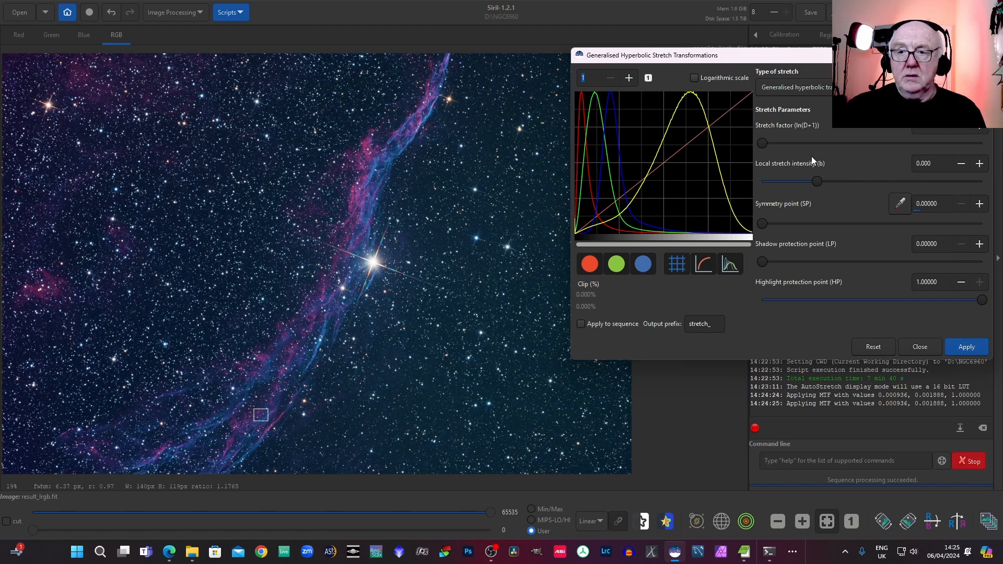
mouse_move(830, 133)
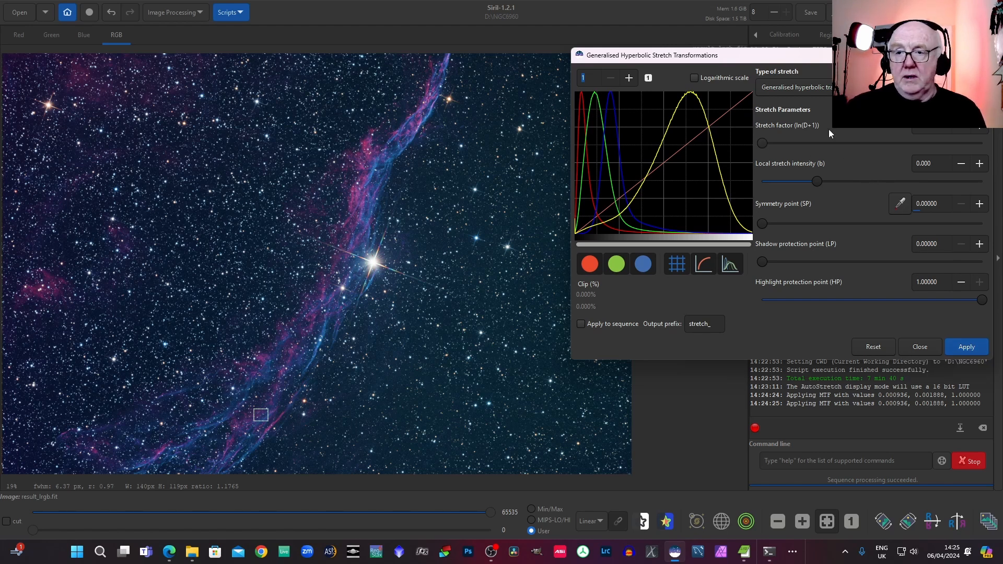
Step: Apply a second saturation stretch using an eyedropper-sampled symmetry point
click(822, 86)
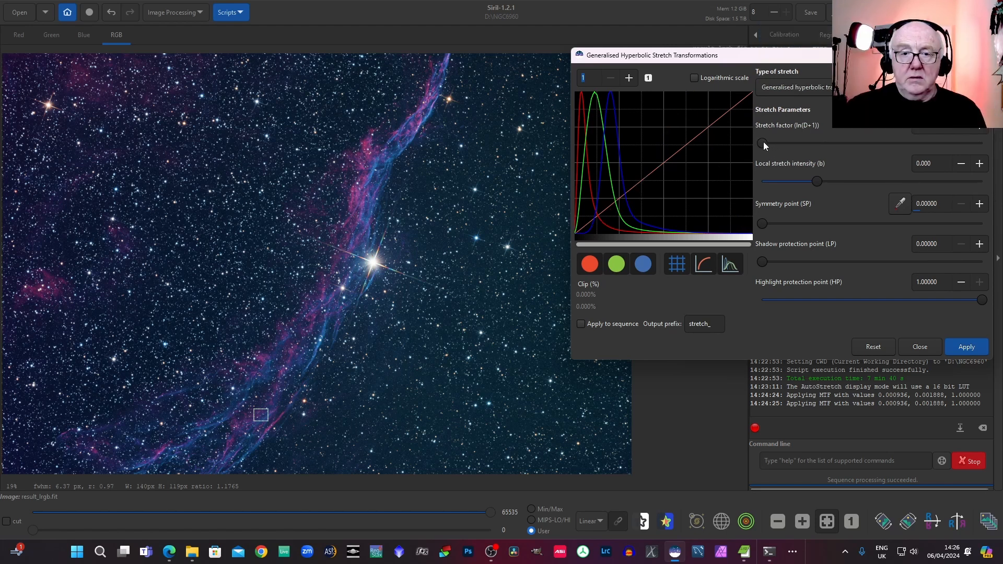
drag(762, 142, 778, 142)
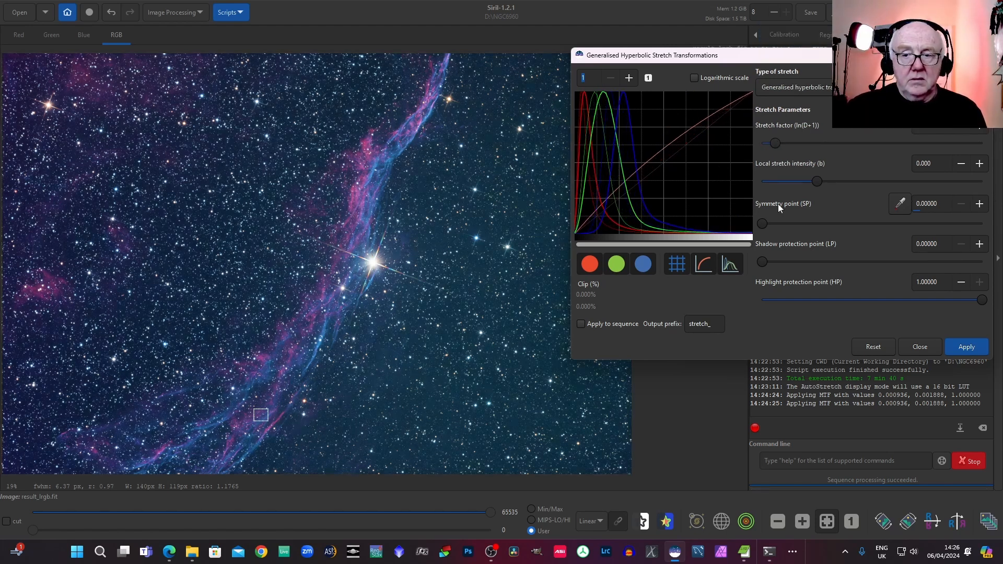
mouse_move(357, 424)
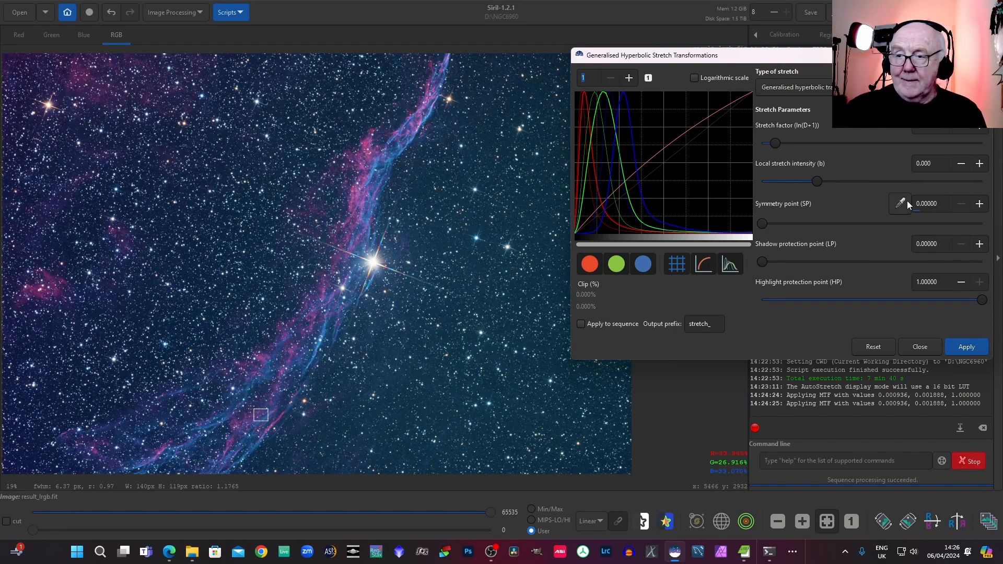
drag(762, 224, 824, 224)
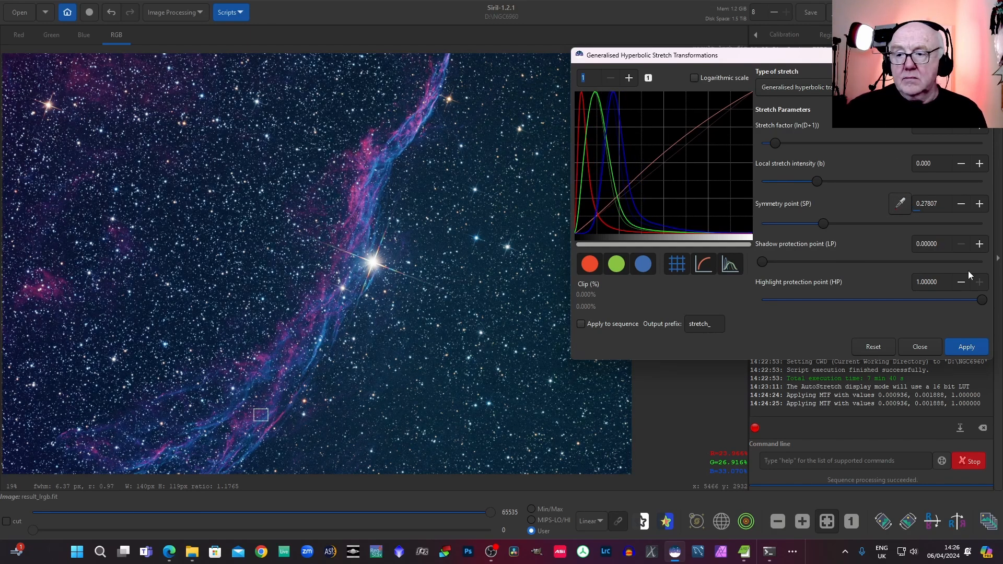
click(966, 347)
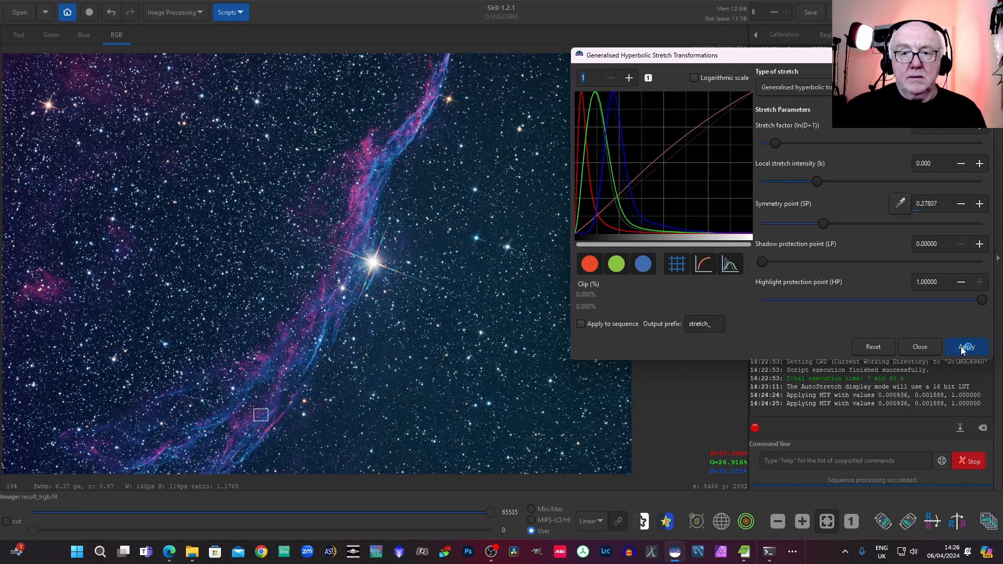
click(873, 347)
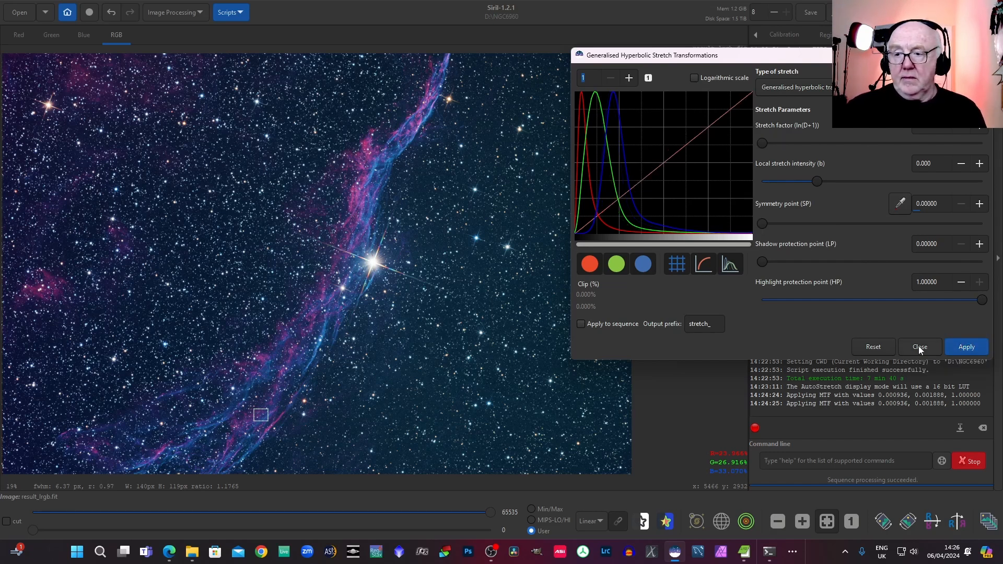
click(918, 347)
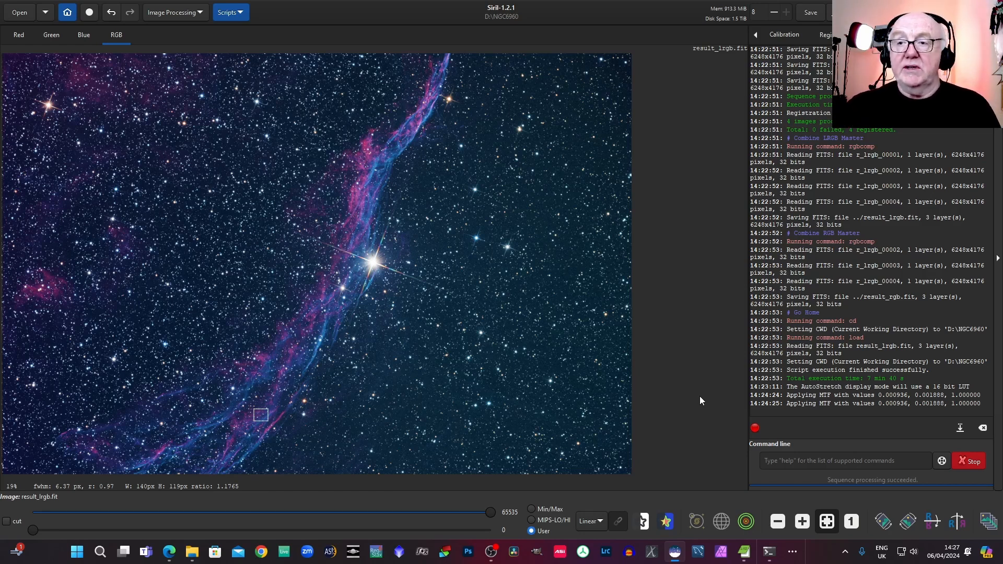
mouse_move(709, 367)
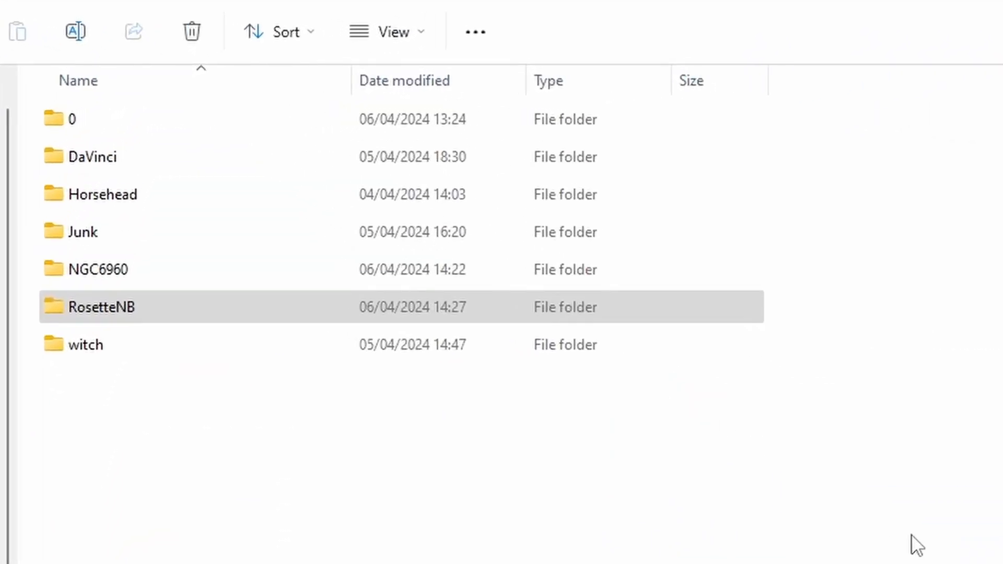
mouse_move(755, 557)
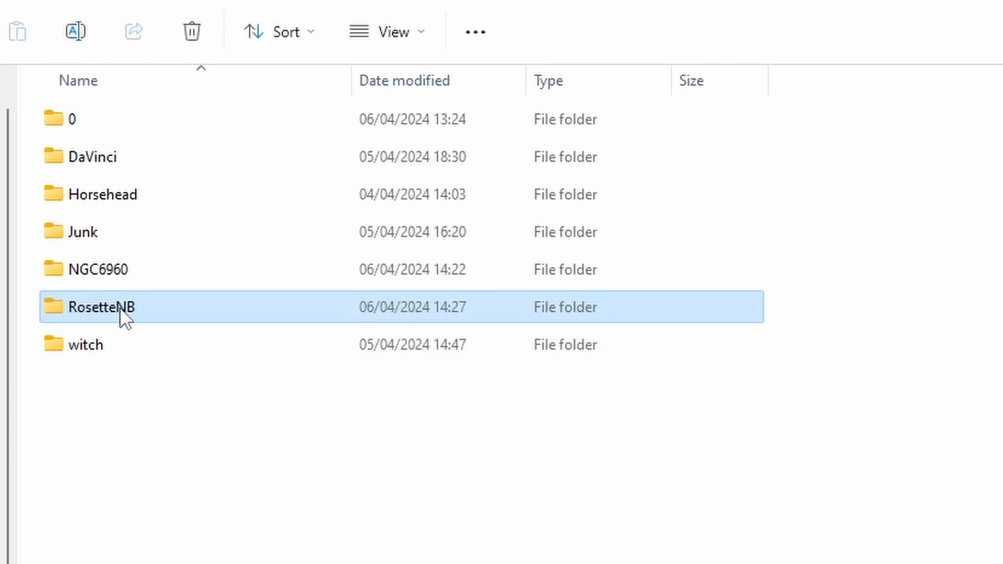
Step: Browse the RosetteNB folder's biases, darks and h, o, s channel folders with their flats and lights
double_click(104, 307)
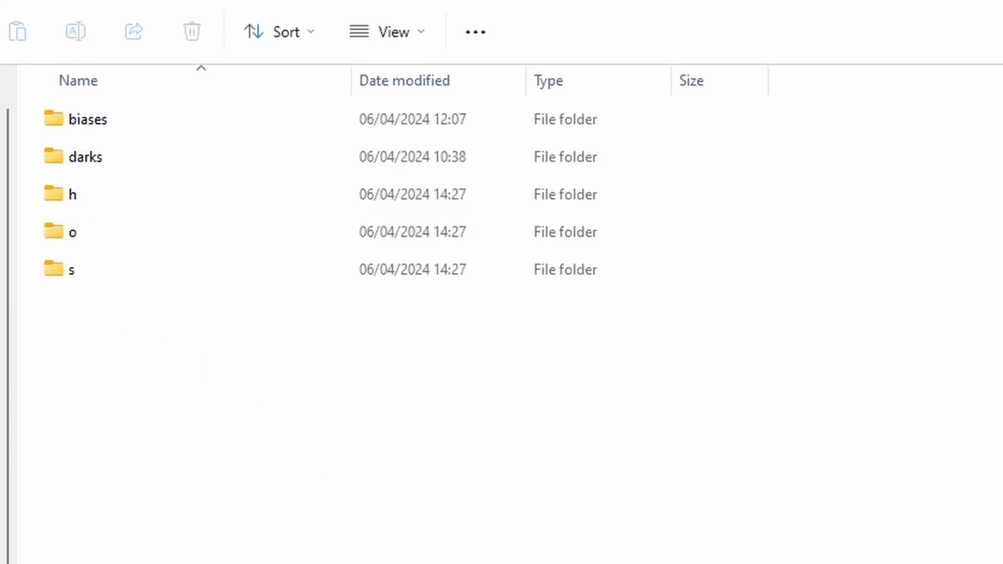
click(87, 119)
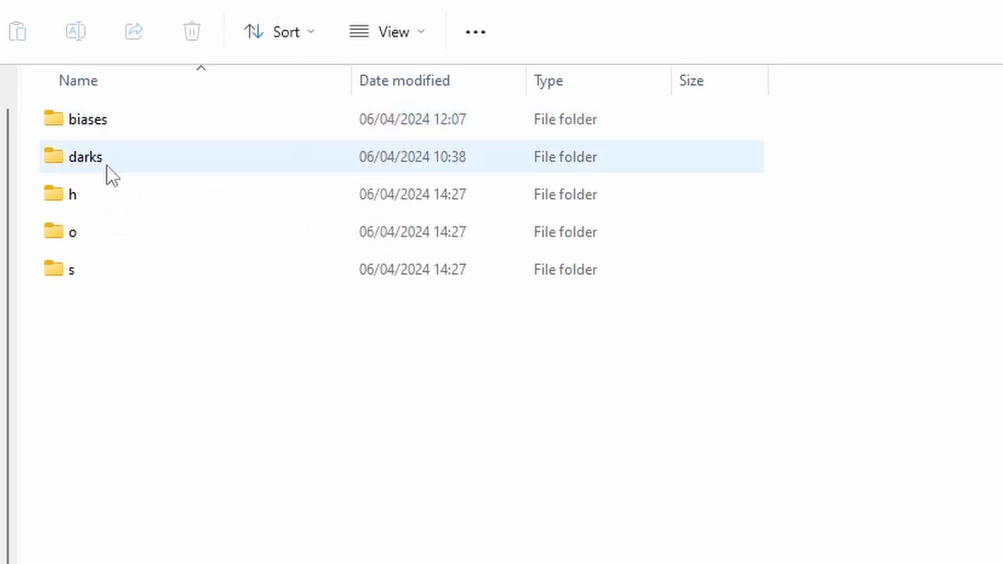
click(202, 447)
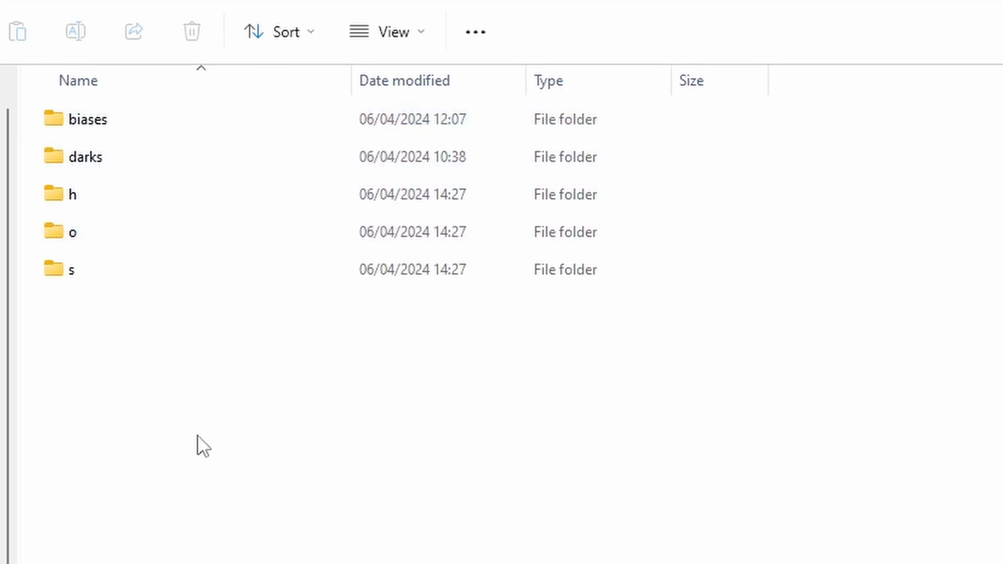
click(72, 232)
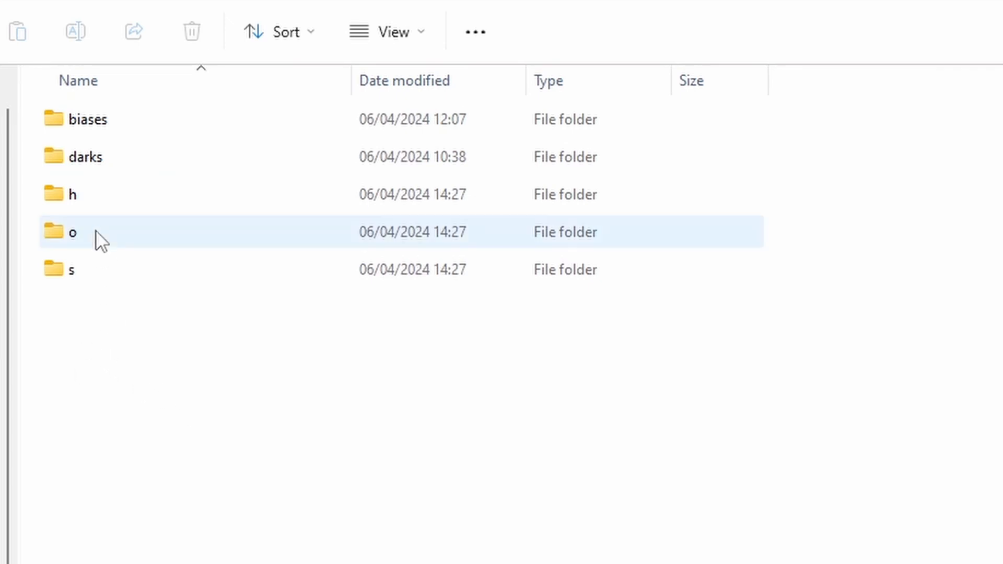
mouse_move(93, 205)
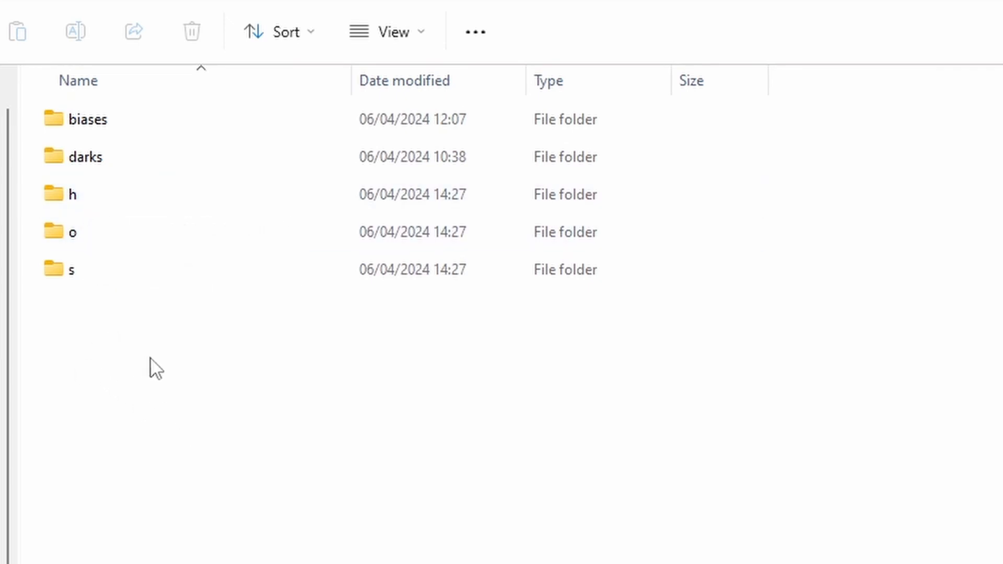
click(73, 232)
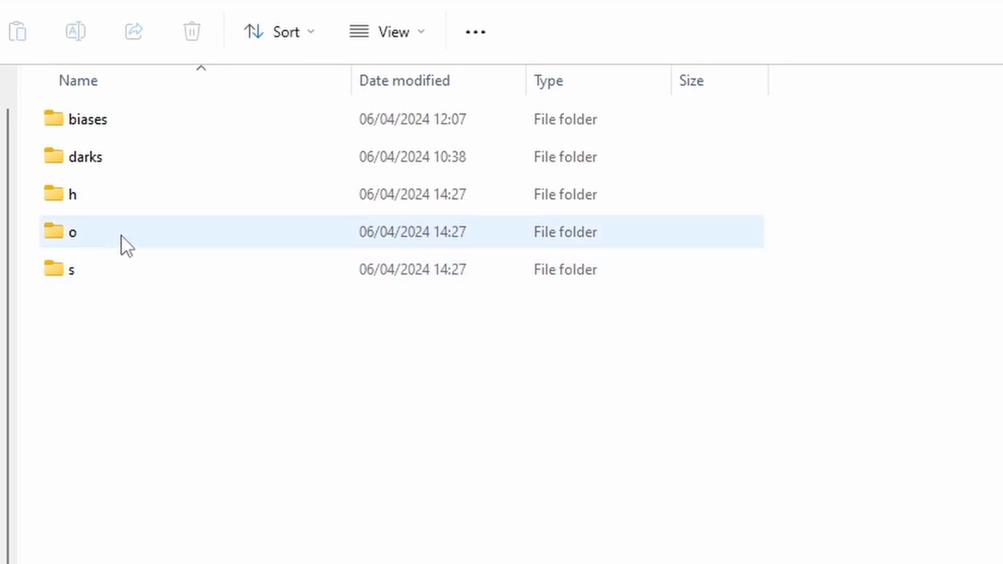
click(293, 504)
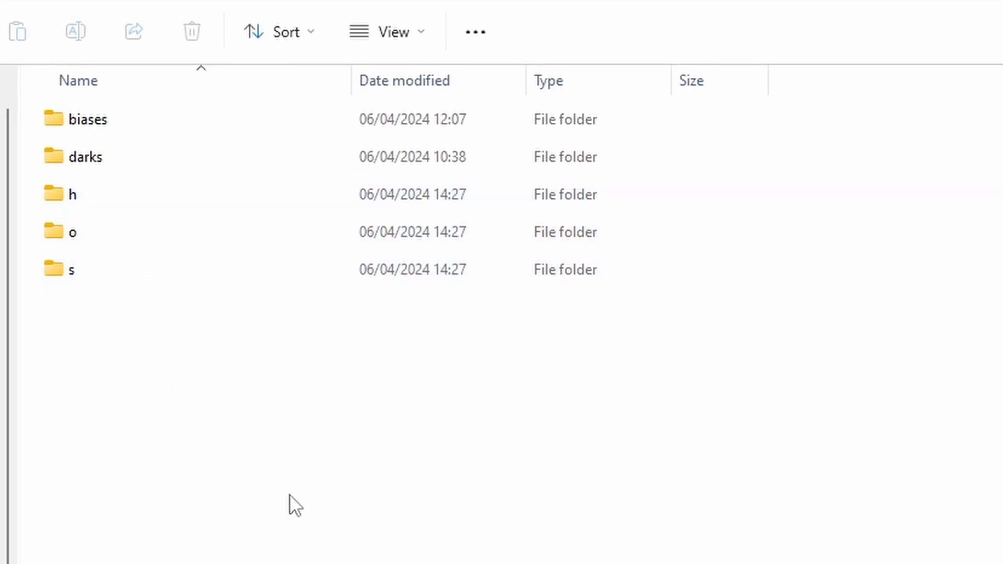
click(76, 195)
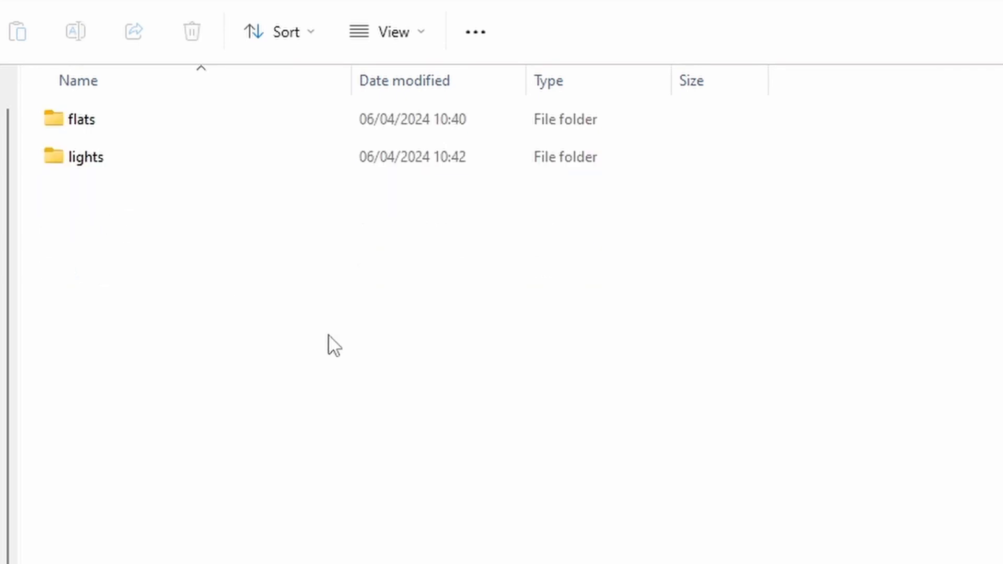
click(82, 119)
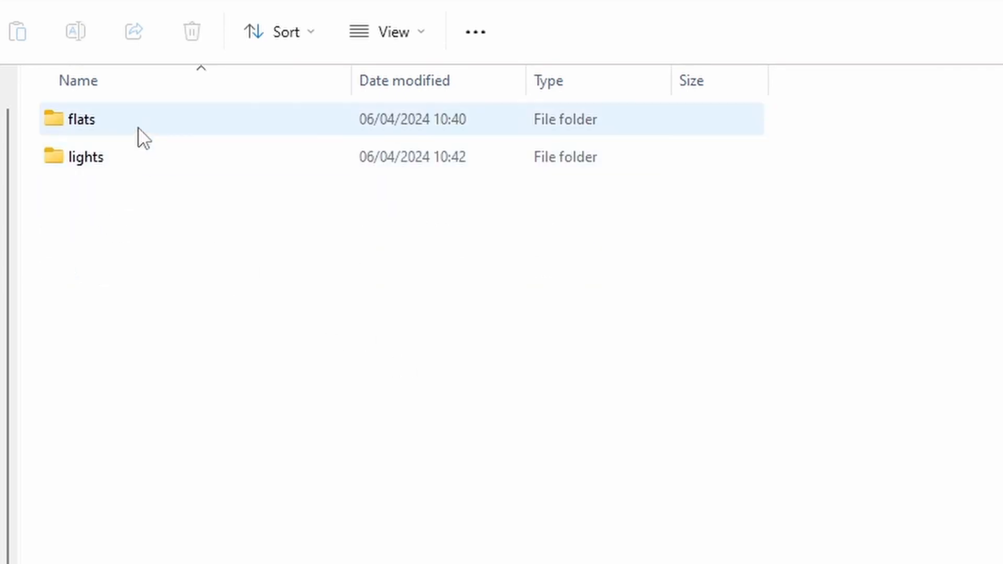
double_click(82, 119)
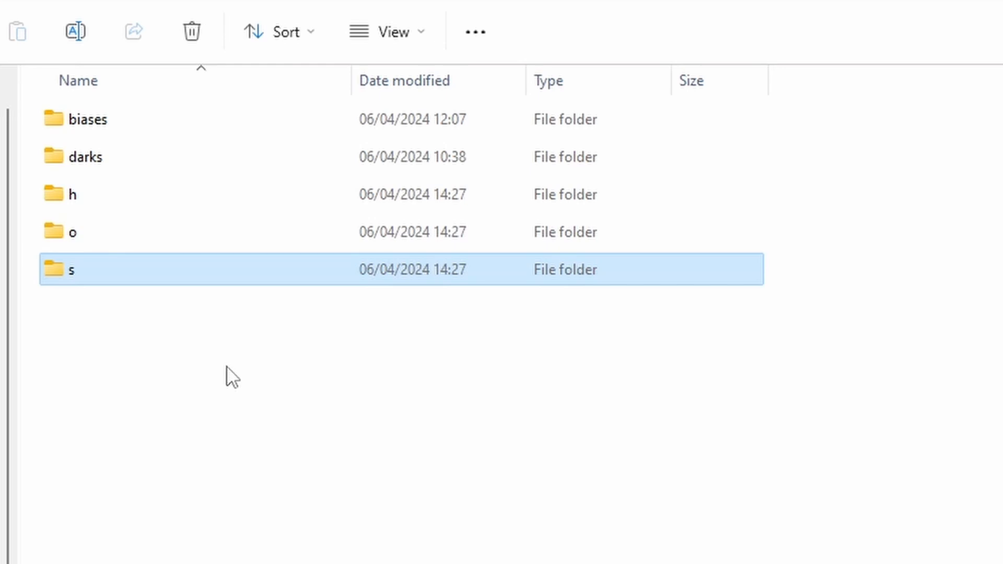
mouse_move(299, 543)
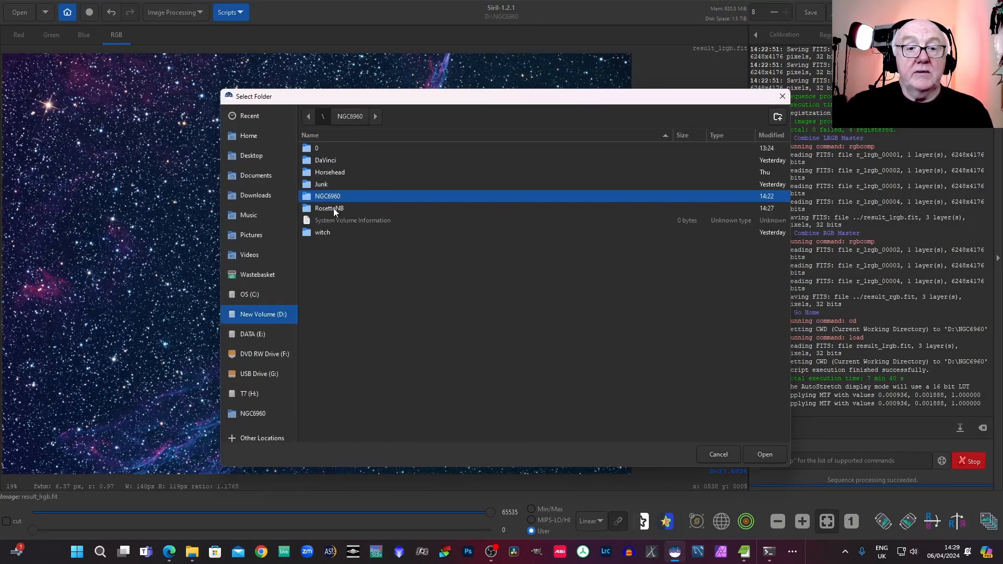
Step: Set D:\RosetteNB as Siril's working directory
click(329, 208)
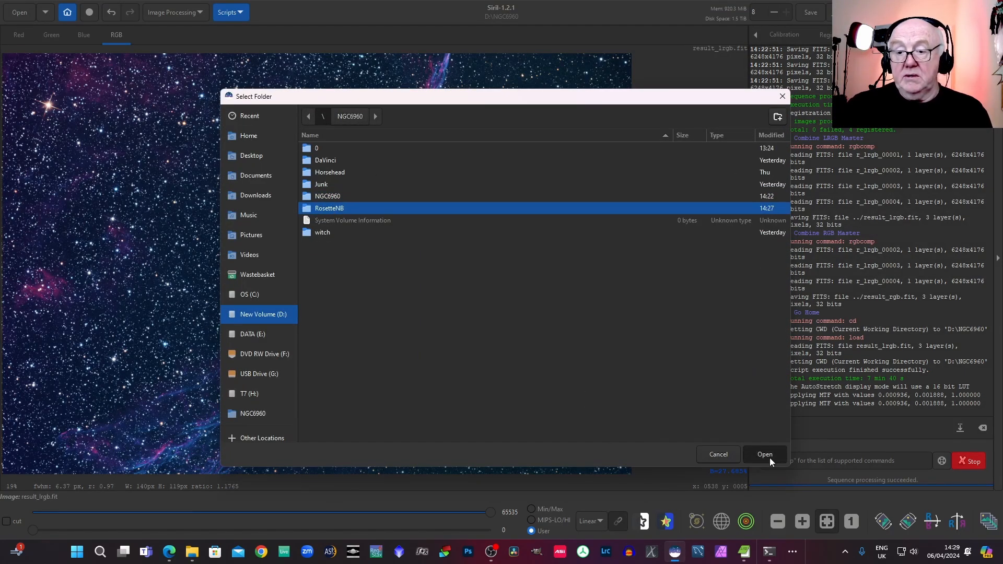
click(765, 454)
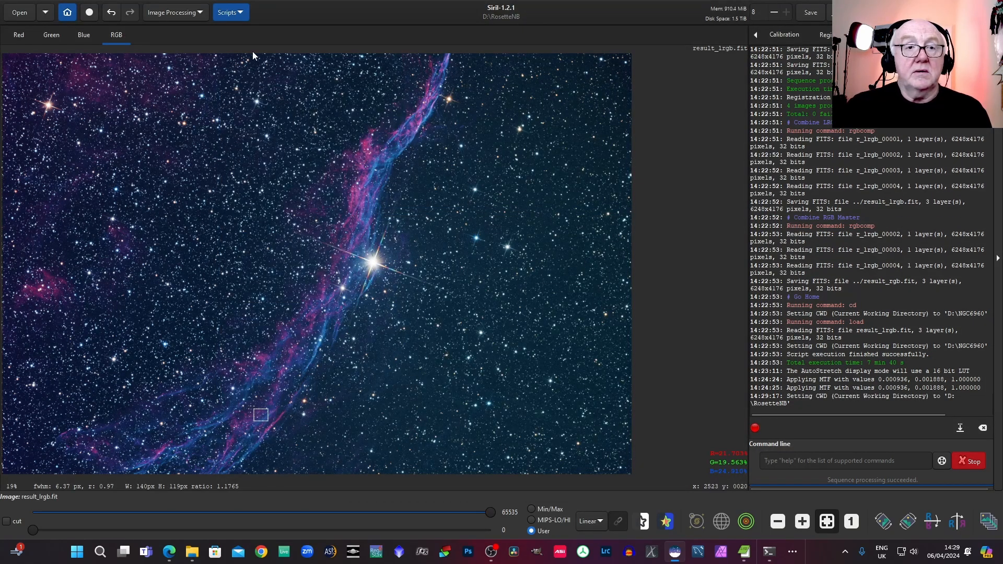
Step: Run the AstroBBQ_SHOStackLightsDarksFlatsBiases script, loading result_hsho.fit
click(226, 12)
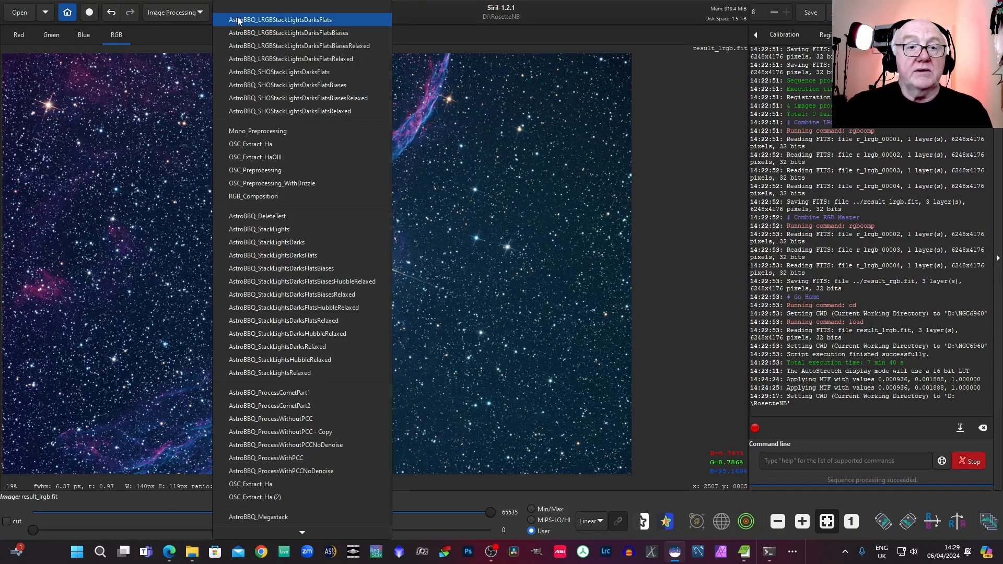
mouse_move(287, 84)
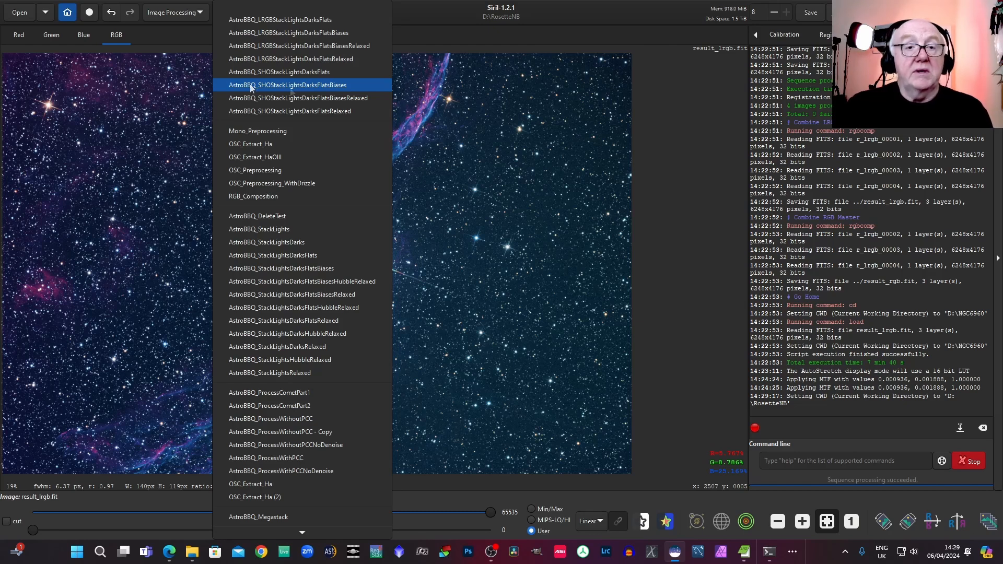
mouse_move(346, 88)
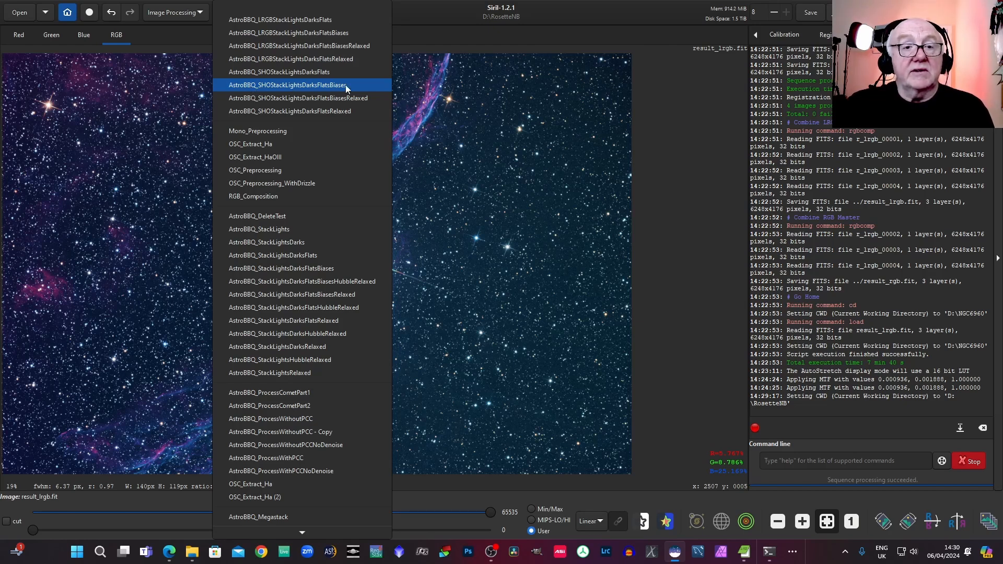
click(290, 84)
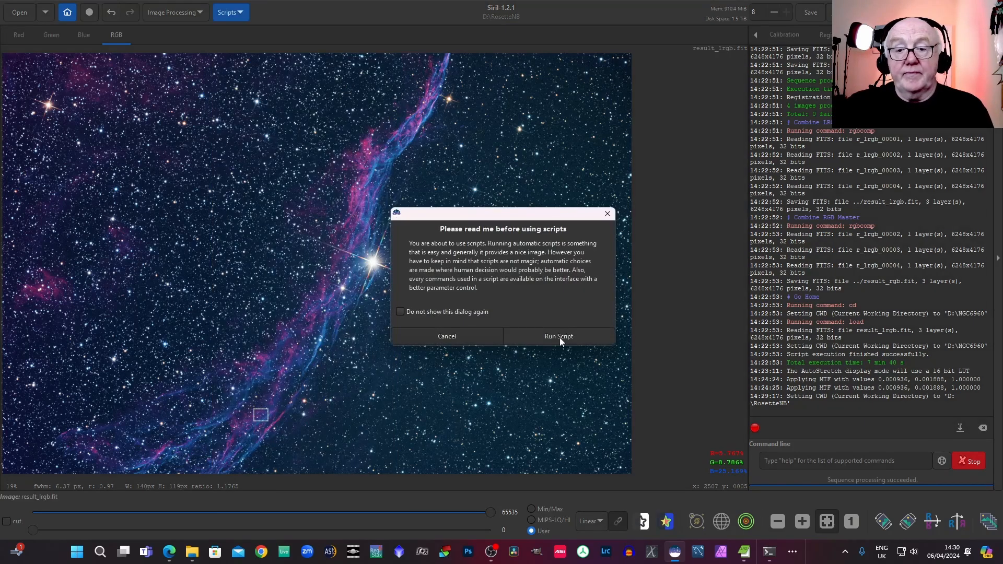
click(558, 336)
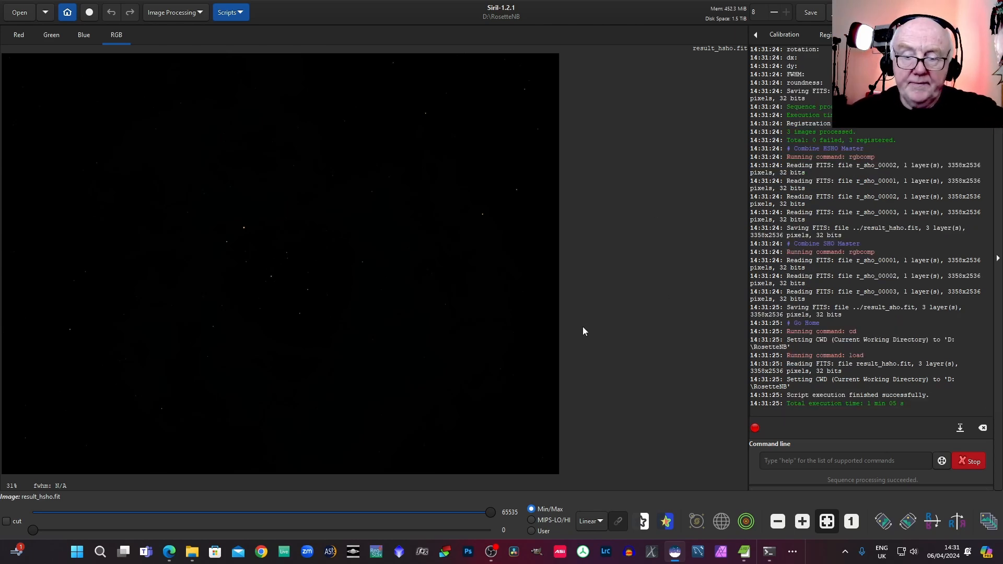
click(590, 521)
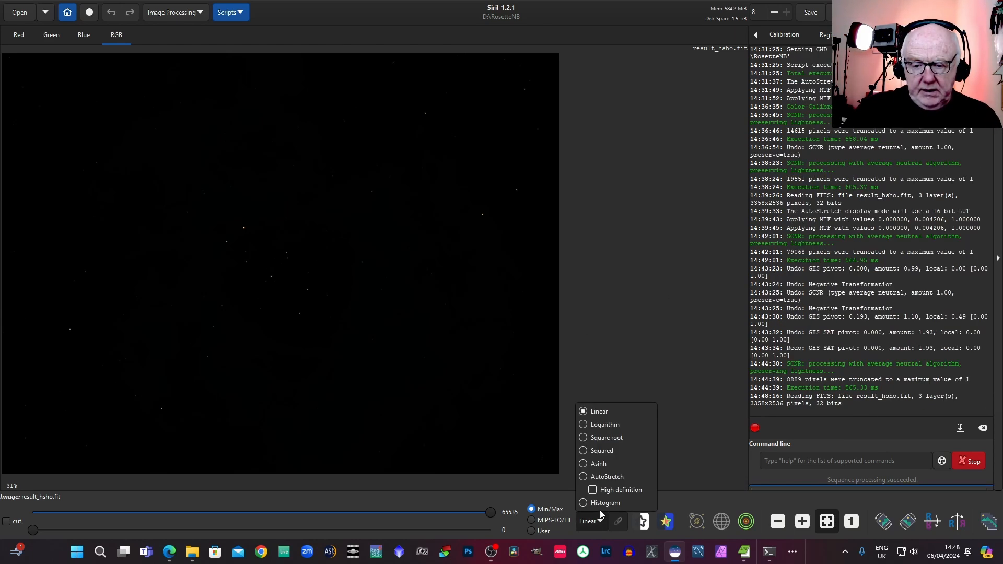
Step: Autostretch the Rosette stack, apply the histogram stretch permanently, and return display to Linear
click(607, 476)
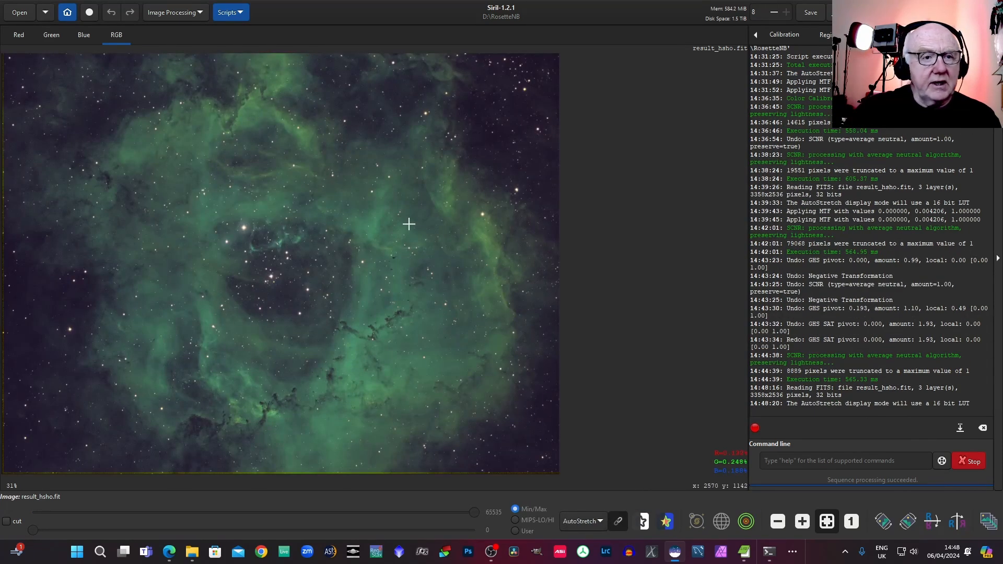
click(174, 11)
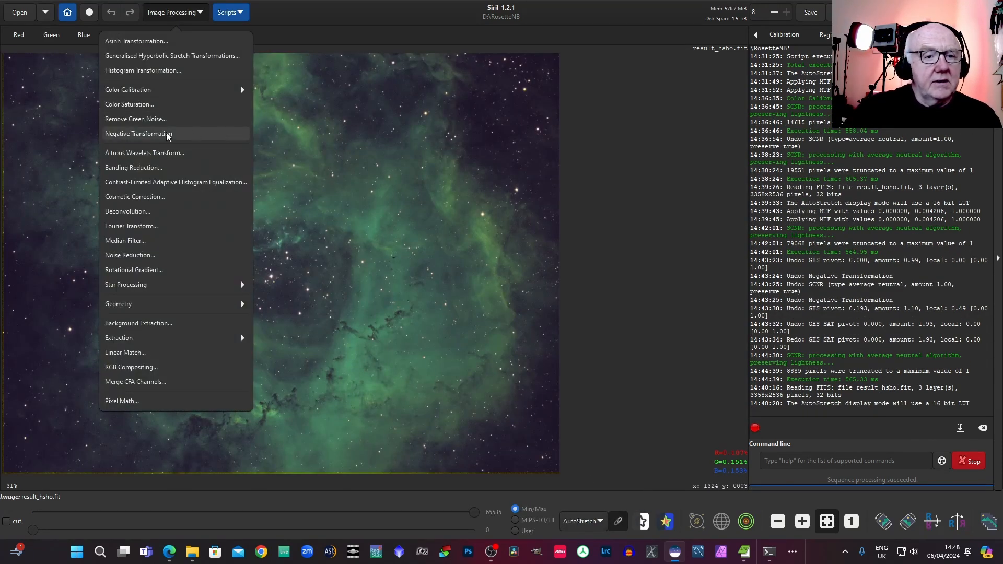
click(143, 70)
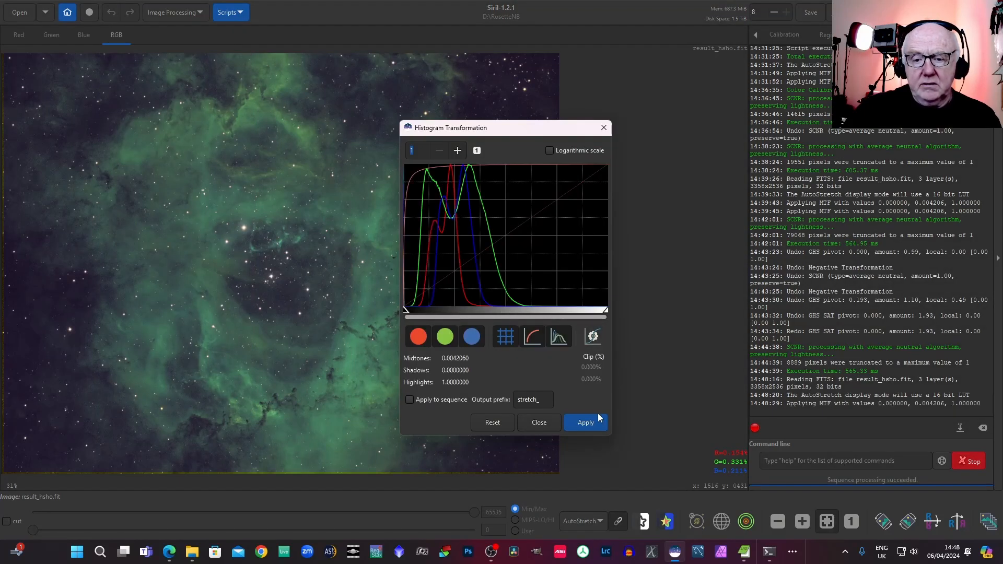
click(491, 422)
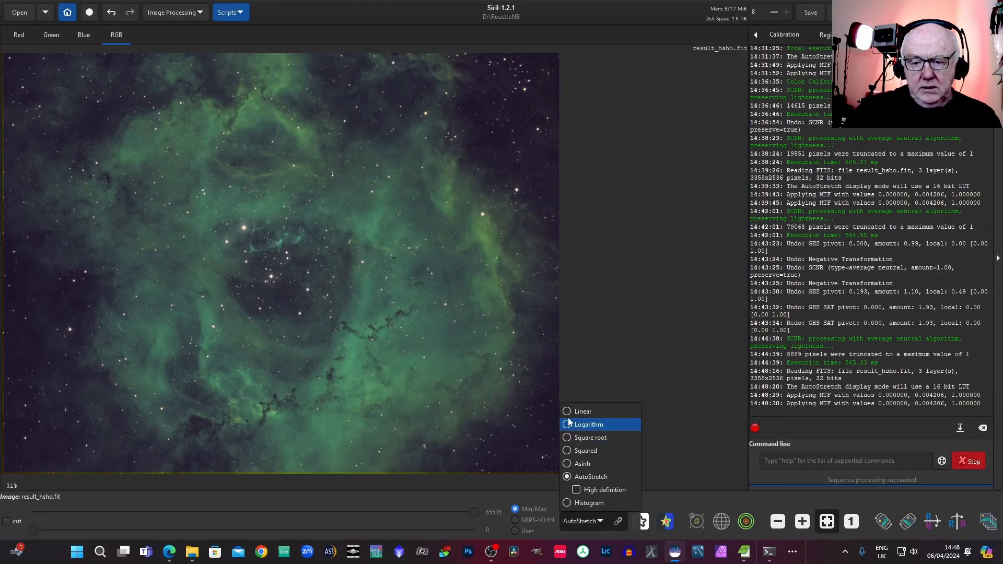
click(584, 411)
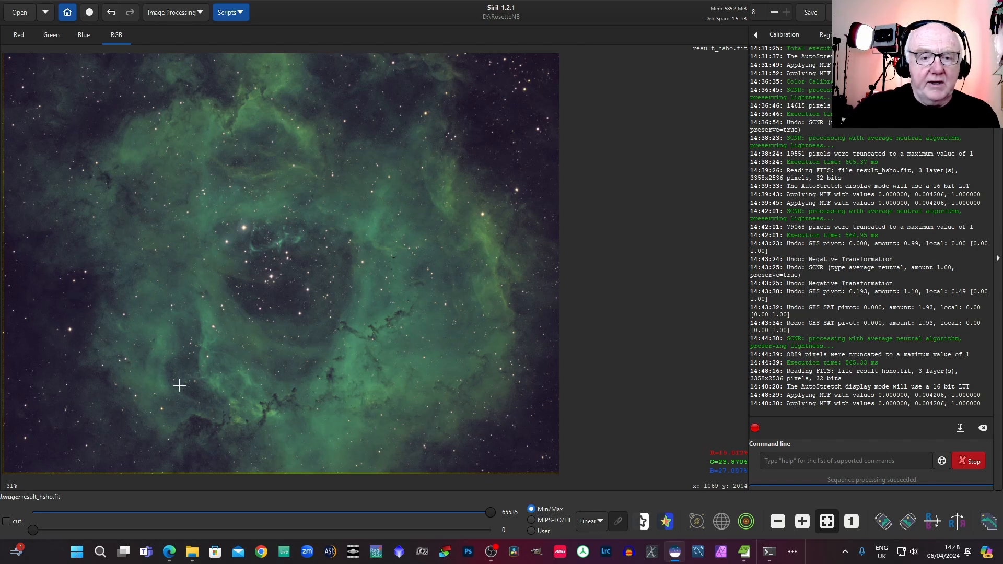
mouse_move(318, 296)
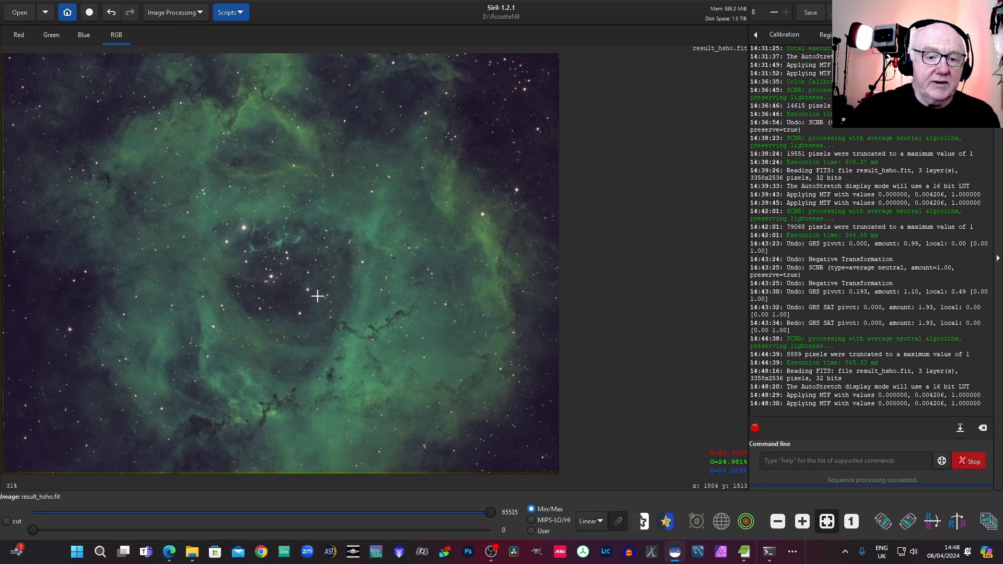
mouse_move(333, 289)
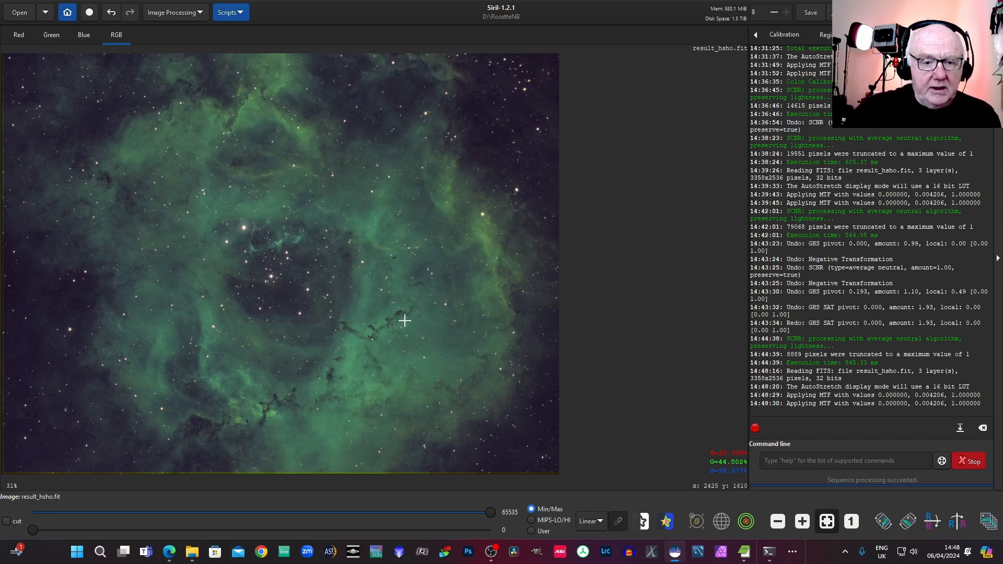
mouse_move(405, 324)
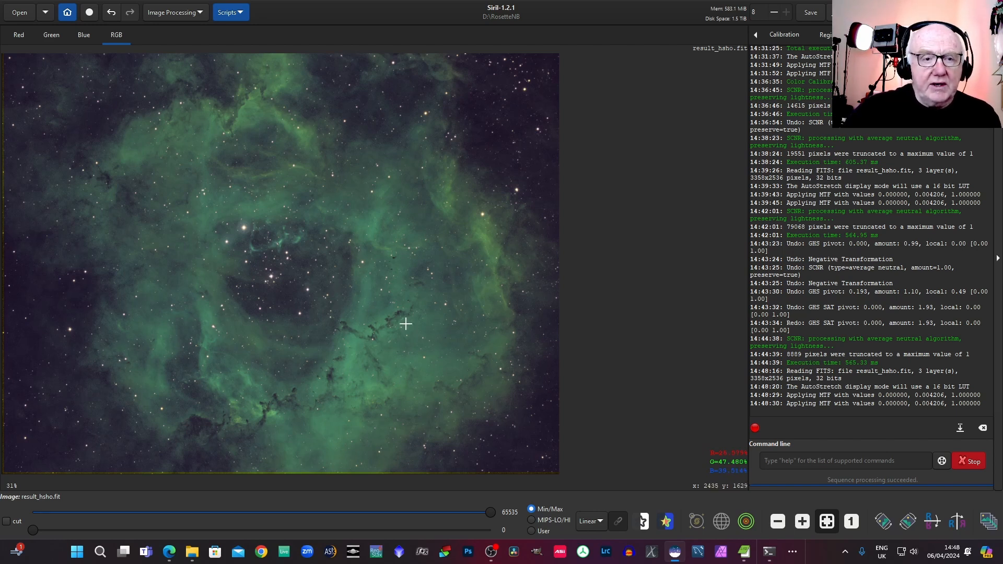
mouse_move(217, 93)
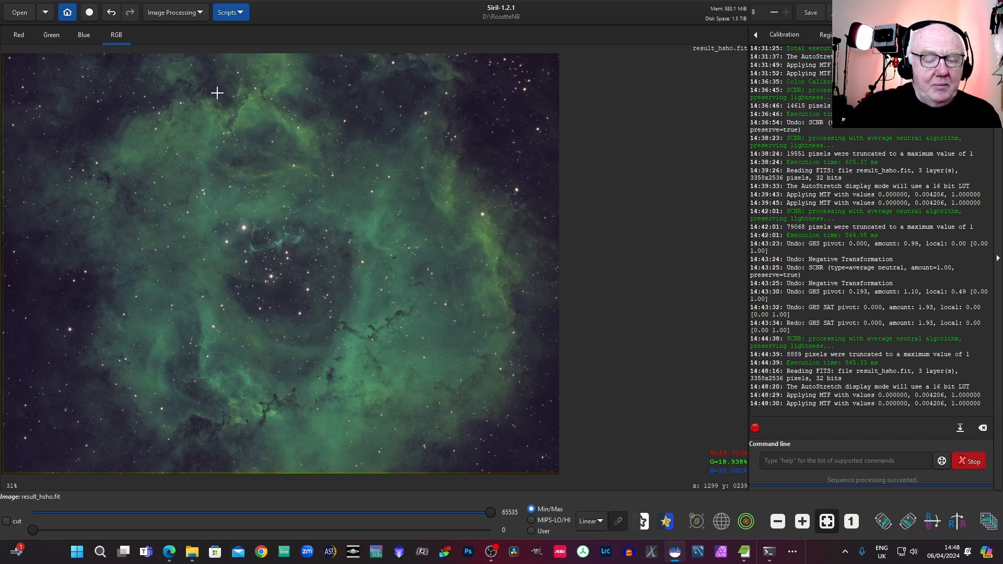
mouse_move(221, 76)
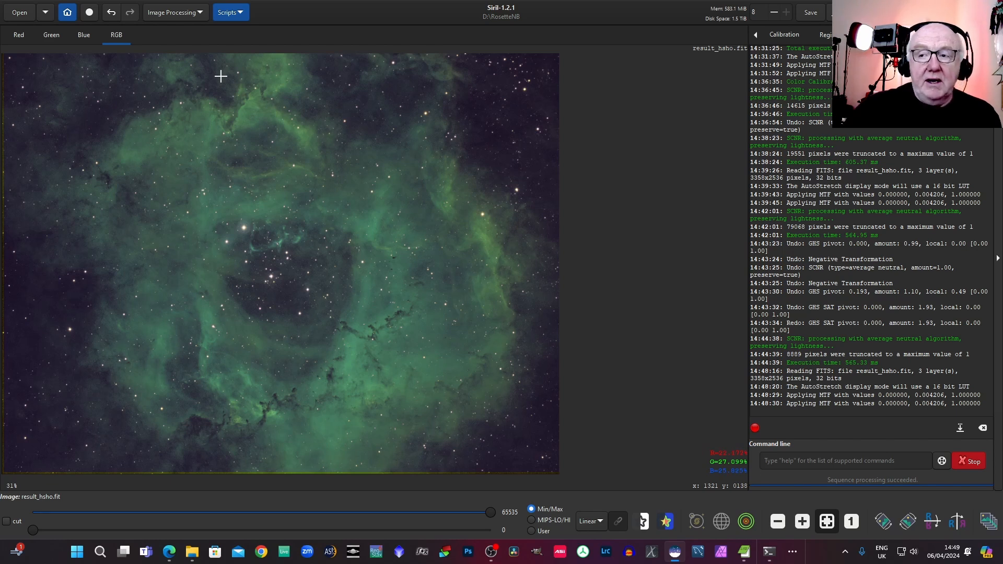
mouse_move(182, 186)
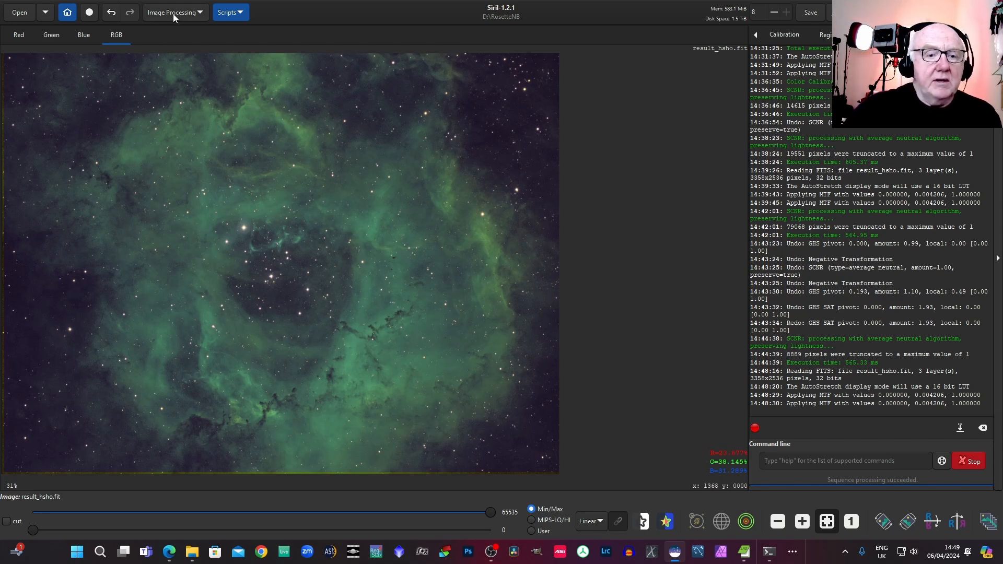
Step: In the GHS tool, trial an inverse hyperbolic stretch around factor 0.5 then return it to zero
click(172, 11)
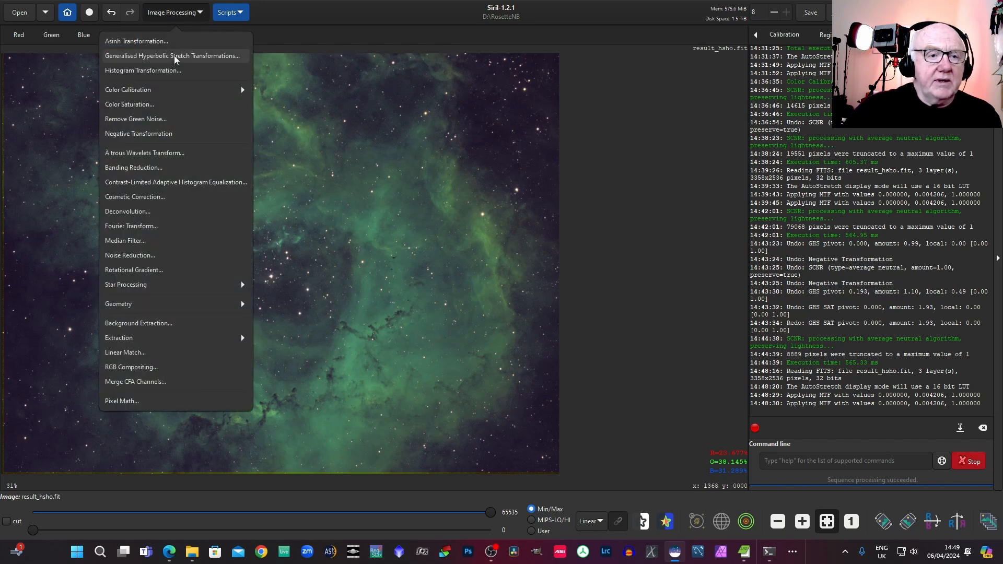
click(171, 55)
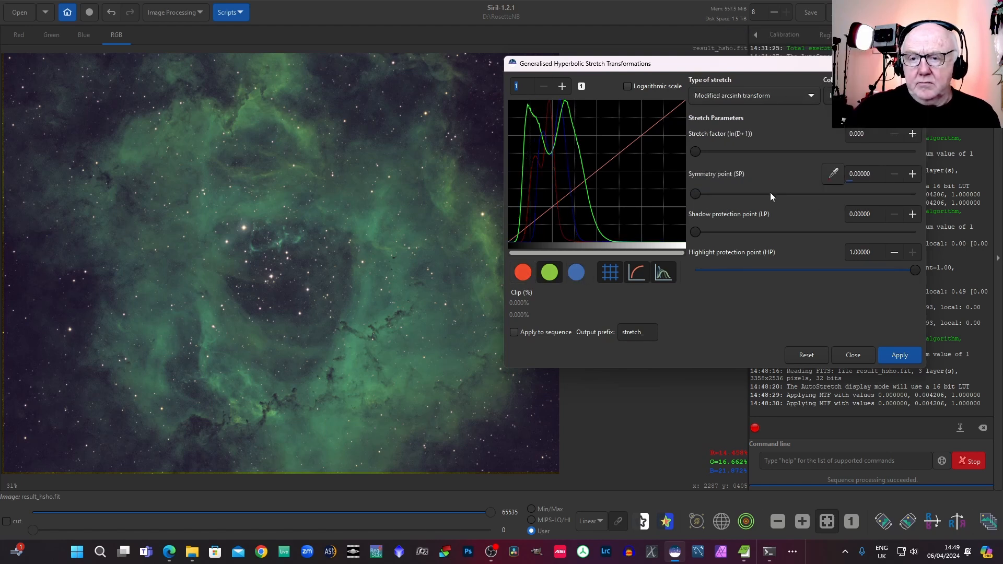
click(753, 95)
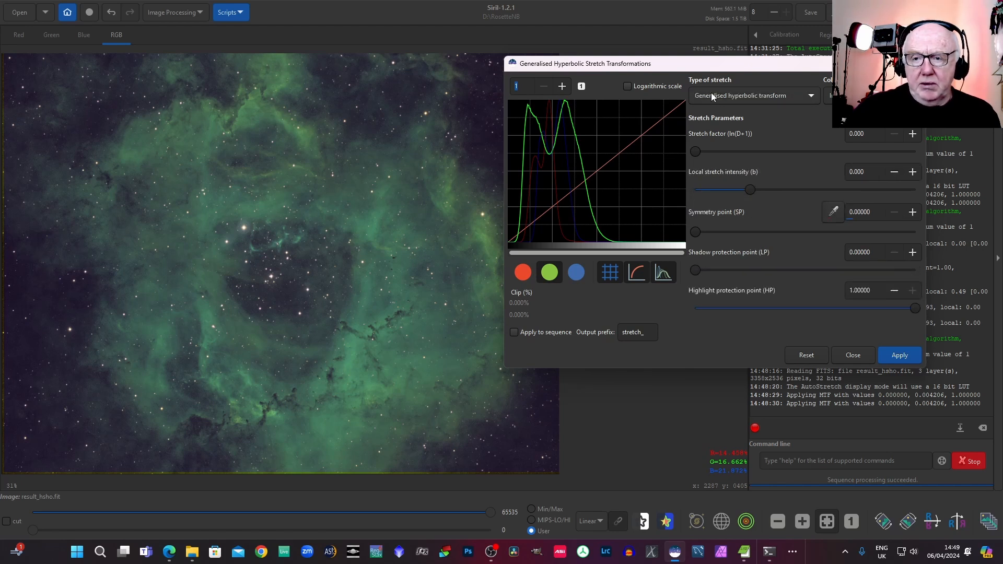
click(754, 96)
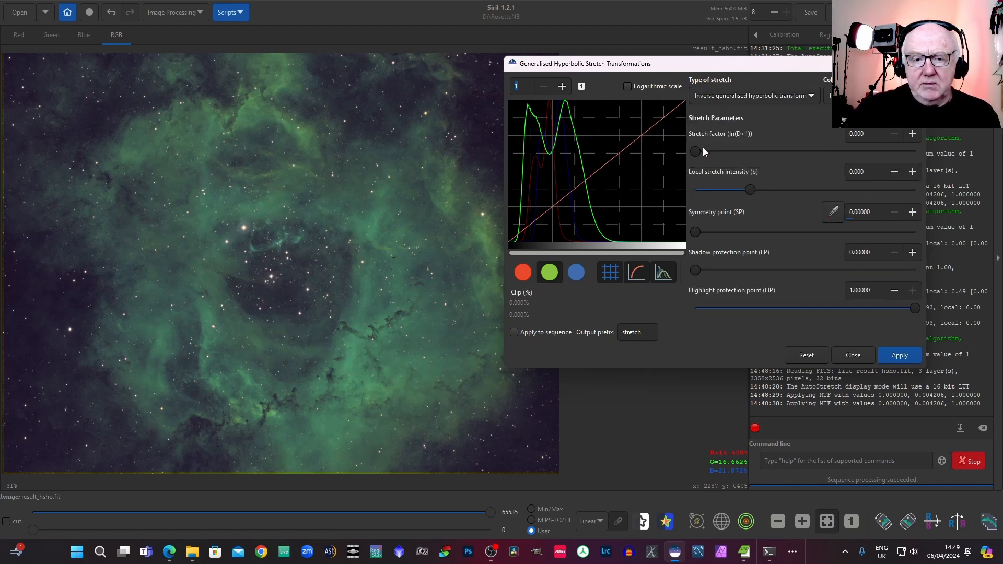
drag(696, 153, 708, 153)
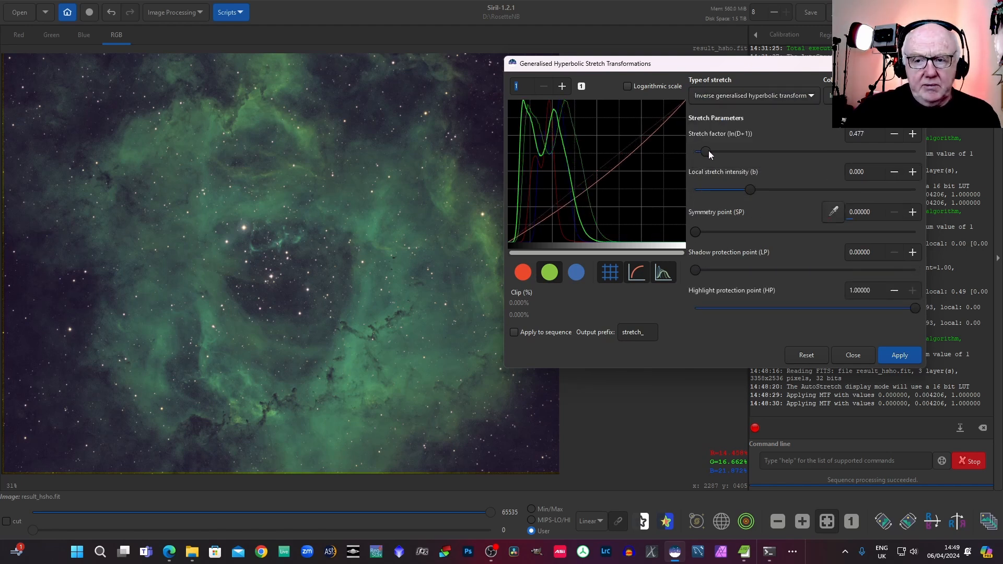
drag(704, 154, 708, 154)
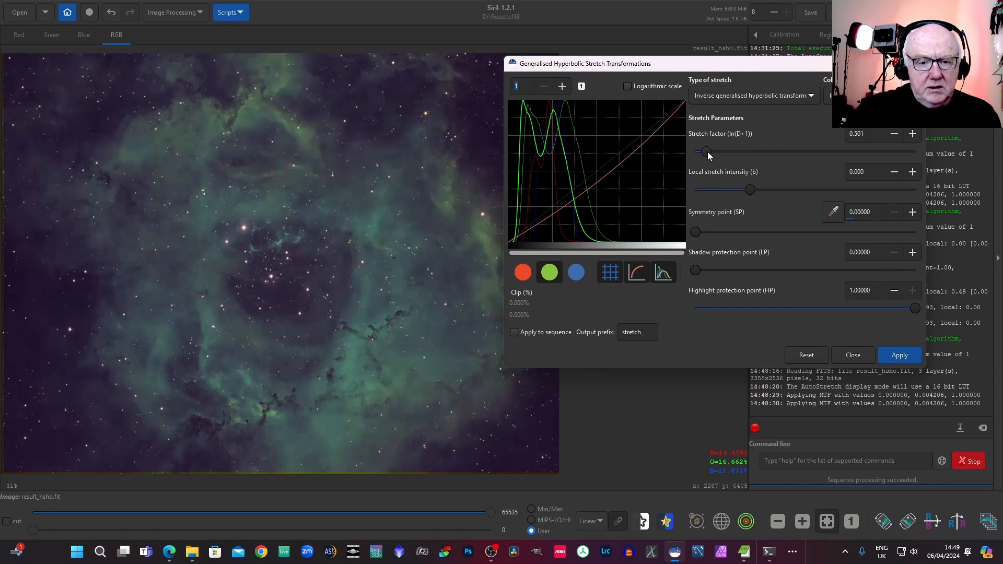
drag(707, 152, 697, 153)
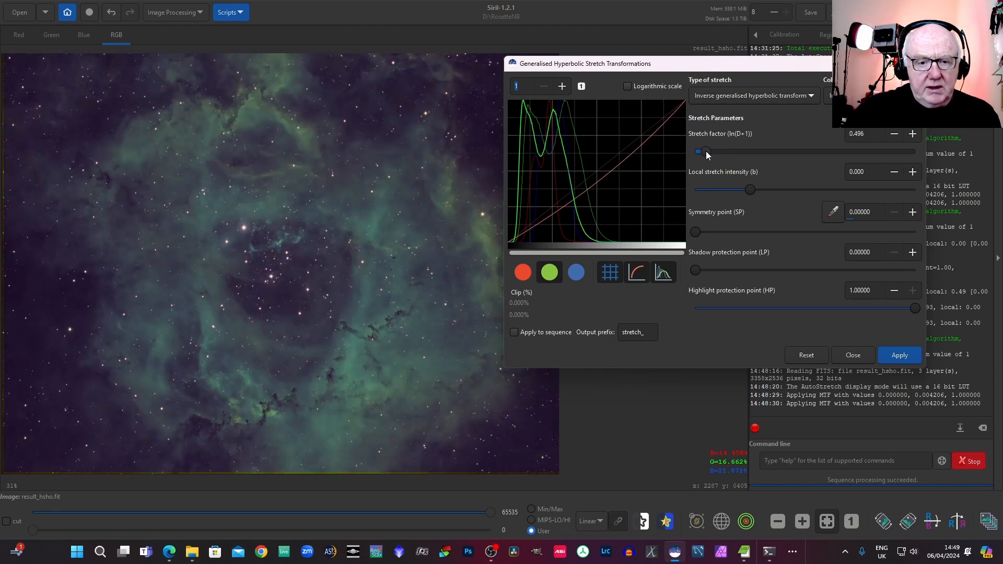
drag(705, 151, 703, 152)
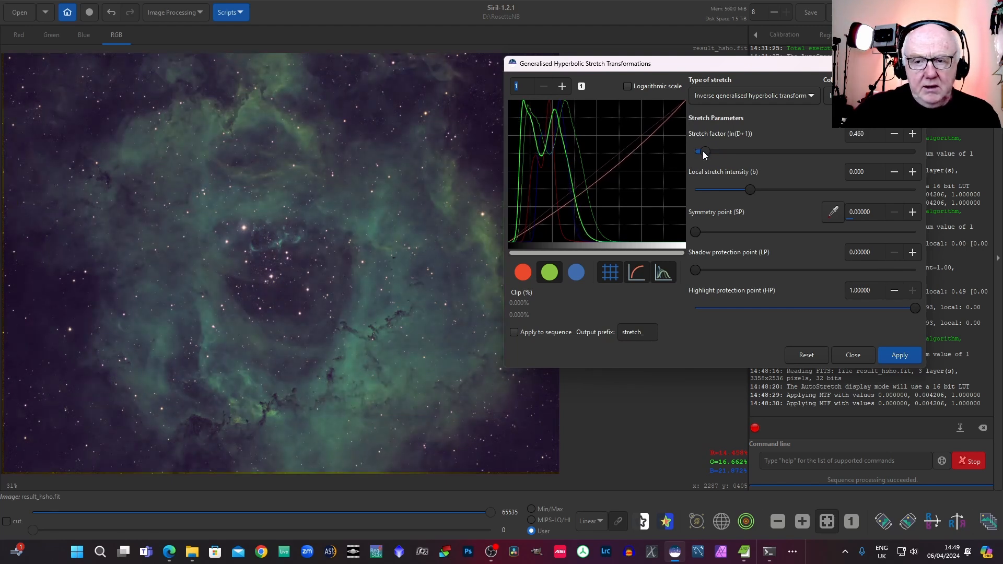
drag(703, 152, 706, 152)
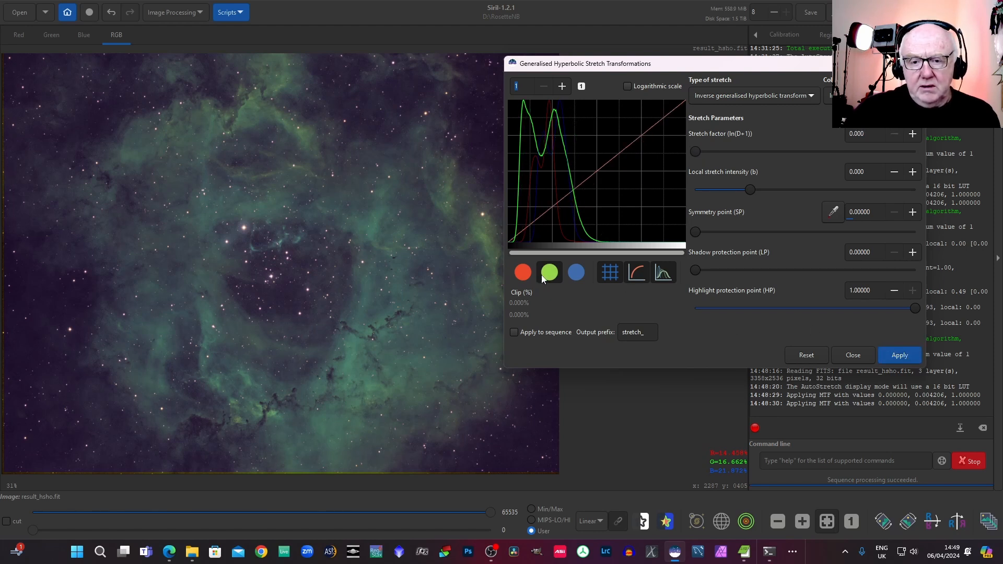
click(549, 273)
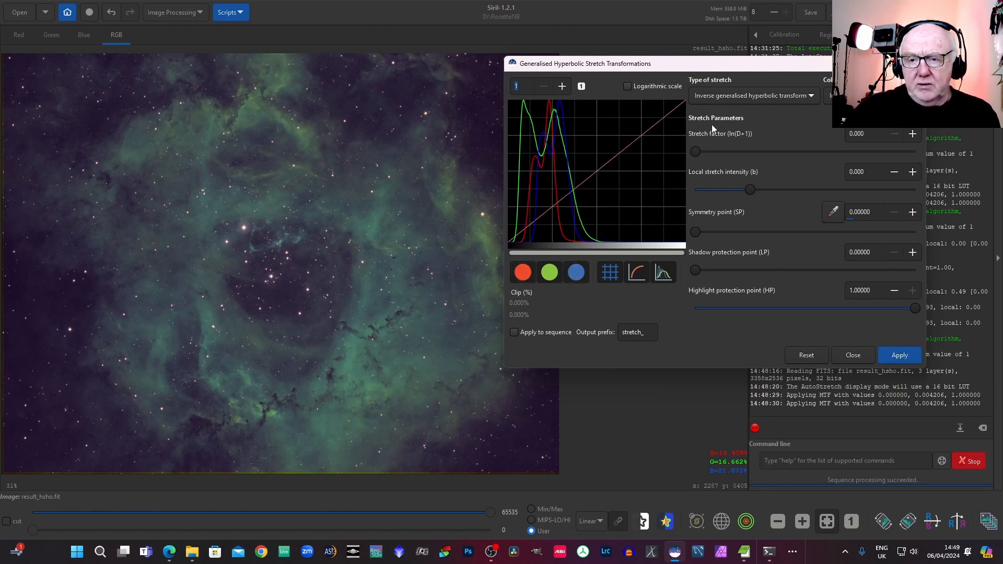
Step: Switch to the forward generalised hyperbolic transform and raise the stretch factor to brighten the nebula
click(754, 95)
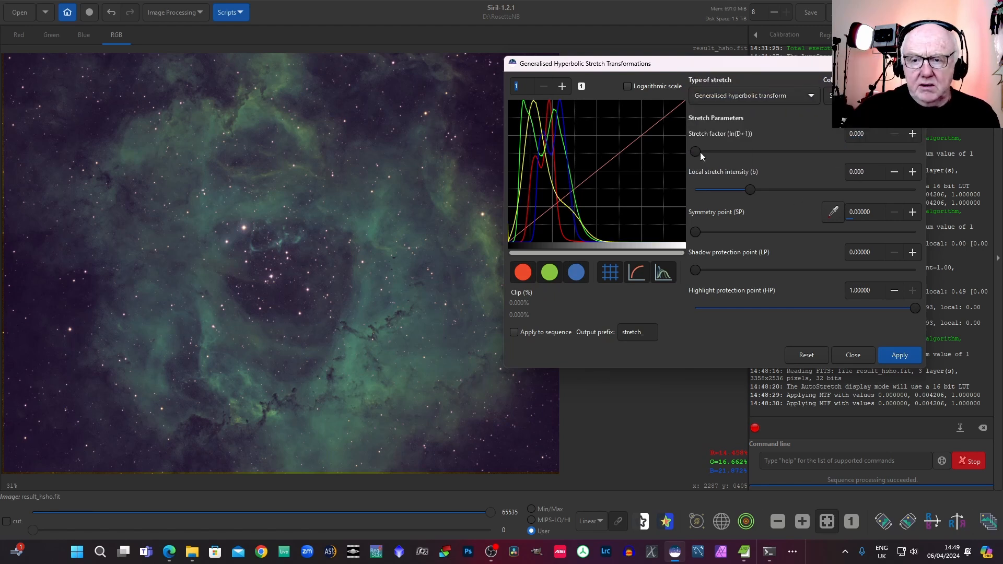
drag(696, 152, 708, 153)
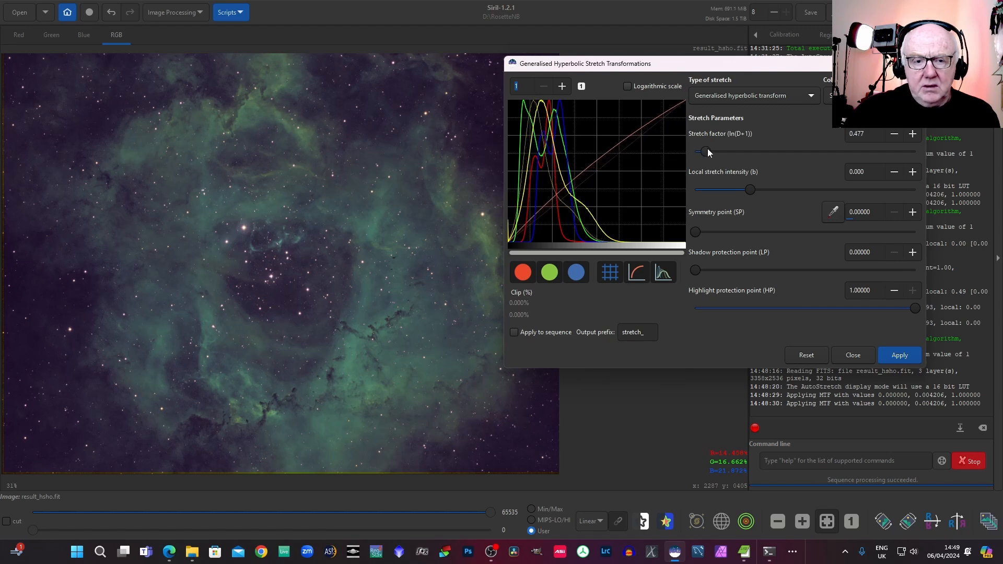
drag(707, 152, 717, 152)
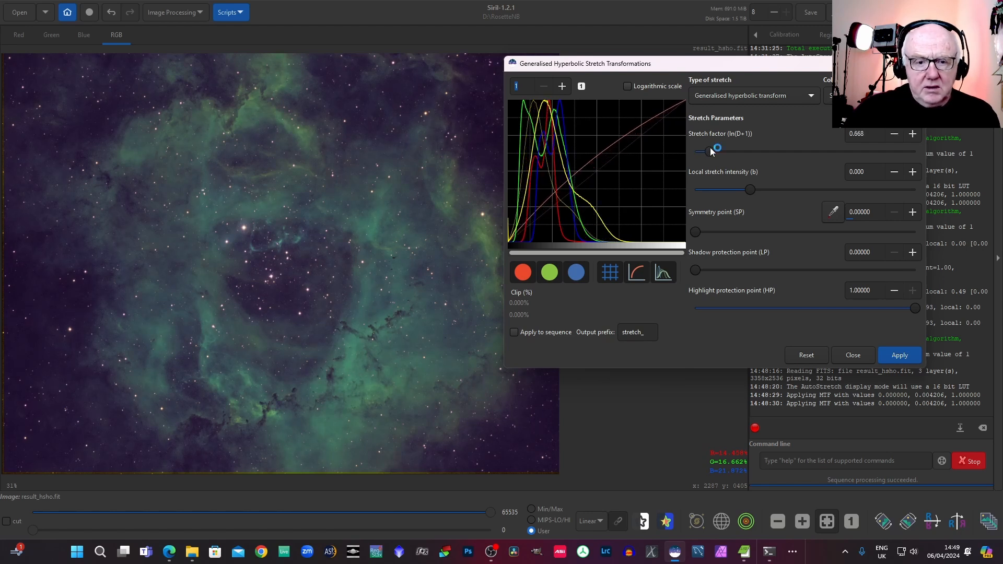
drag(717, 152, 715, 152)
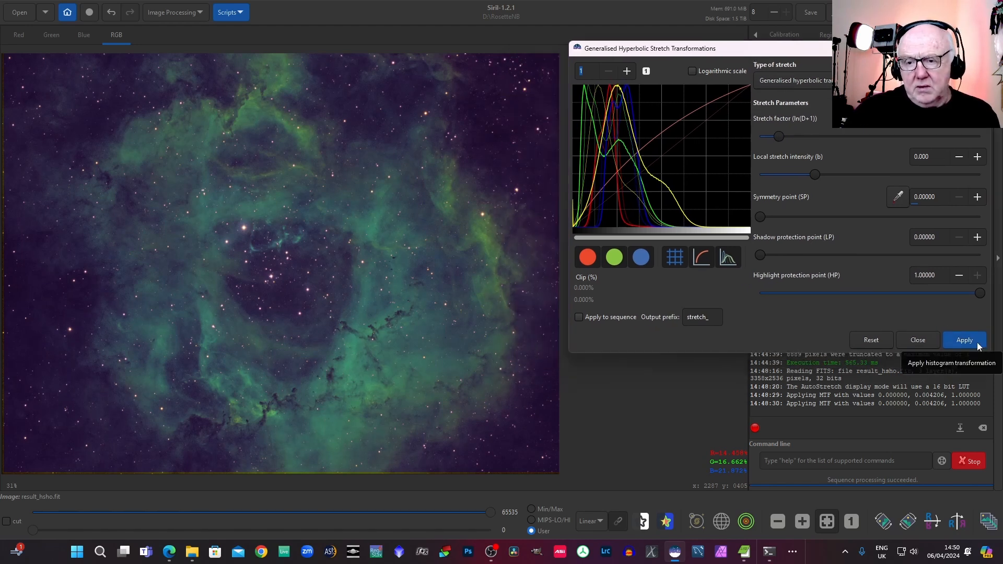
Step: Apply the hyperbolic stretch and invert the Rosette image to a negative
click(965, 339)
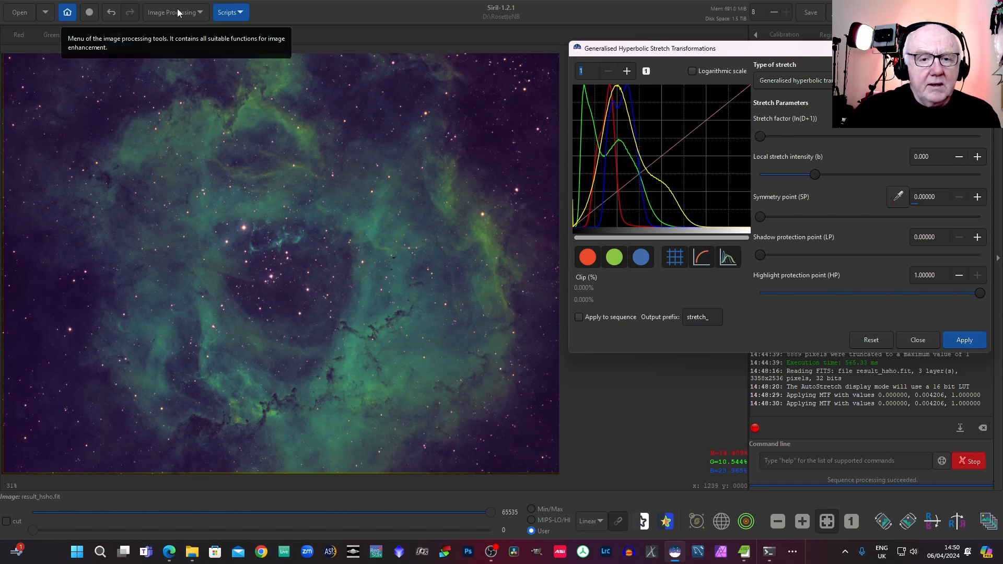
mouse_move(334, 304)
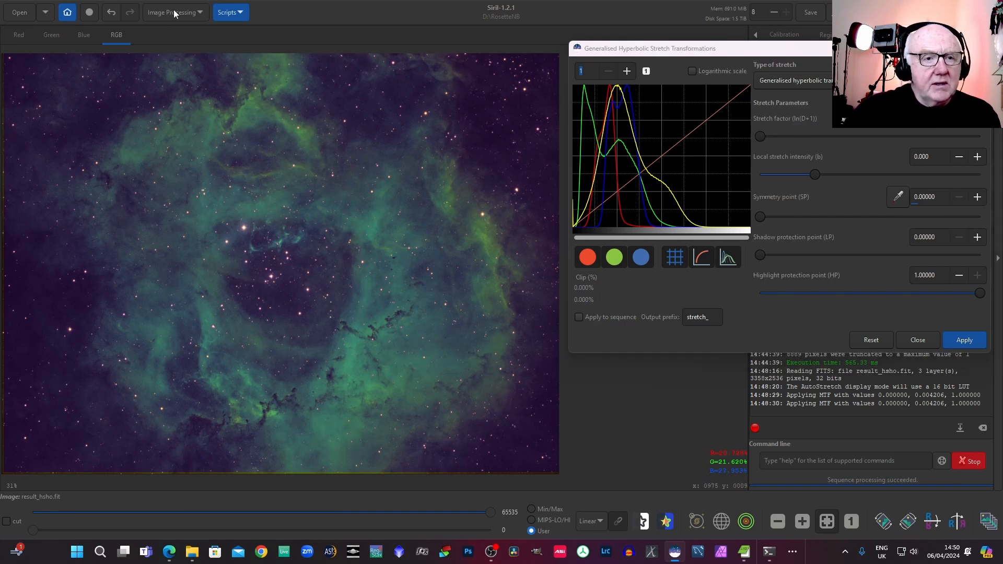
click(172, 12)
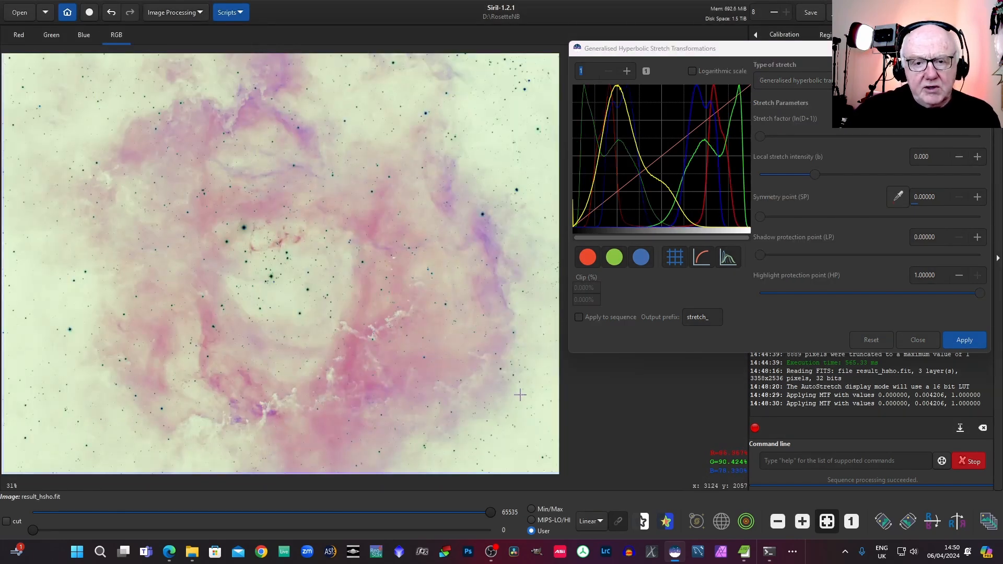
mouse_move(175, 11)
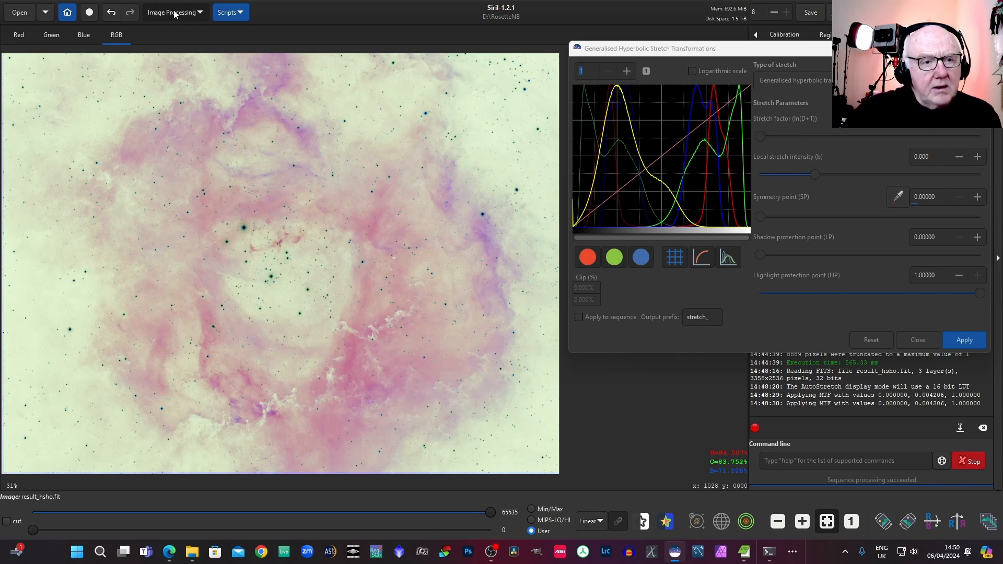
click(173, 12)
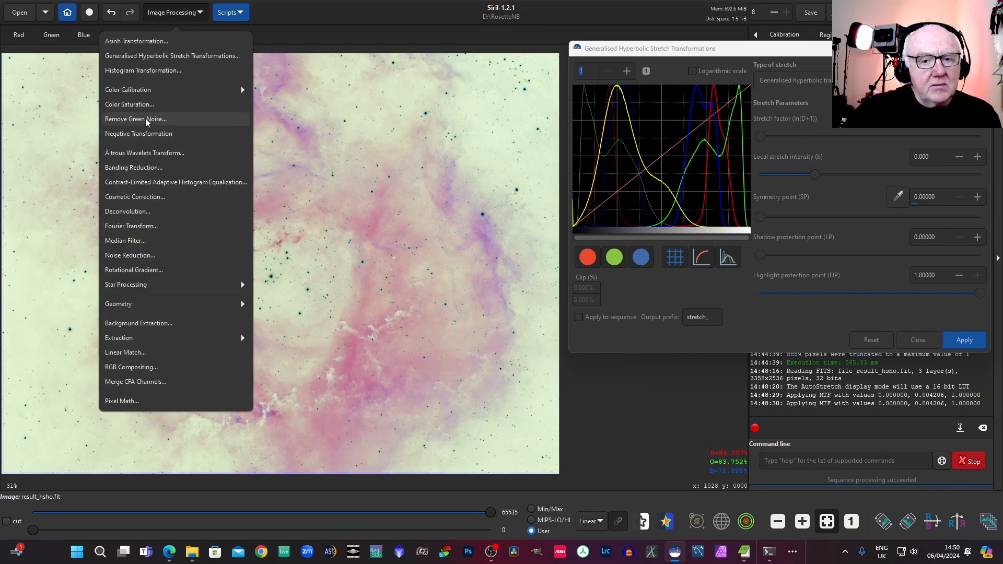
click(135, 119)
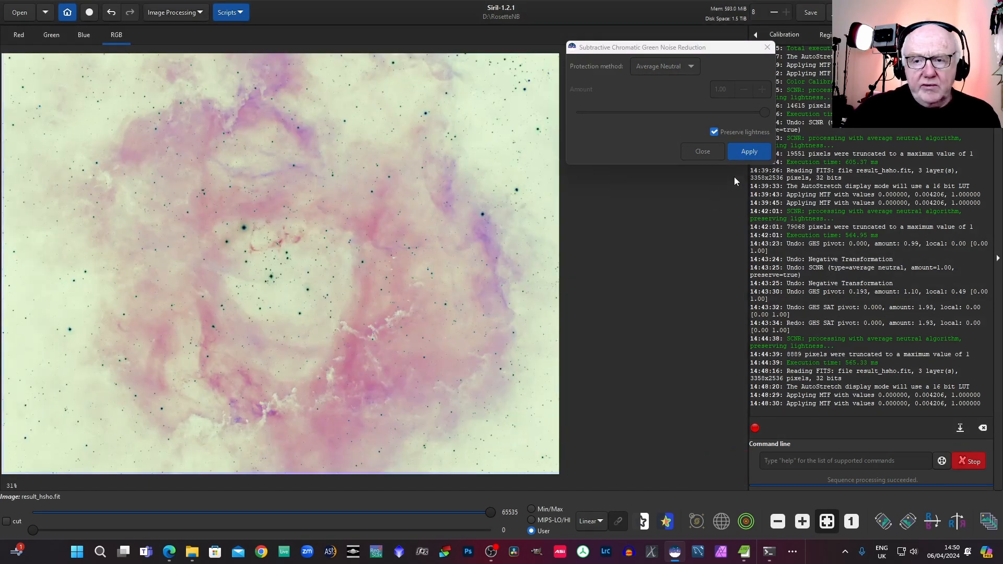
Step: Apply Remove Green Noise to the negative, then re-invert to positive and close the dialog
click(749, 152)
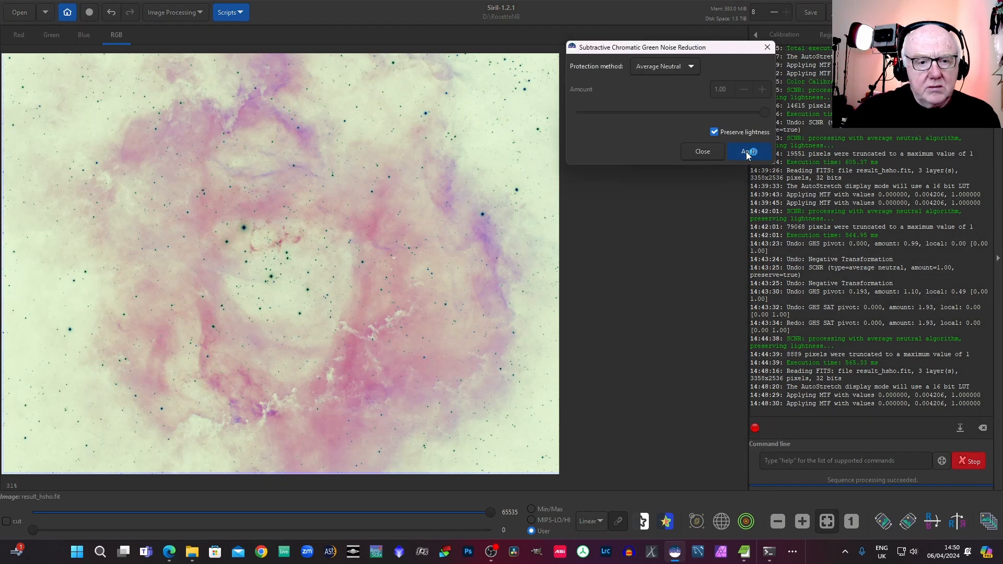
click(749, 151)
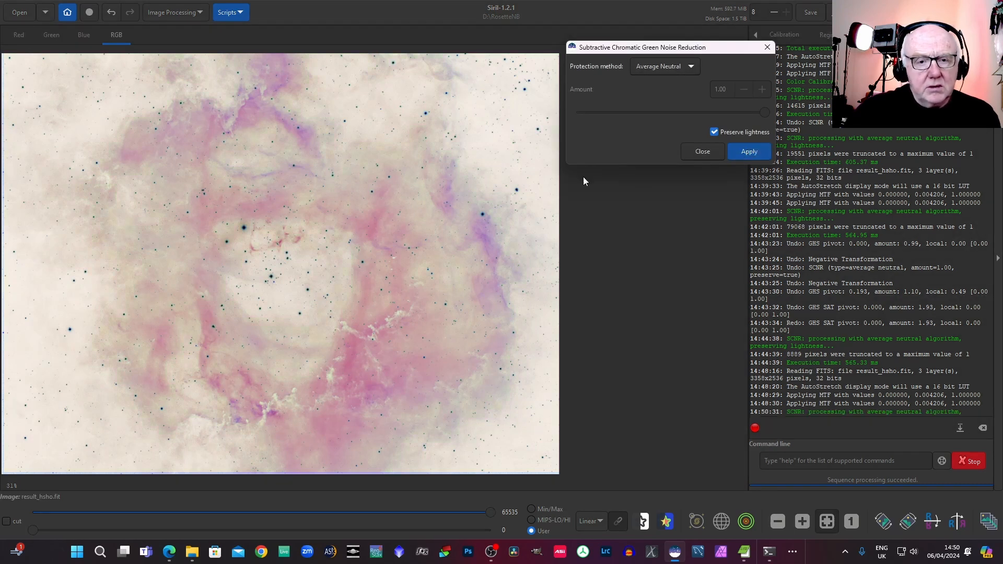
click(173, 12)
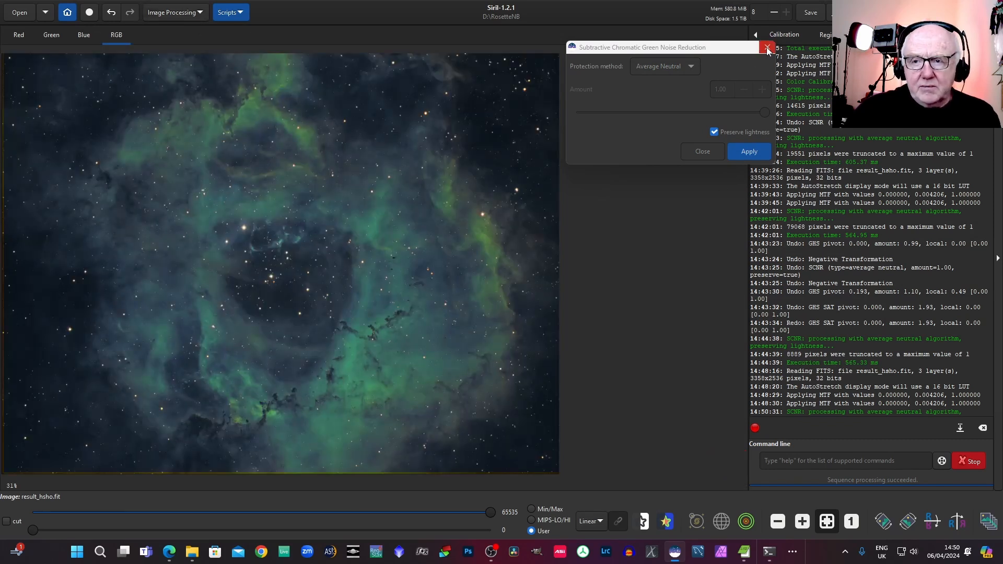
click(748, 151)
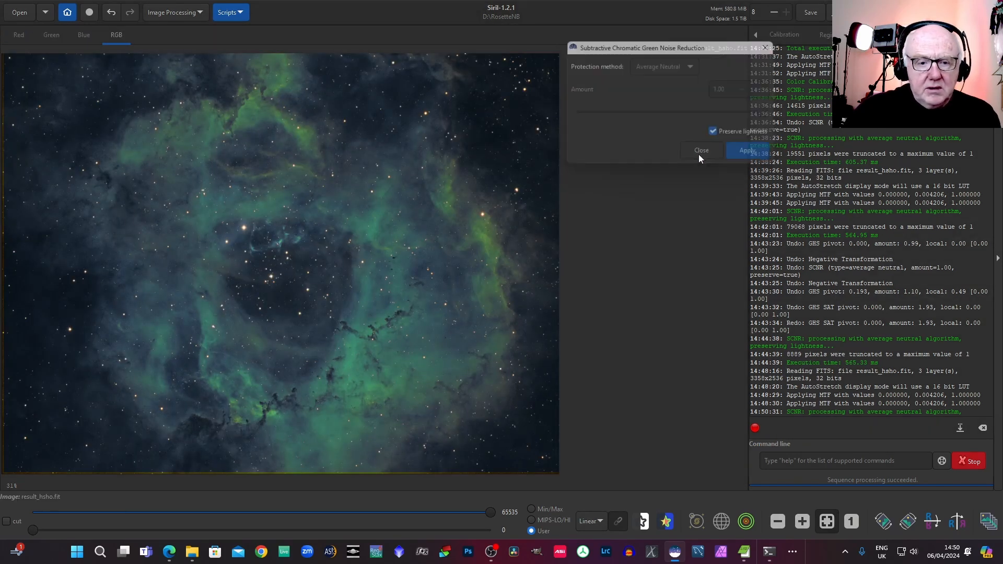
Step: Apply a Modified arcsinh transform with a raised stretch factor to deepen the nebula's colour
click(700, 149)
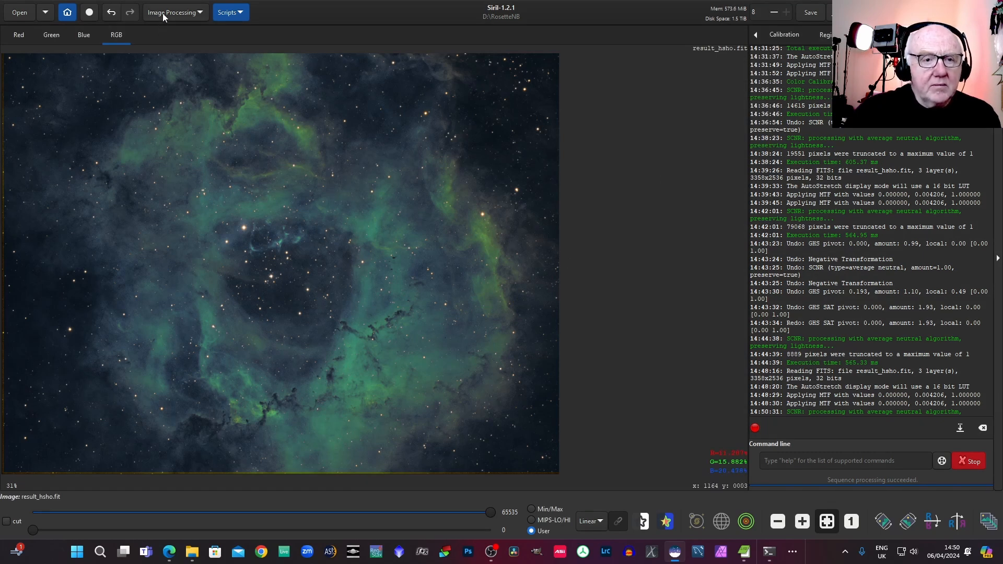
click(173, 11)
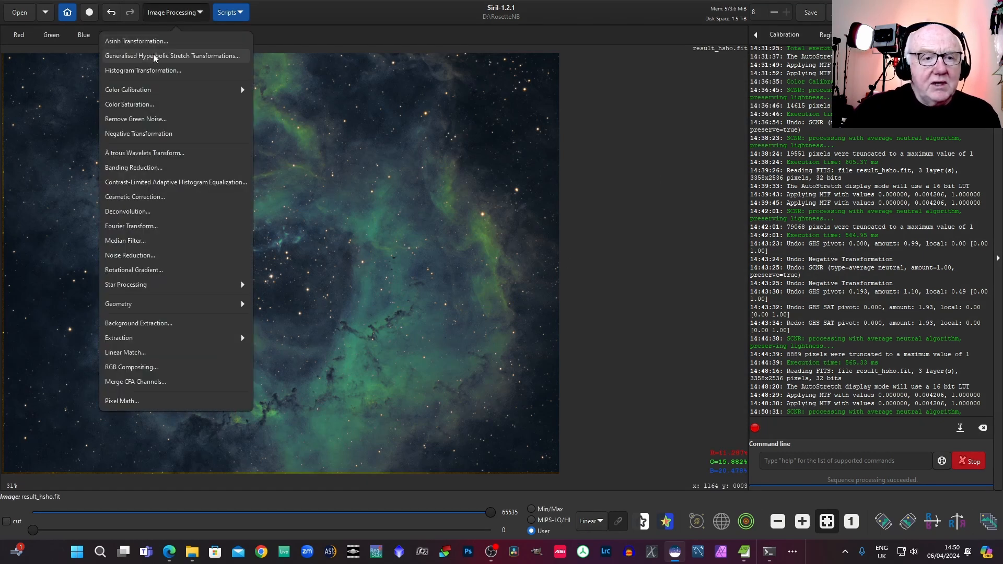
click(173, 56)
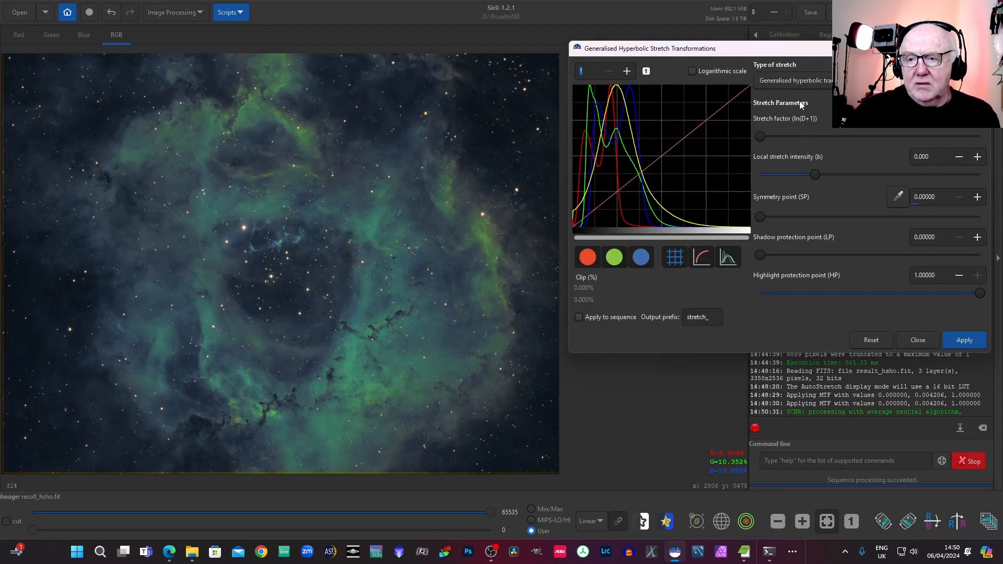
click(793, 80)
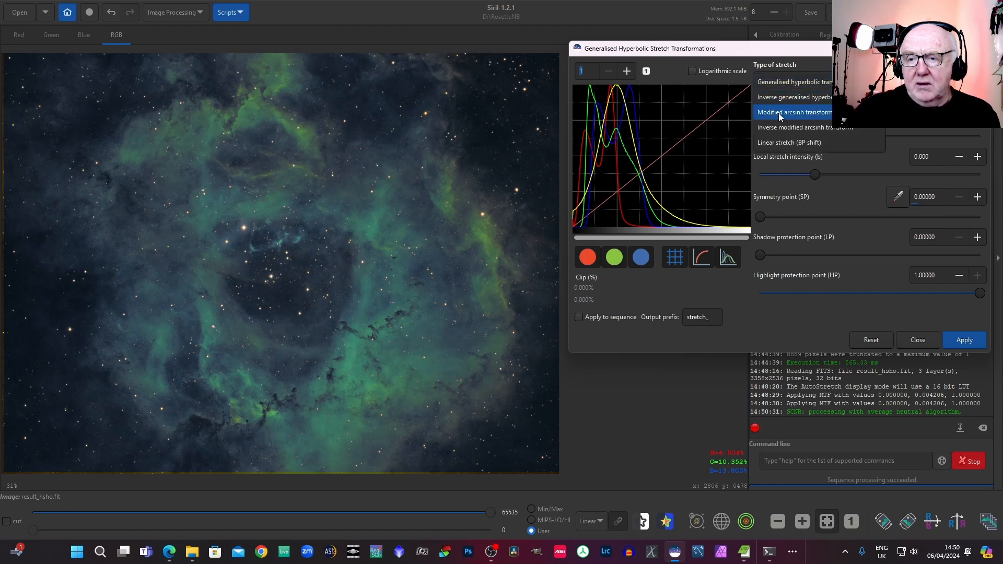
click(793, 111)
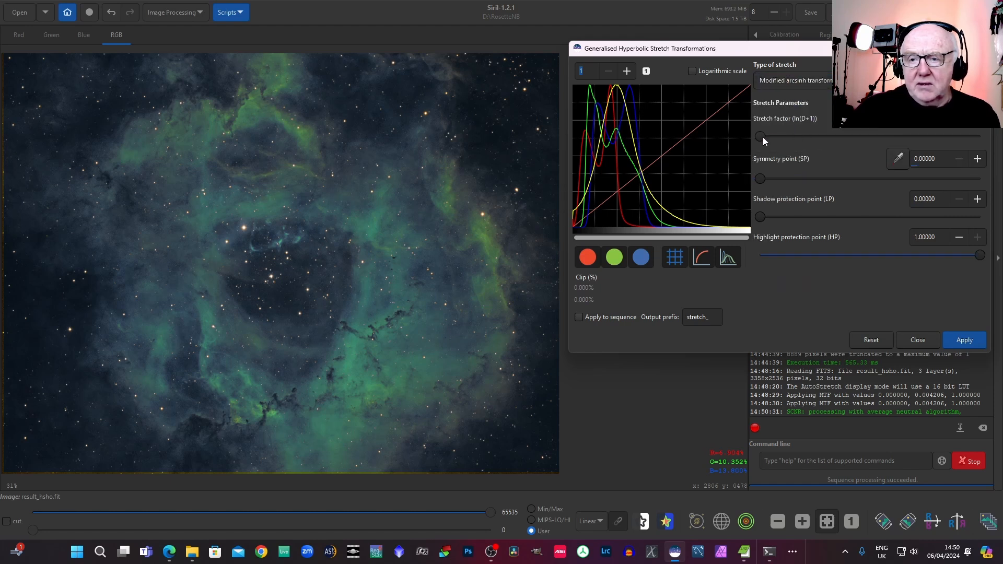
drag(762, 136, 787, 136)
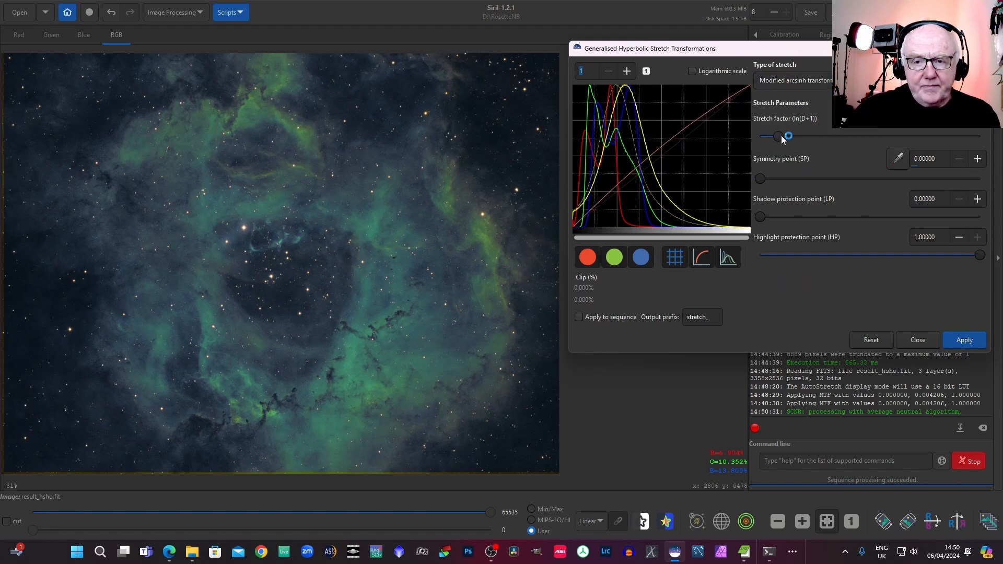
drag(788, 136, 786, 136)
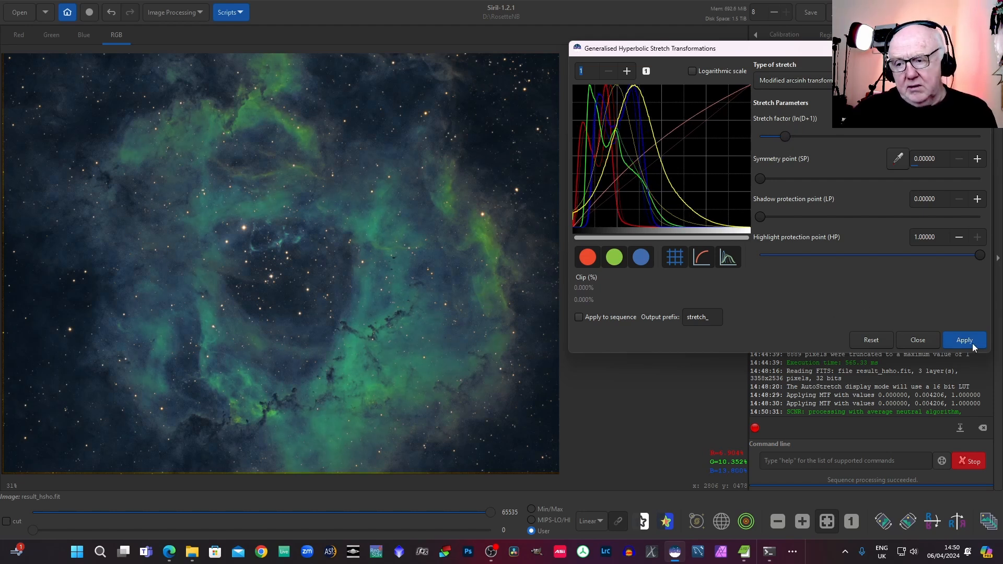
mouse_move(965, 346)
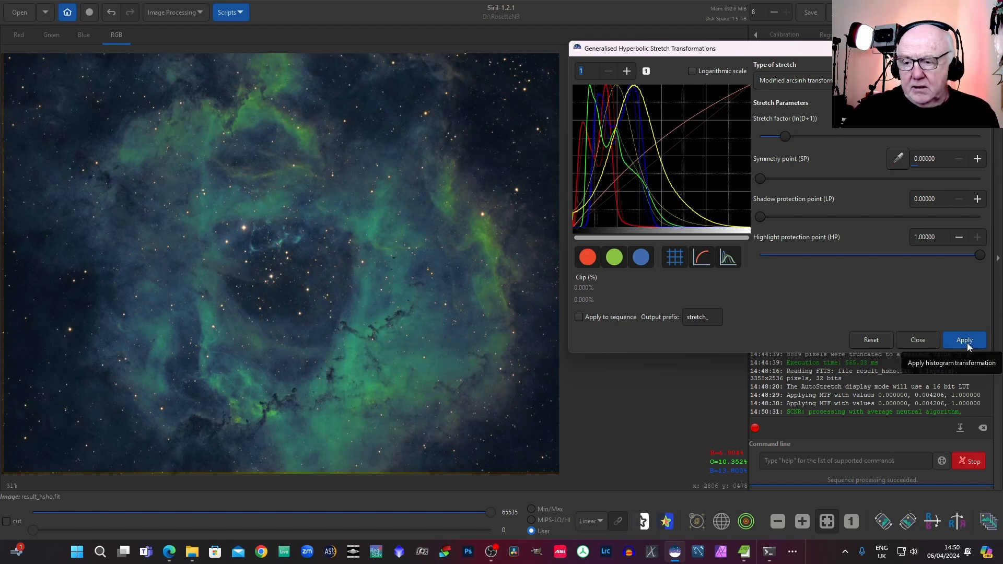
click(965, 339)
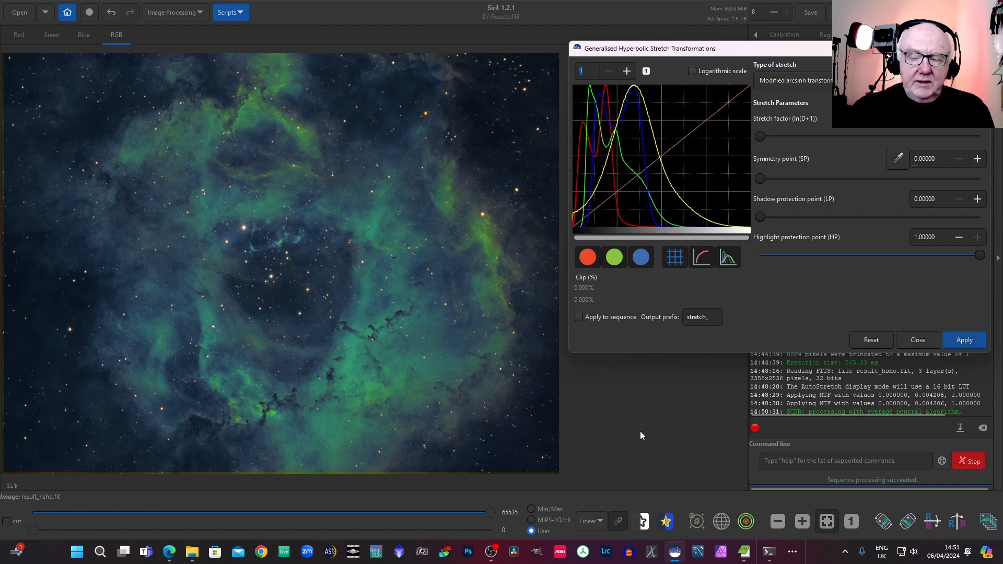
mouse_move(637, 426)
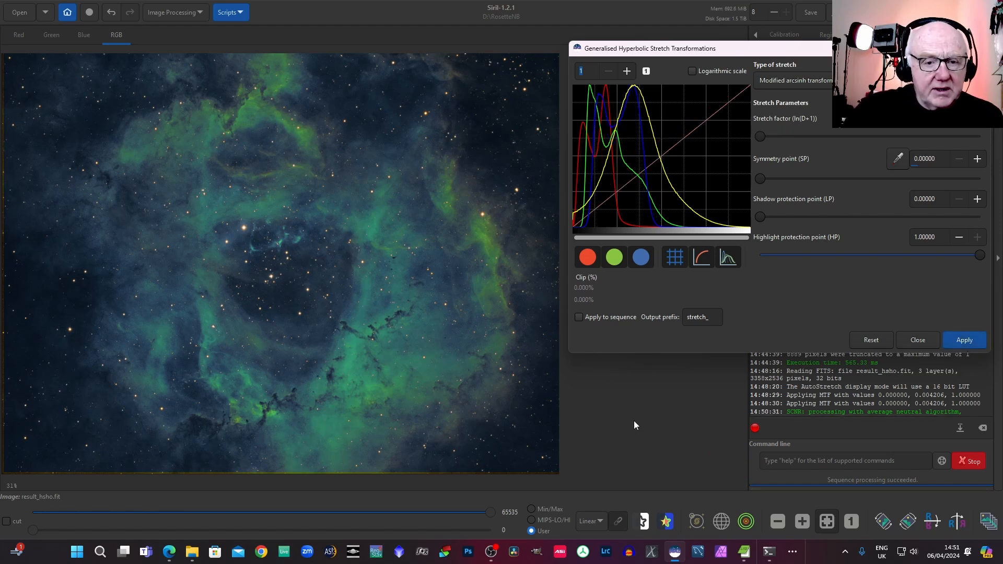